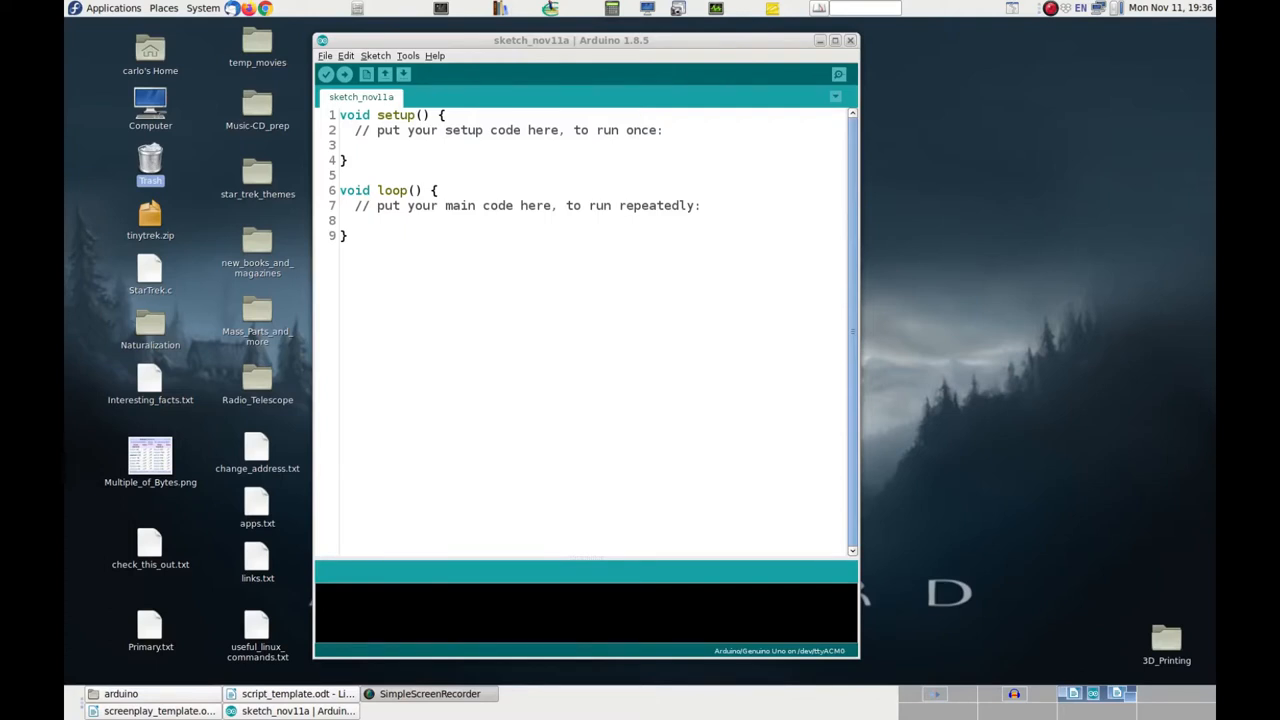
{"action": "mouse_move", "coordinate": [490, 371]}
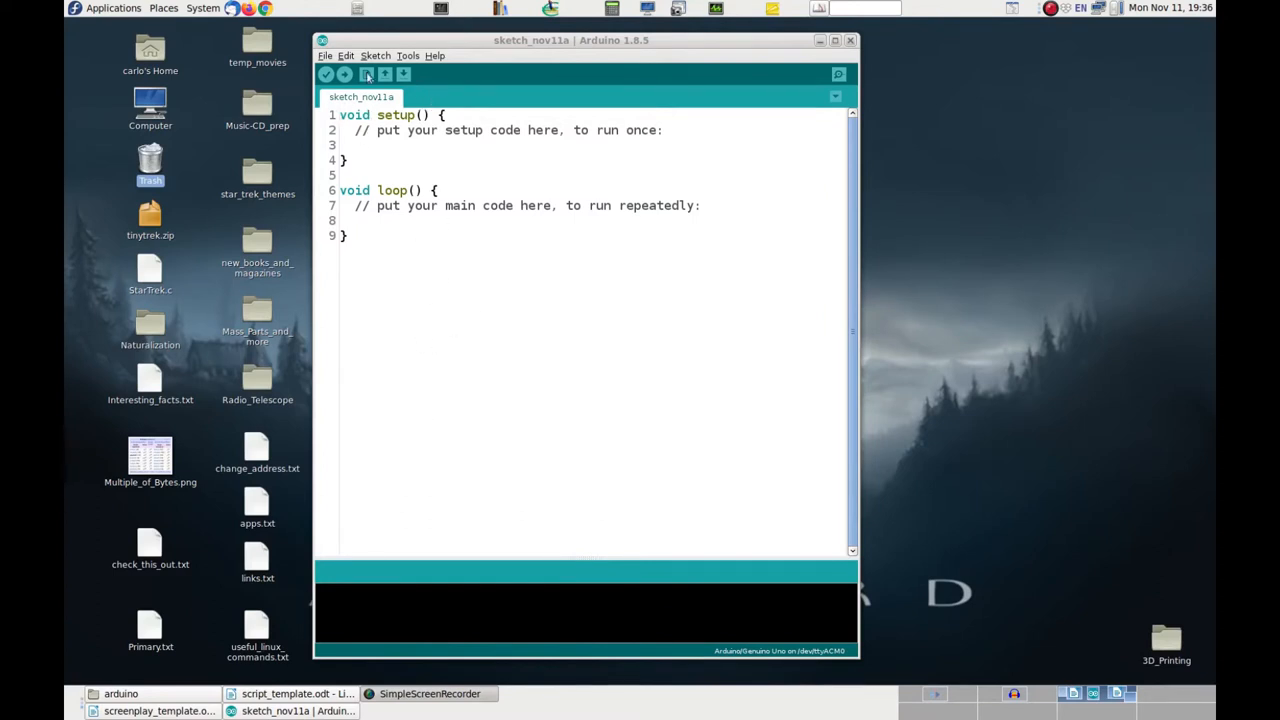
Browse the File, Sketch and Edit menus, then attempt the Serial Monitor on /dev/ttyACM0
{"action": "left_click", "coordinate": [324, 55]}
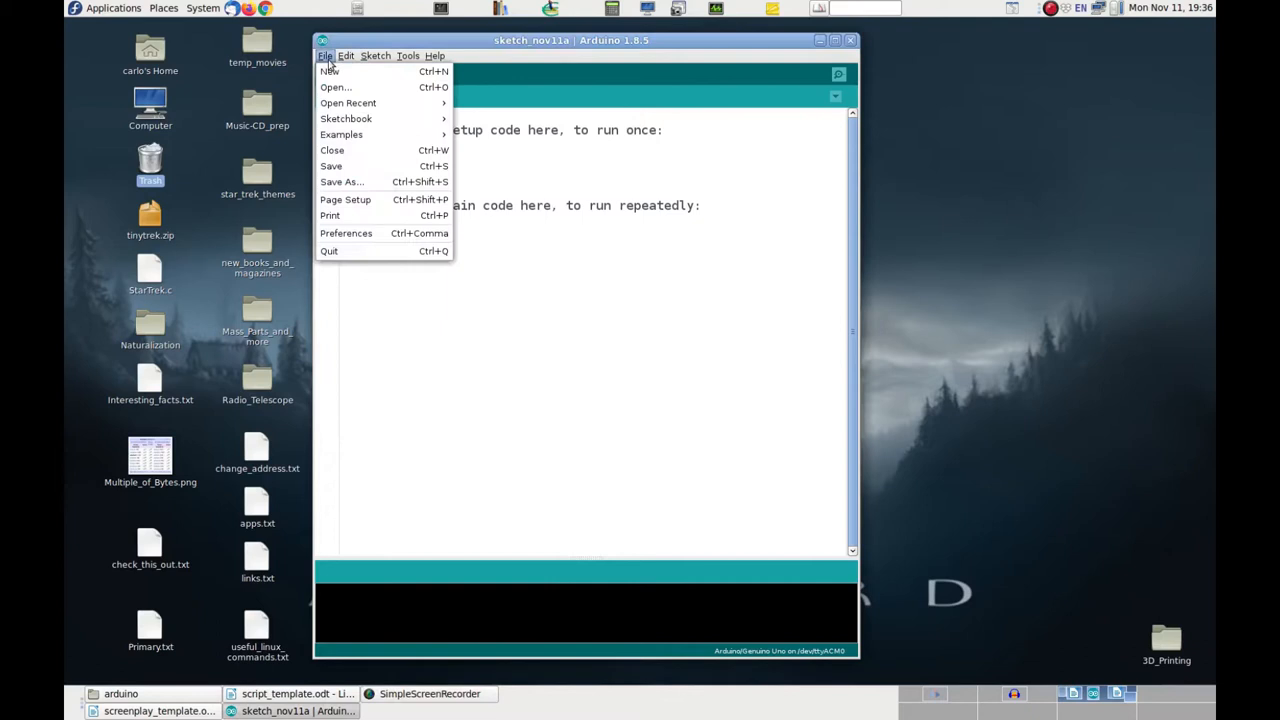
{"action": "left_click", "coordinate": [375, 55]}
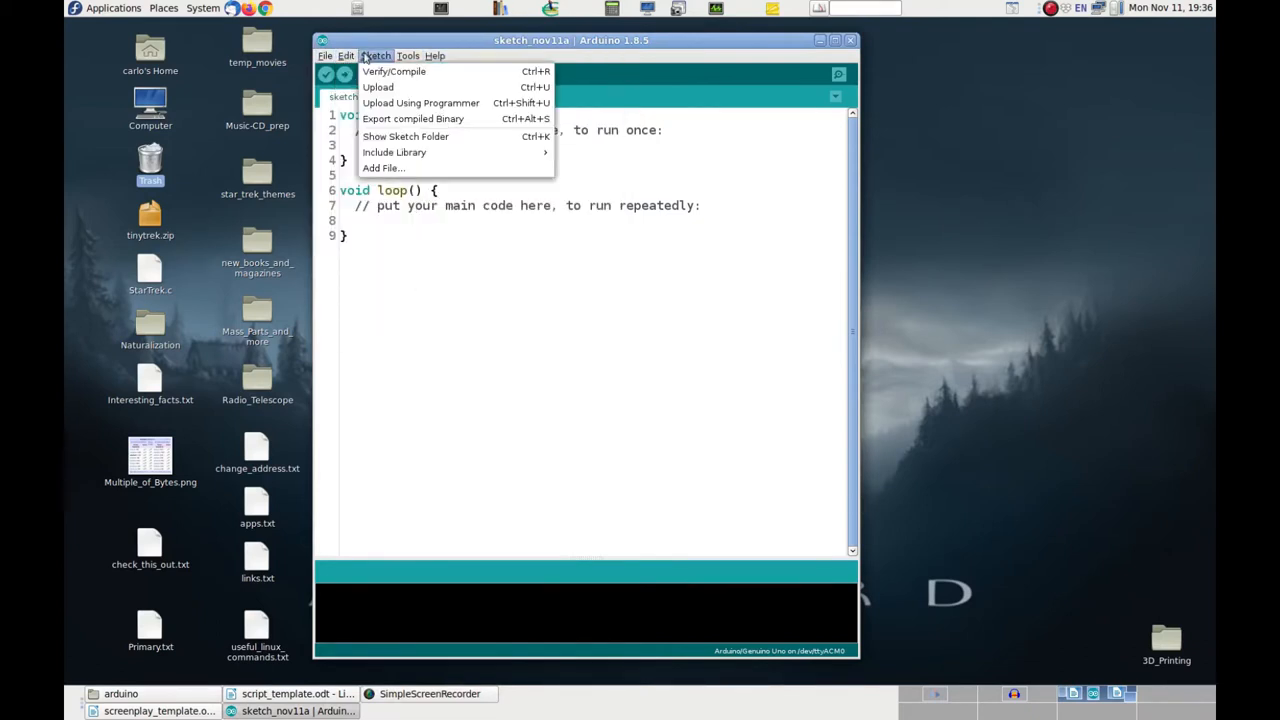
{"action": "left_click", "coordinate": [346, 55]}
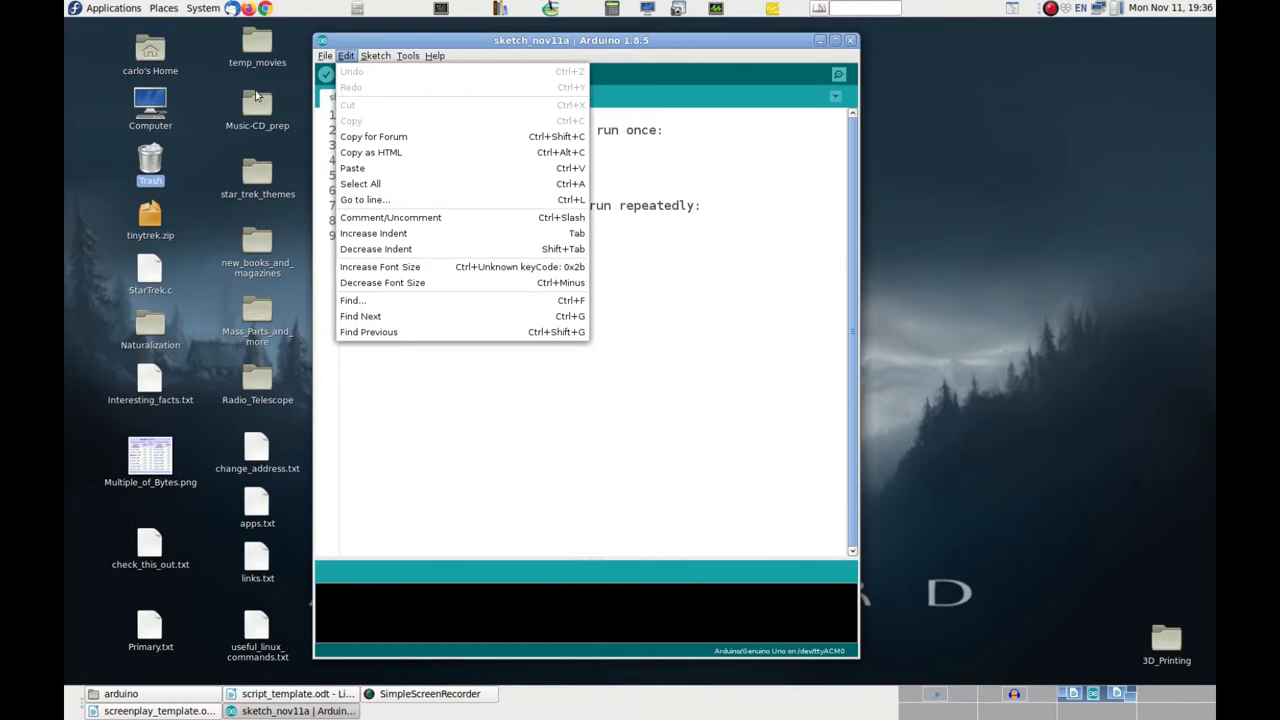
{"action": "mouse_move", "coordinate": [275, 118]}
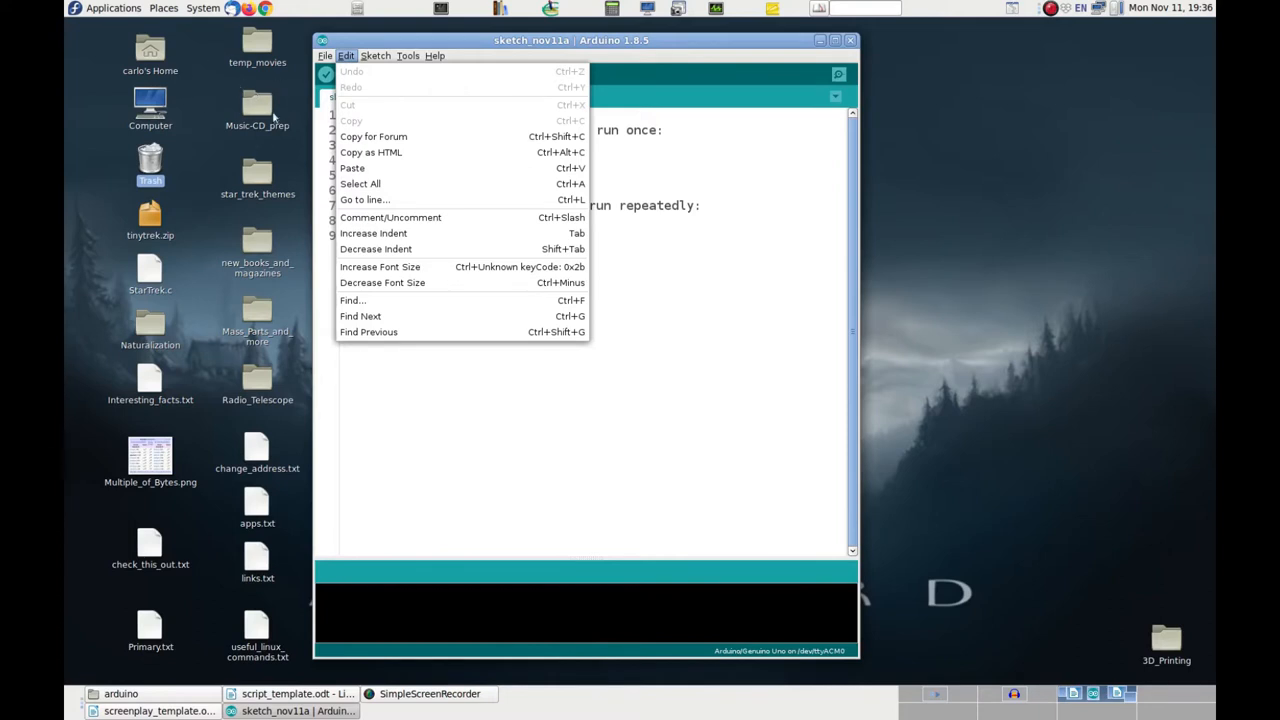
{"action": "mouse_move", "coordinate": [420, 70]}
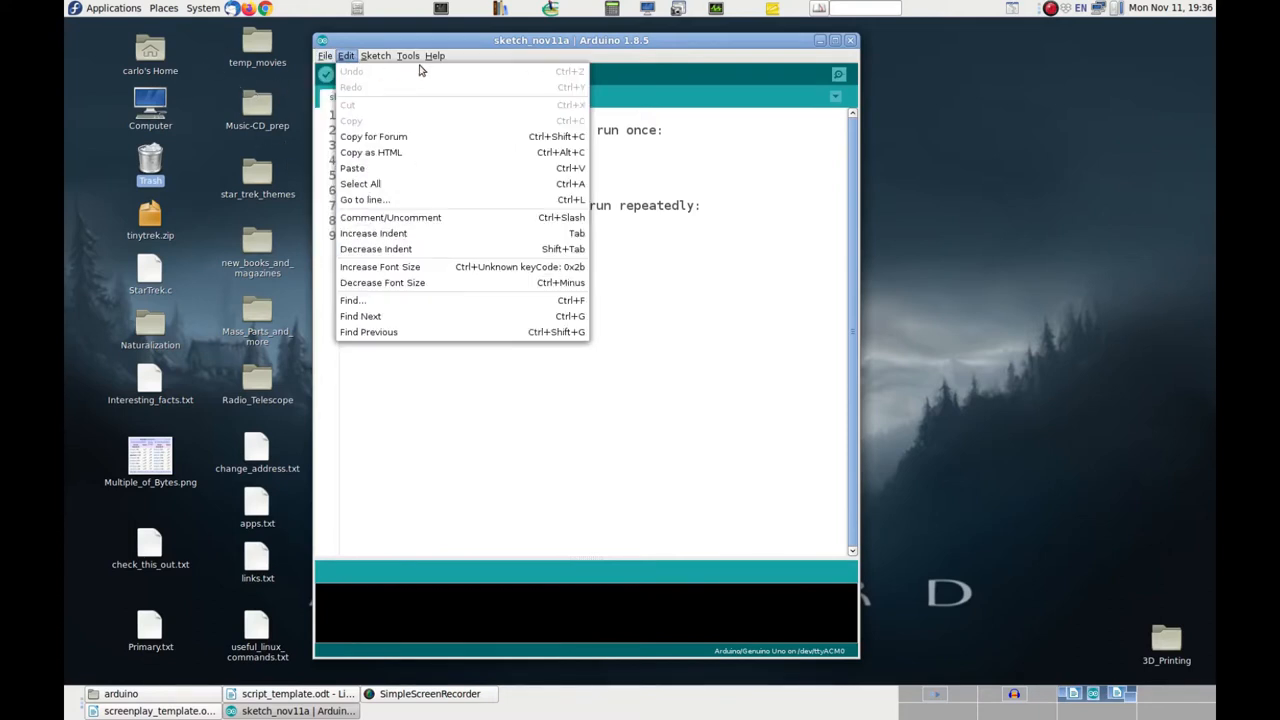
{"action": "mouse_move", "coordinate": [408, 81]}
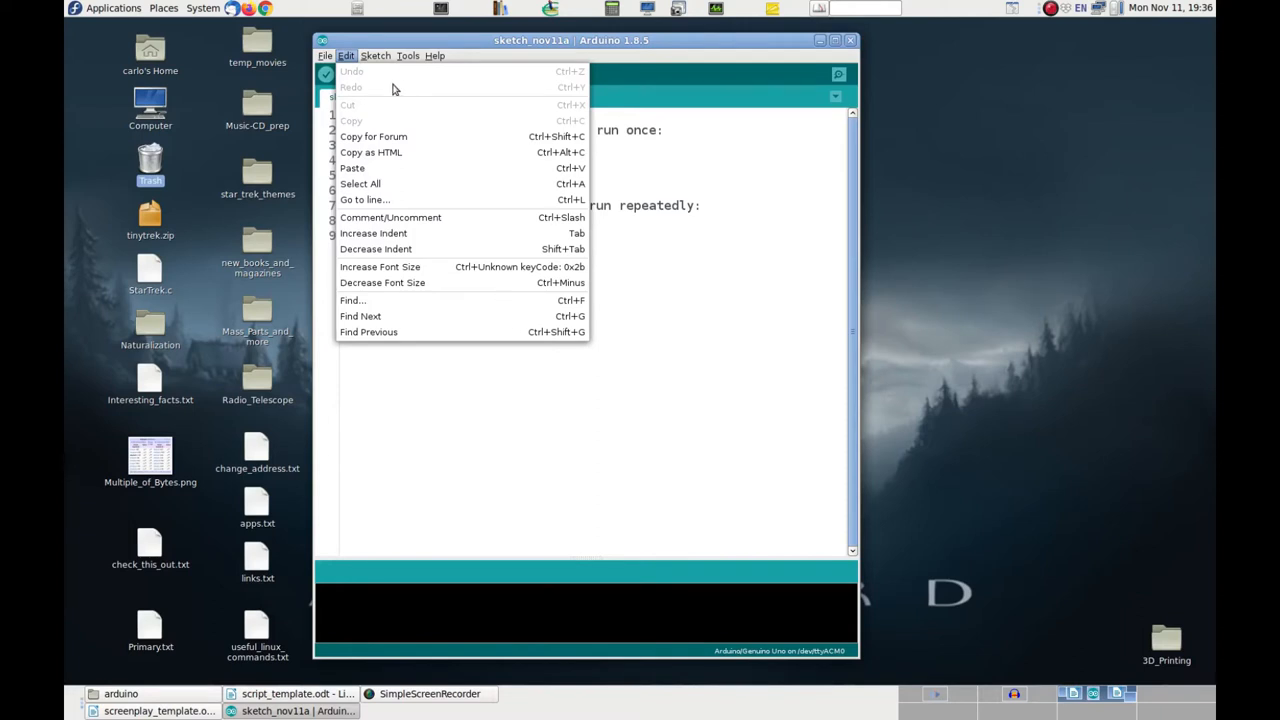
{"action": "mouse_move", "coordinate": [385, 107]}
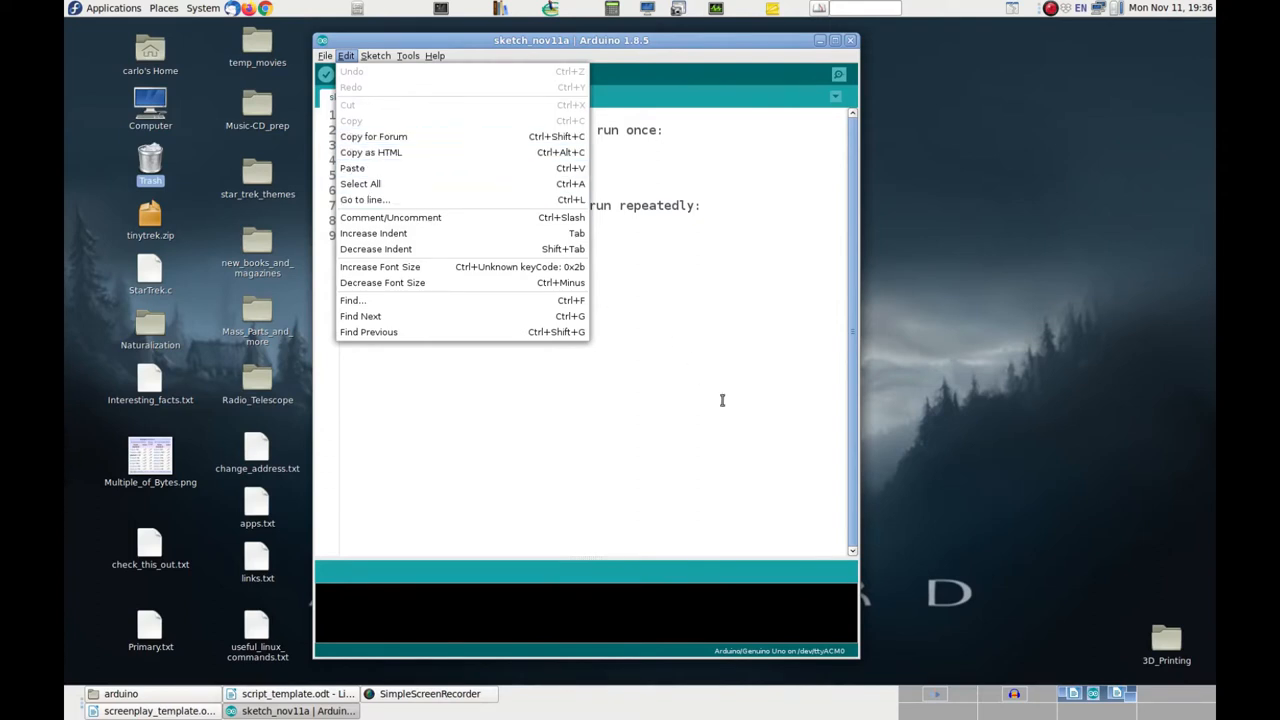
{"action": "left_click", "coordinate": [490, 377]}
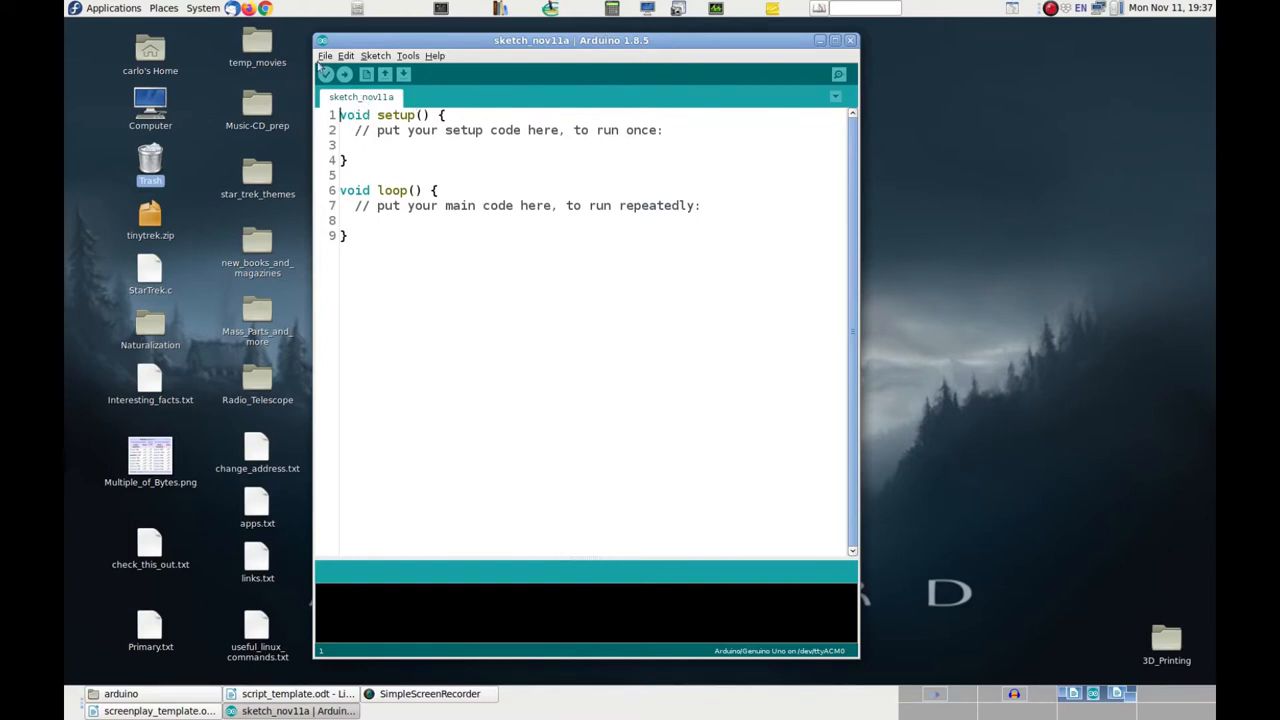
{"action": "mouse_move", "coordinate": [325, 74]}
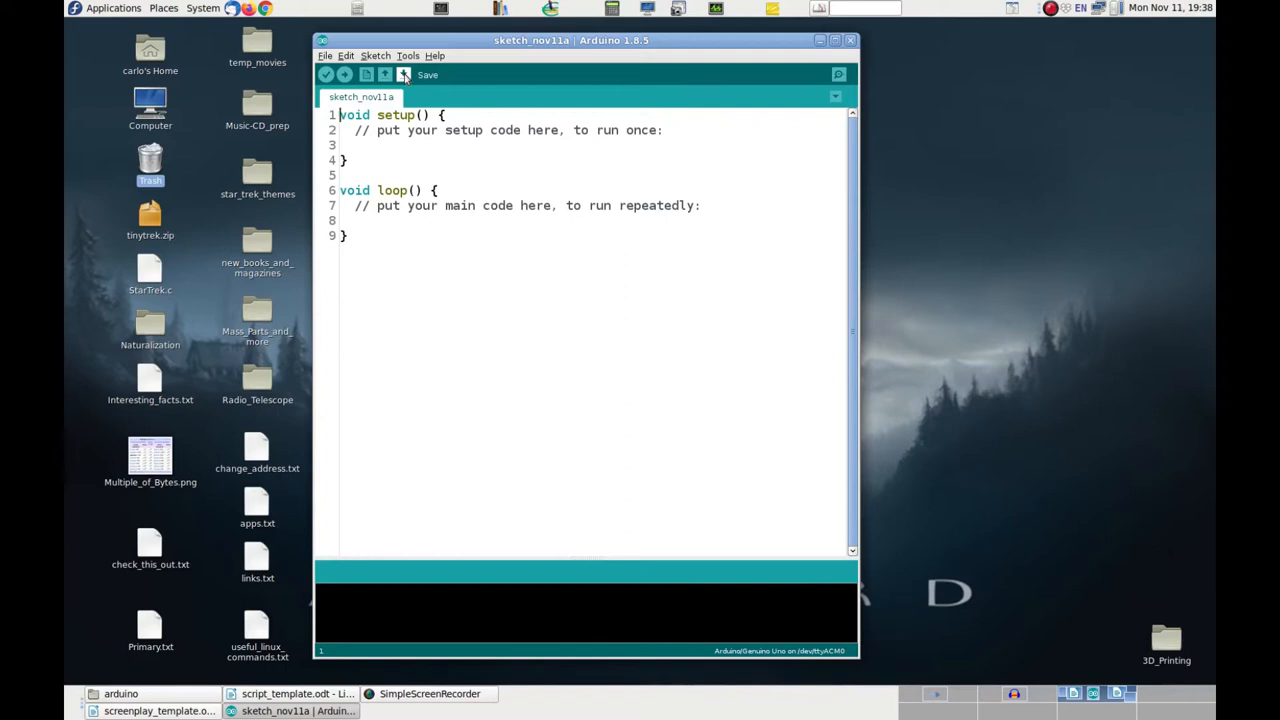
{"action": "mouse_move", "coordinate": [268, 290]}
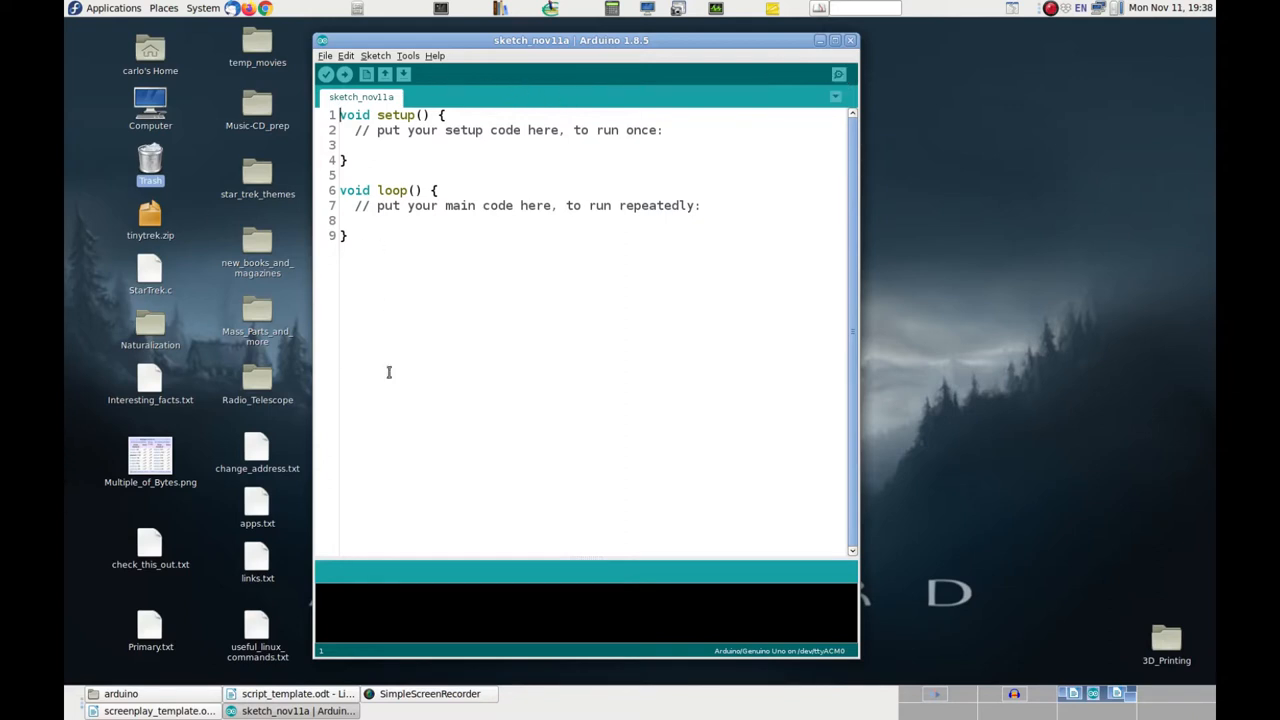
{"action": "mouse_move", "coordinate": [507, 169]}
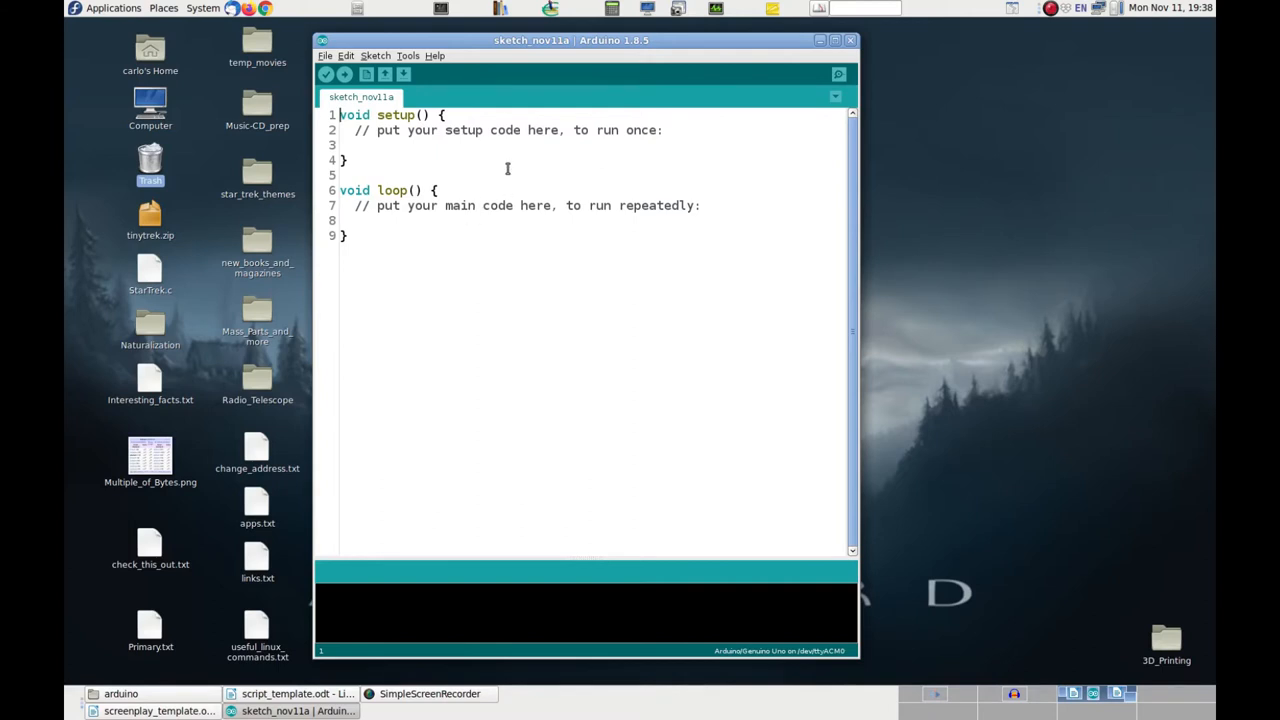
{"action": "mouse_move", "coordinate": [457, 167]}
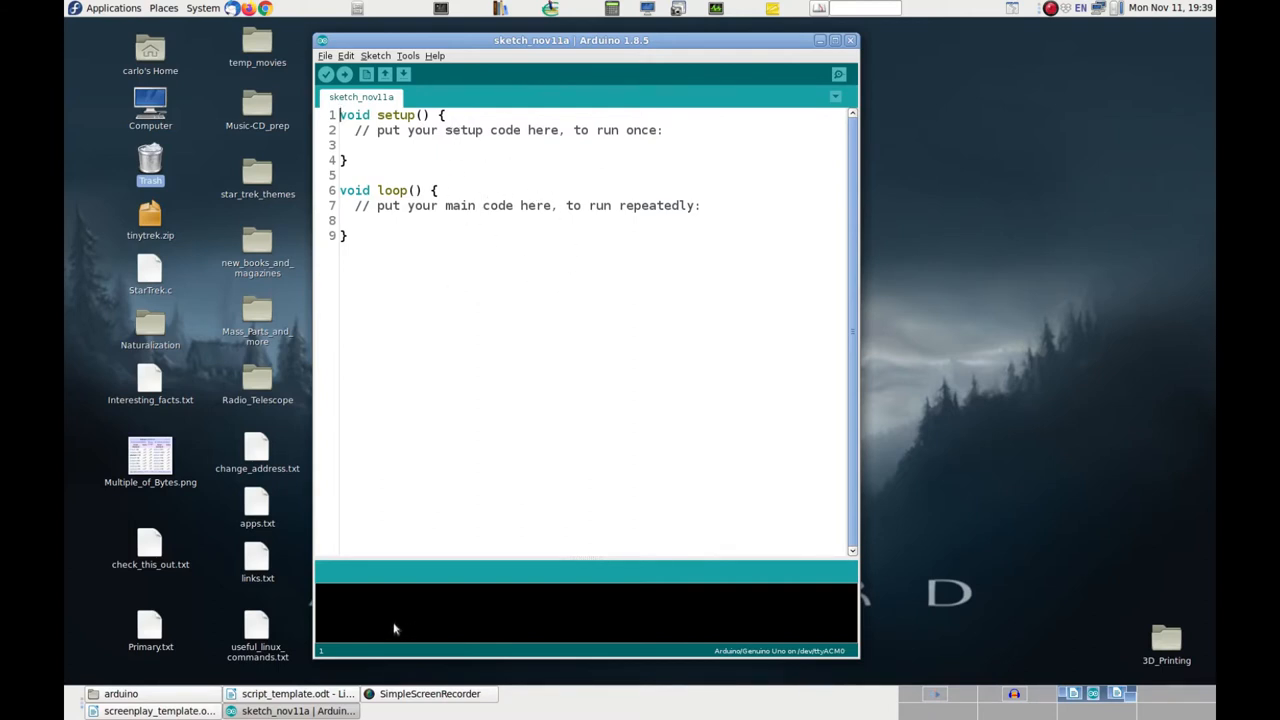
{"action": "mouse_move", "coordinate": [469, 584]}
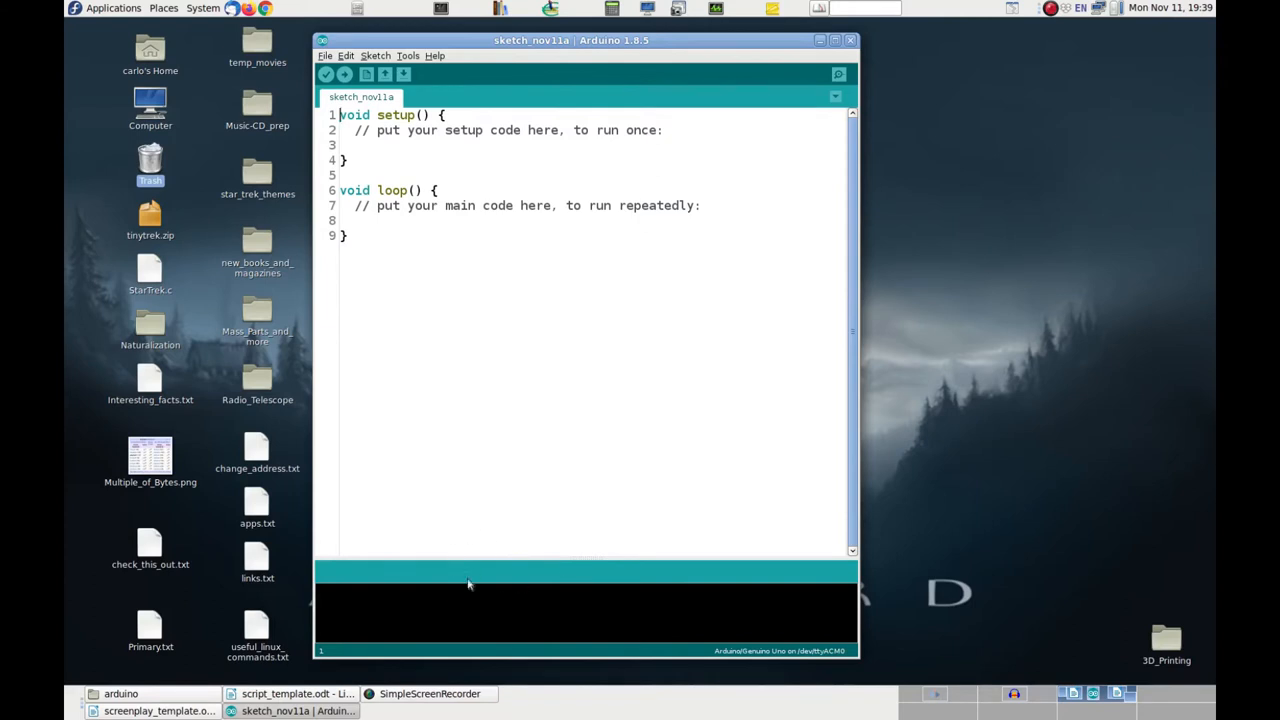
{"action": "mouse_move", "coordinate": [405, 600]}
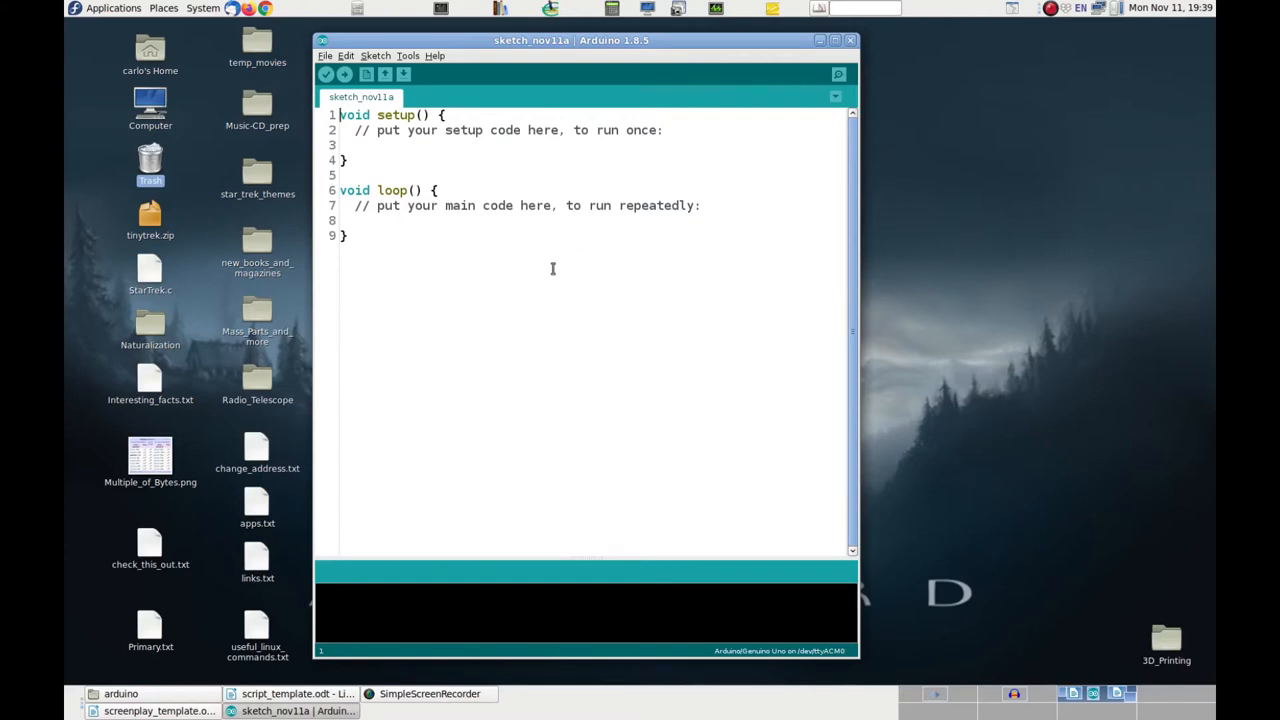
{"action": "mouse_move", "coordinate": [838, 74]}
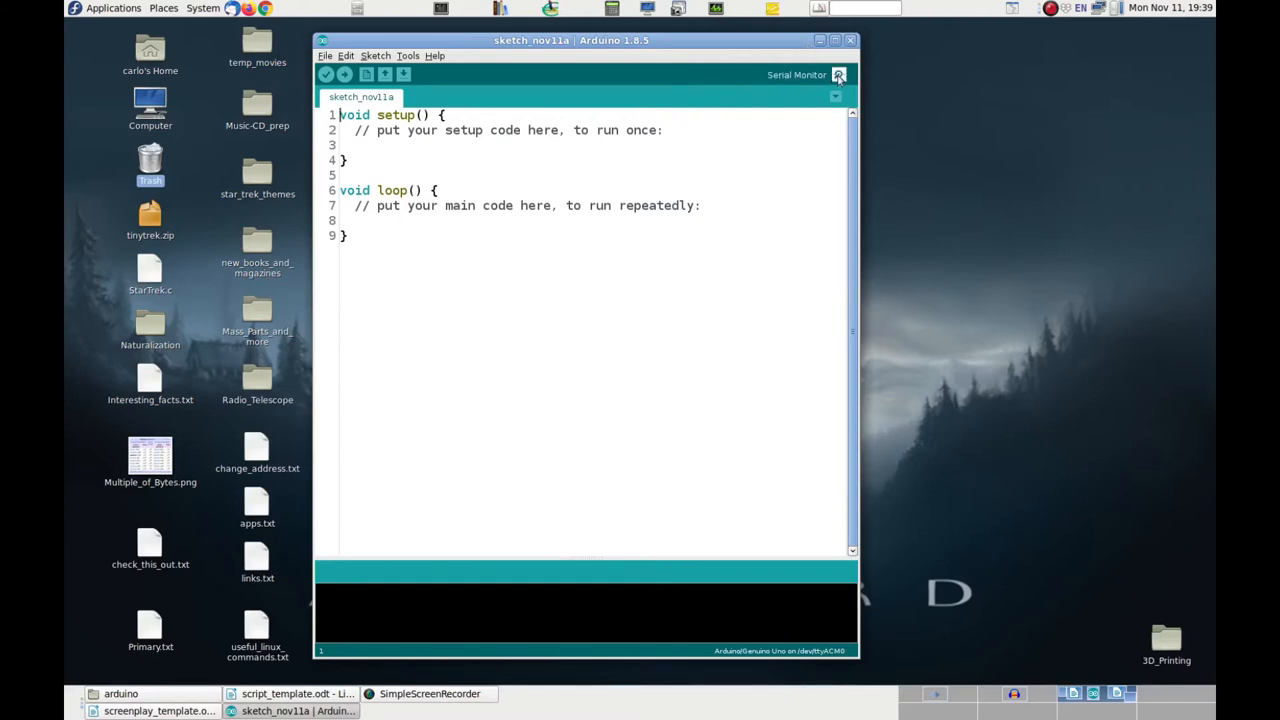
{"action": "left_click", "coordinate": [838, 74]}
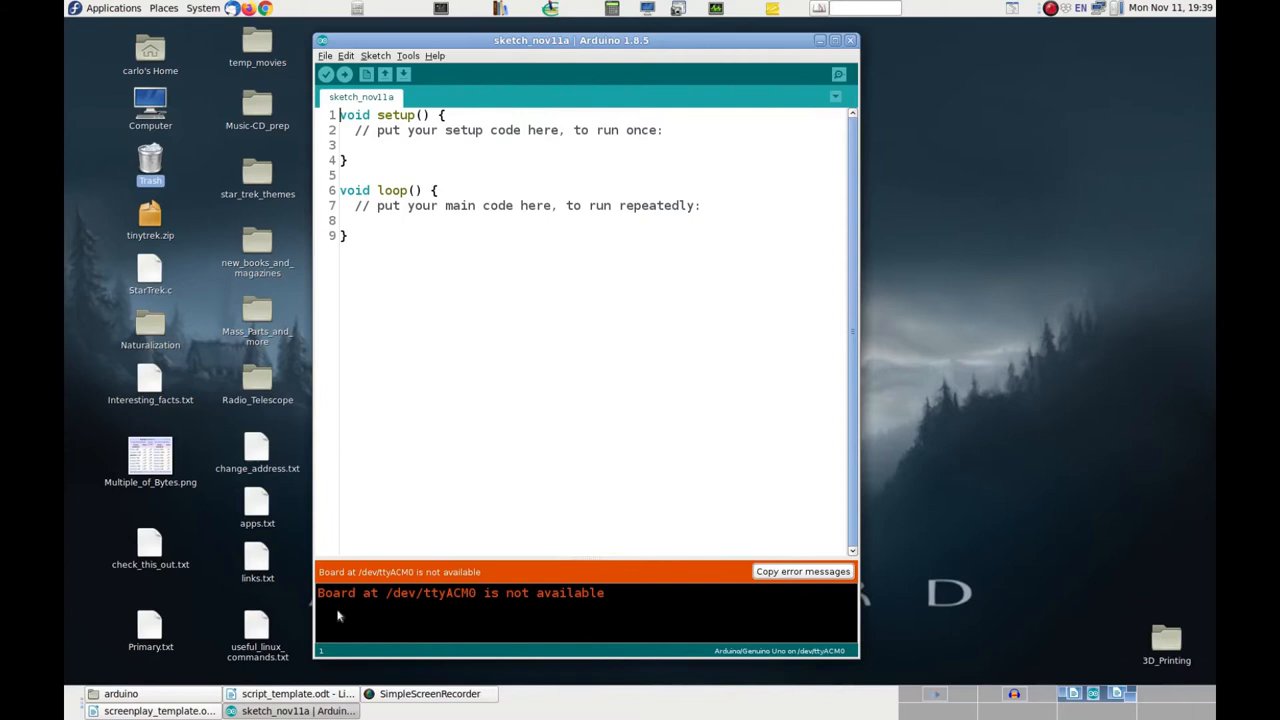
{"action": "mouse_move", "coordinate": [396, 616]}
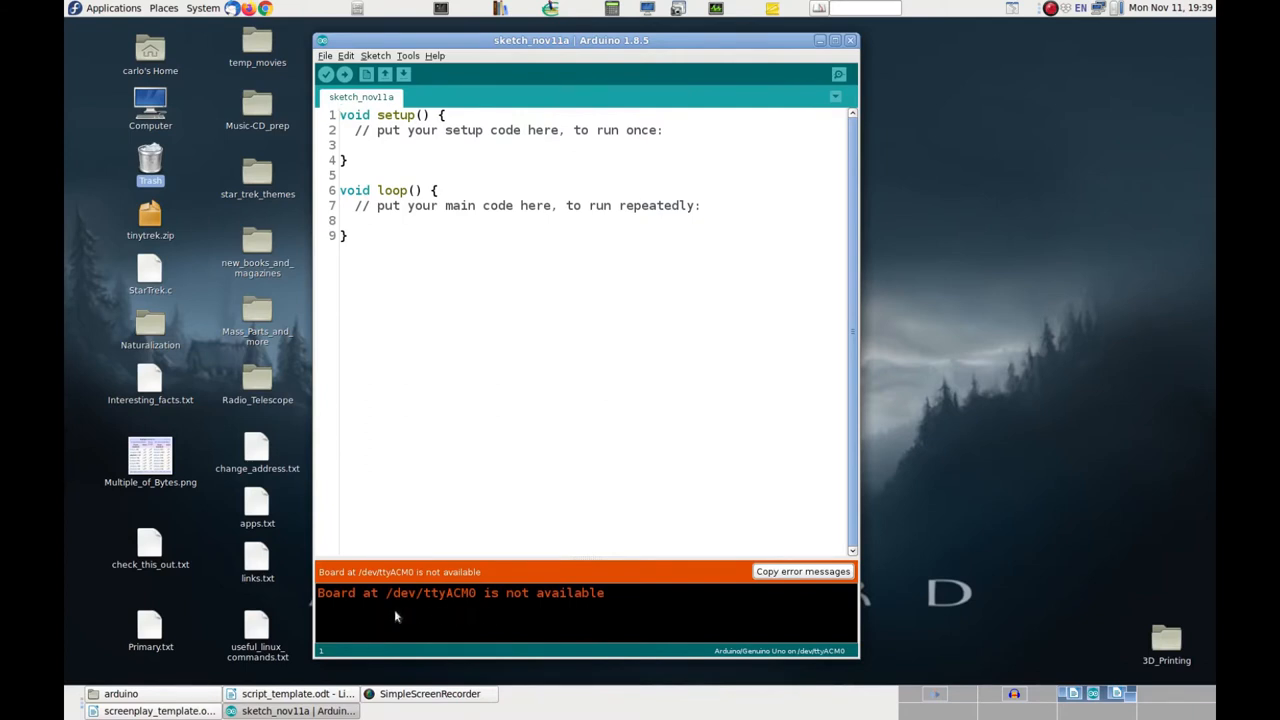
{"action": "mouse_move", "coordinate": [627, 604]}
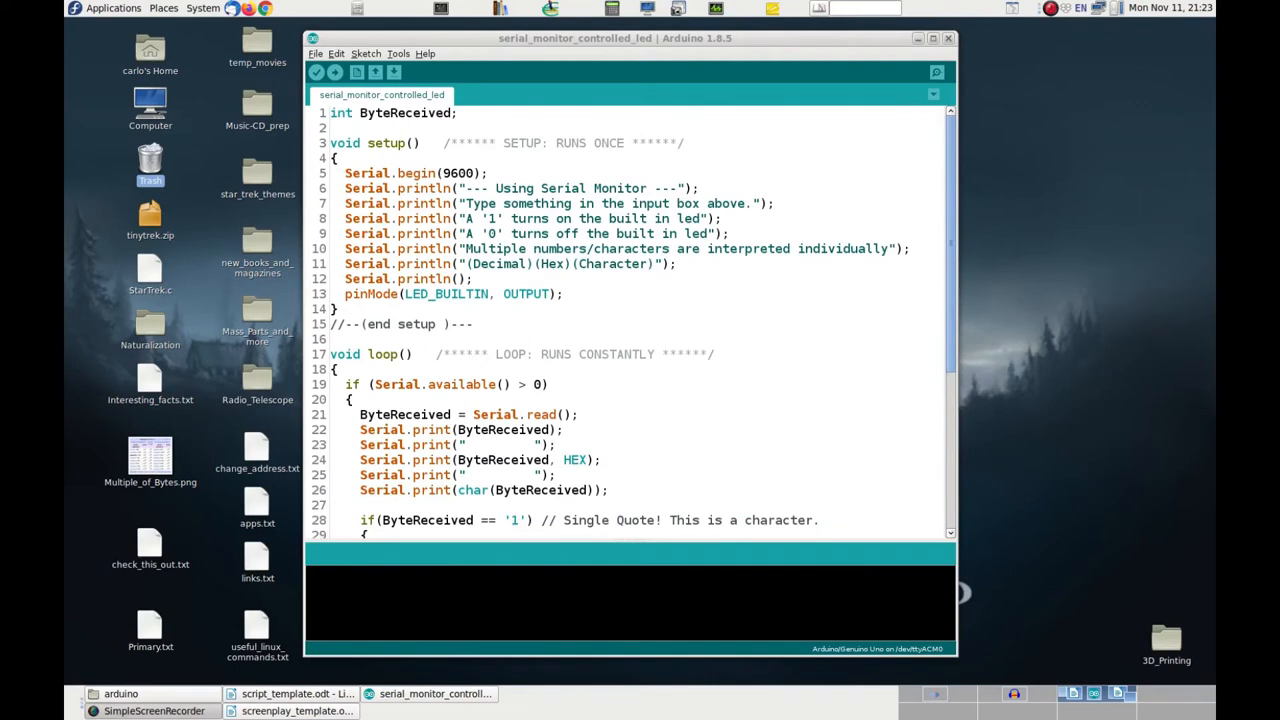
{"action": "mouse_move", "coordinate": [371, 588]}
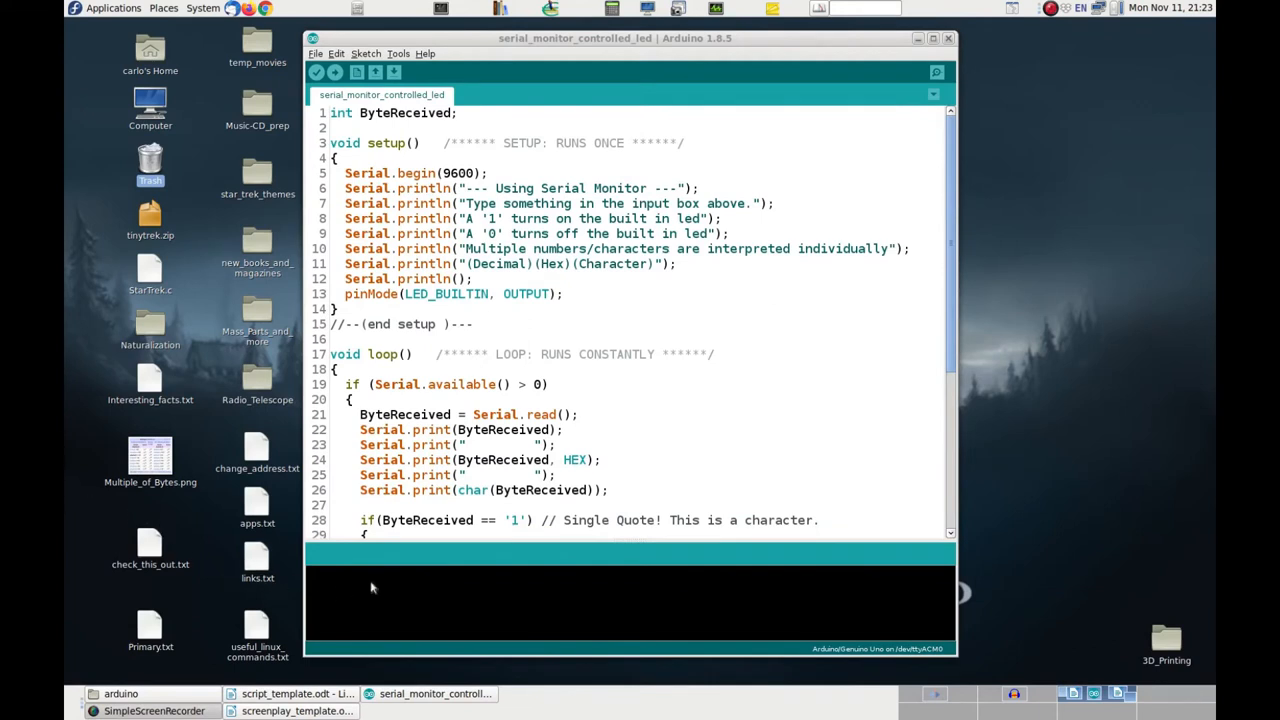
{"action": "mouse_move", "coordinate": [740, 360]}
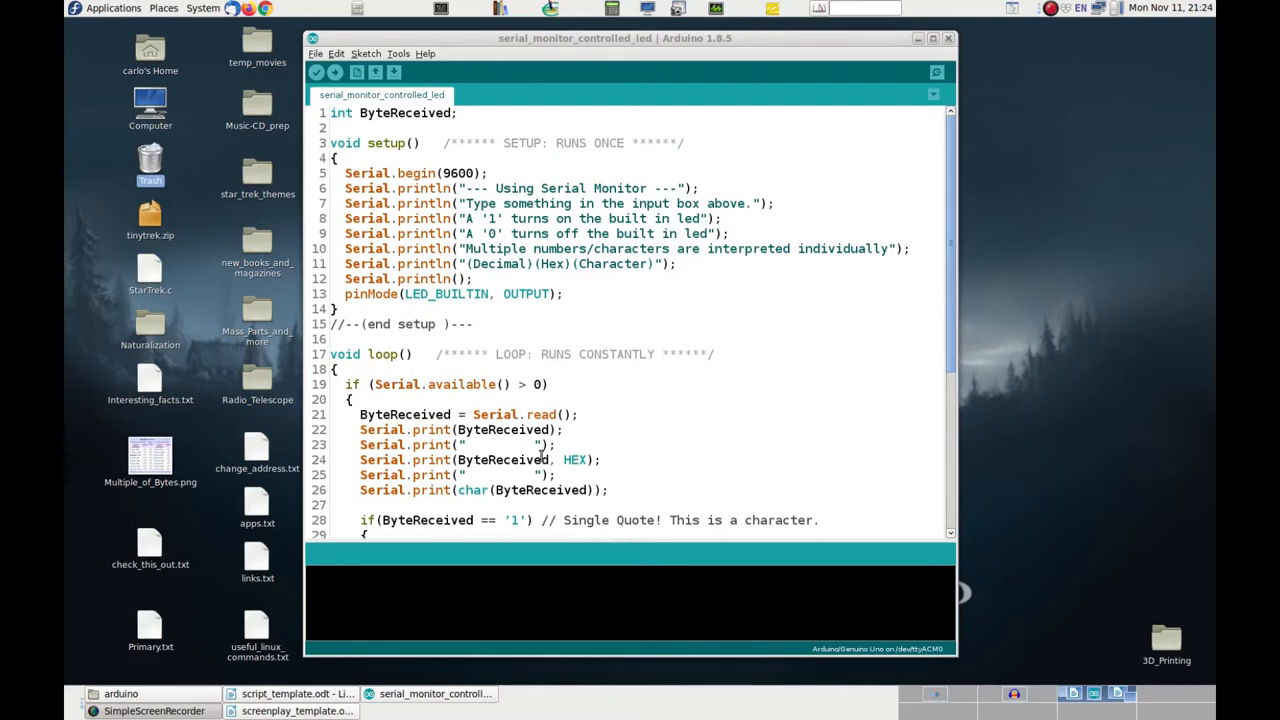
{"action": "mouse_move", "coordinate": [634, 428]}
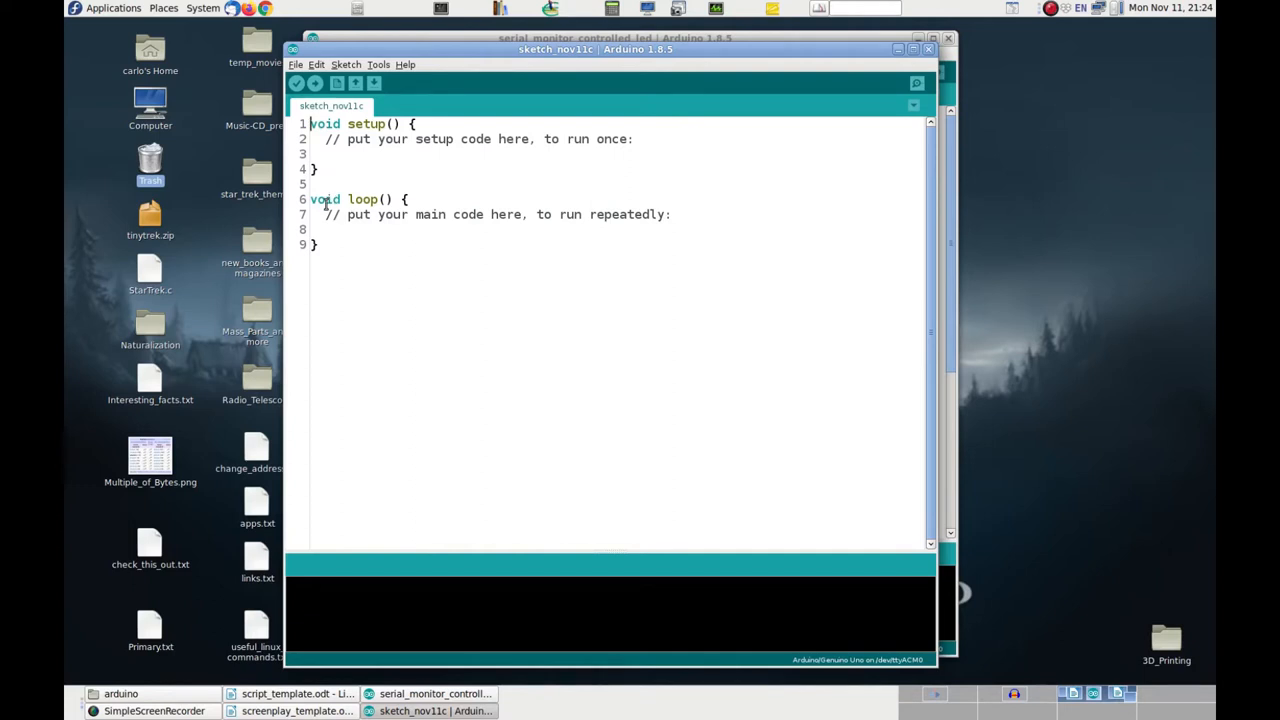
{"action": "mouse_move", "coordinate": [384, 308]}
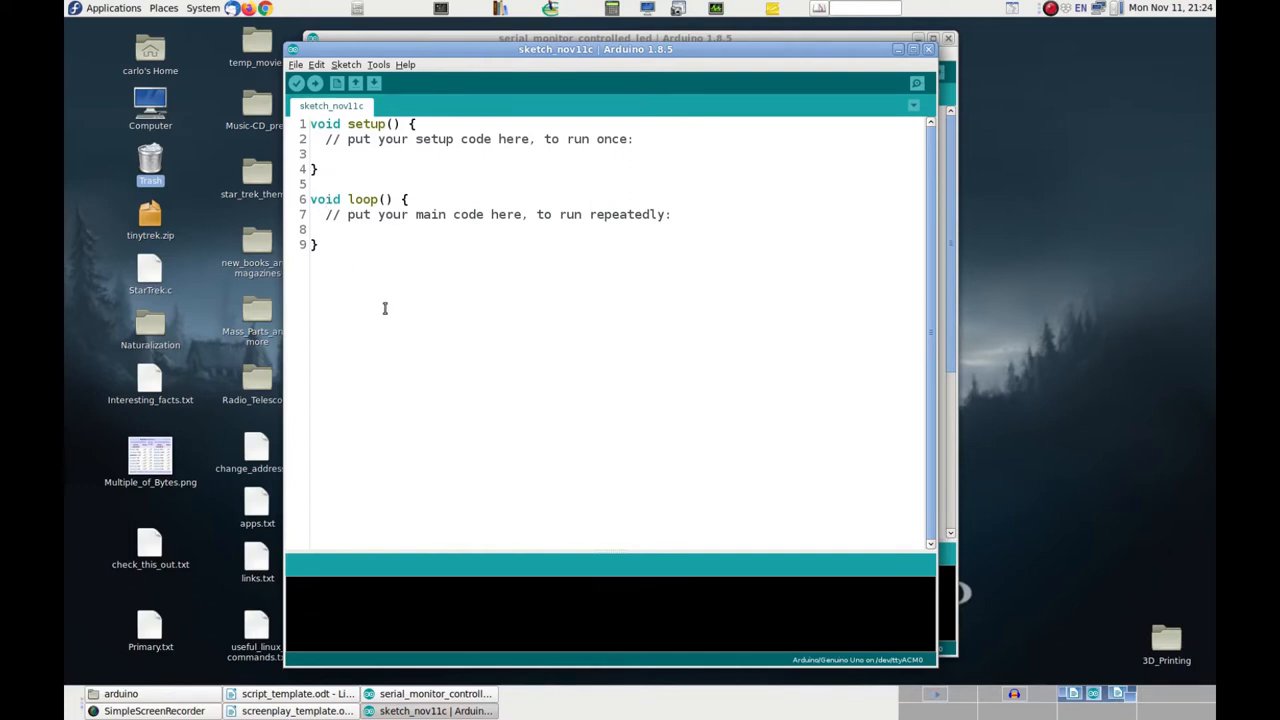
{"action": "mouse_move", "coordinate": [398, 312]}
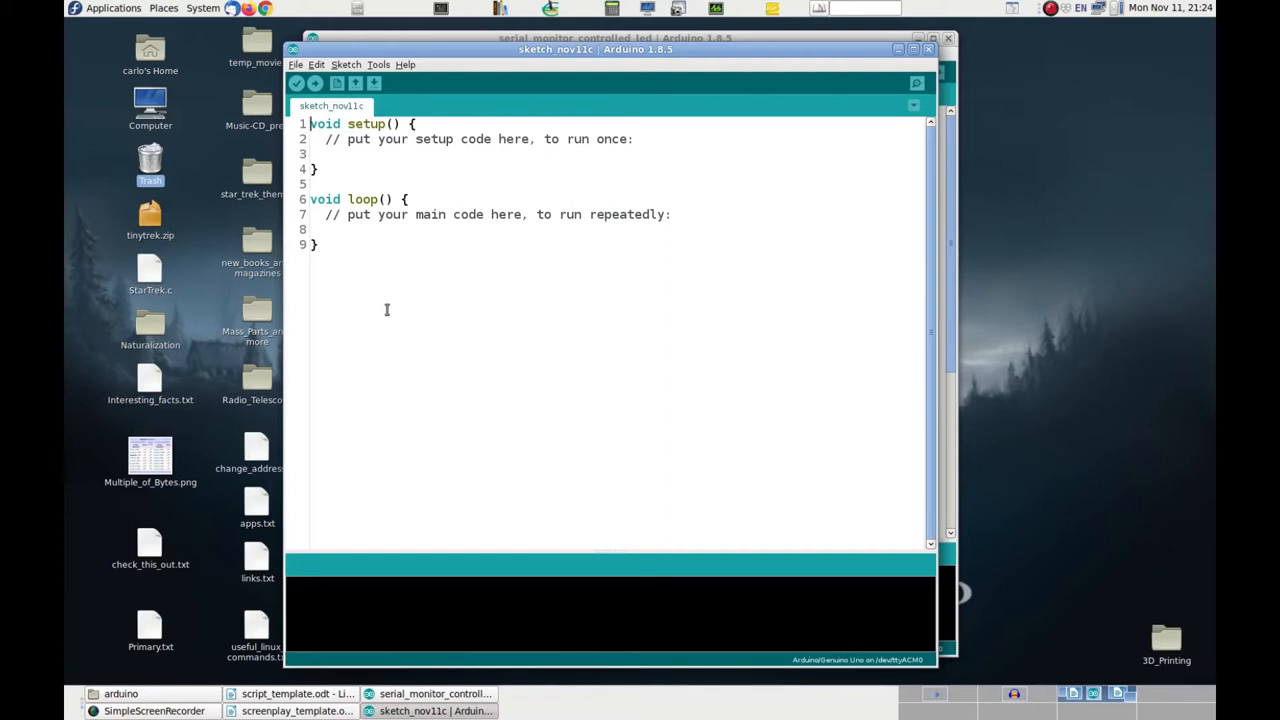
{"action": "mouse_move", "coordinate": [402, 236]}
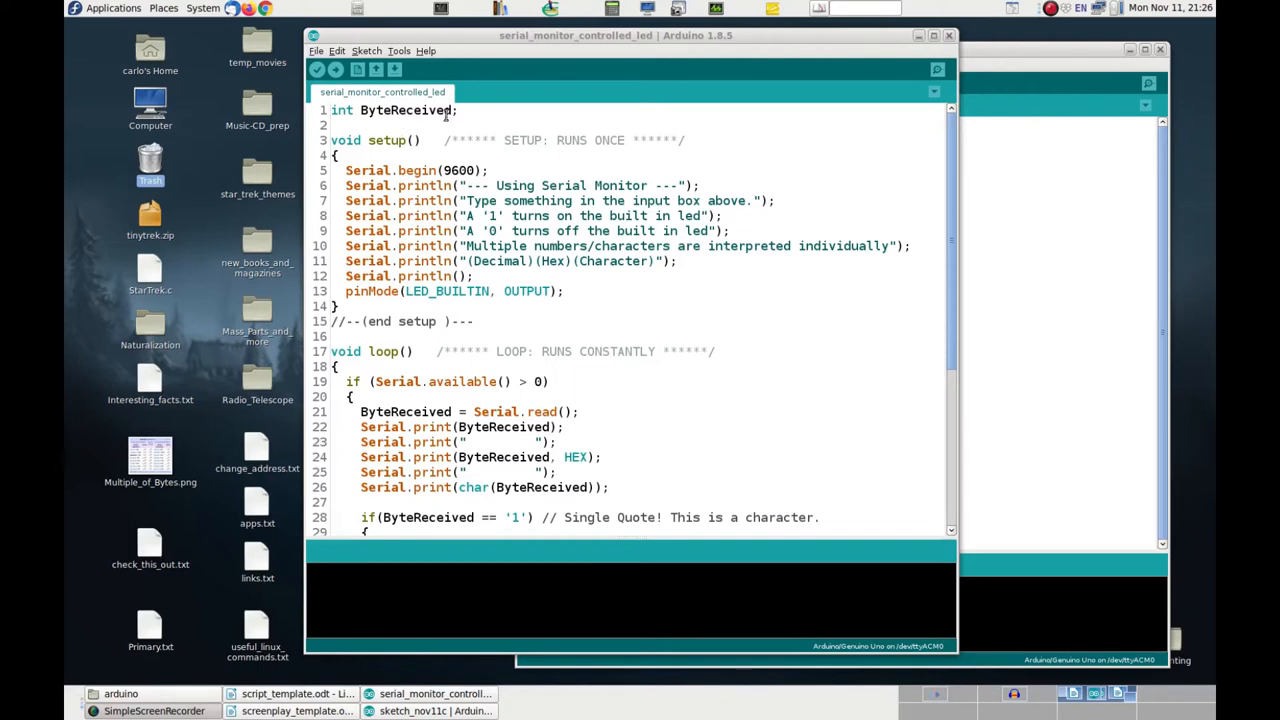
{"action": "mouse_move", "coordinate": [547, 284]}
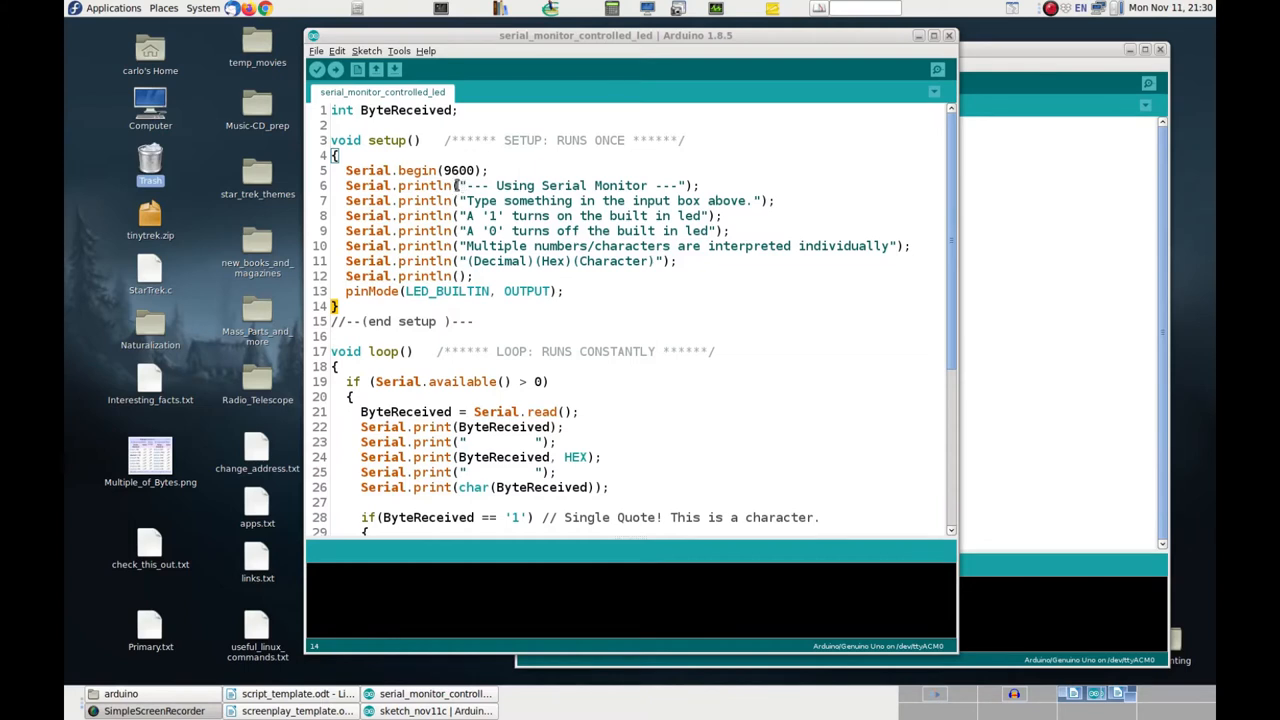
Select the "Type something in the input box above." string on line 7
{"action": "double_click", "coordinate": [570, 185]}
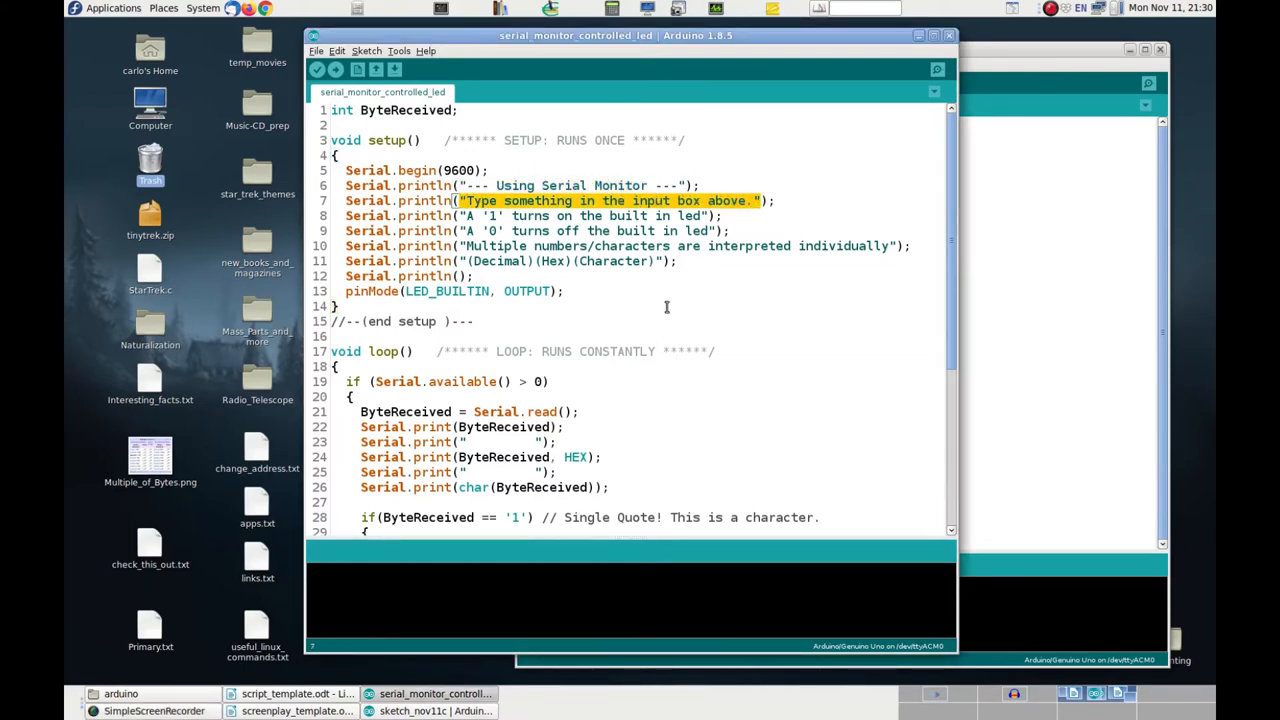
{"action": "mouse_move", "coordinate": [600, 349]}
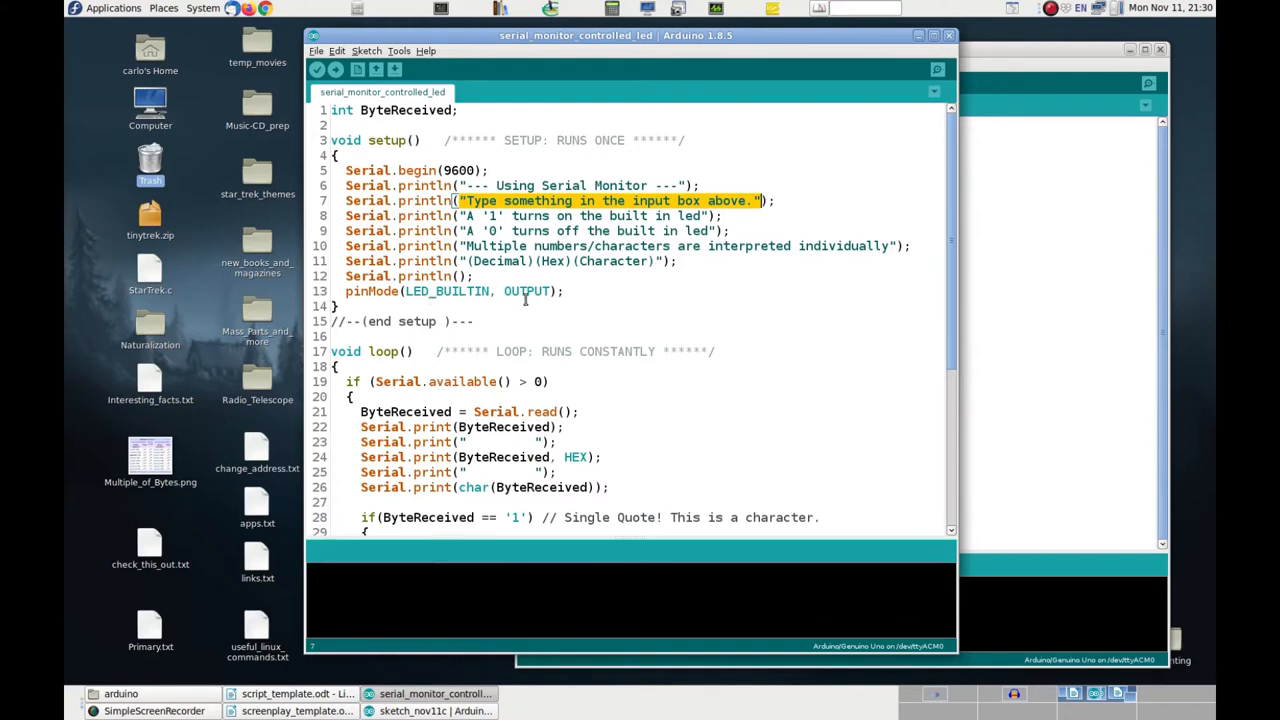
{"action": "mouse_move", "coordinate": [532, 310]}
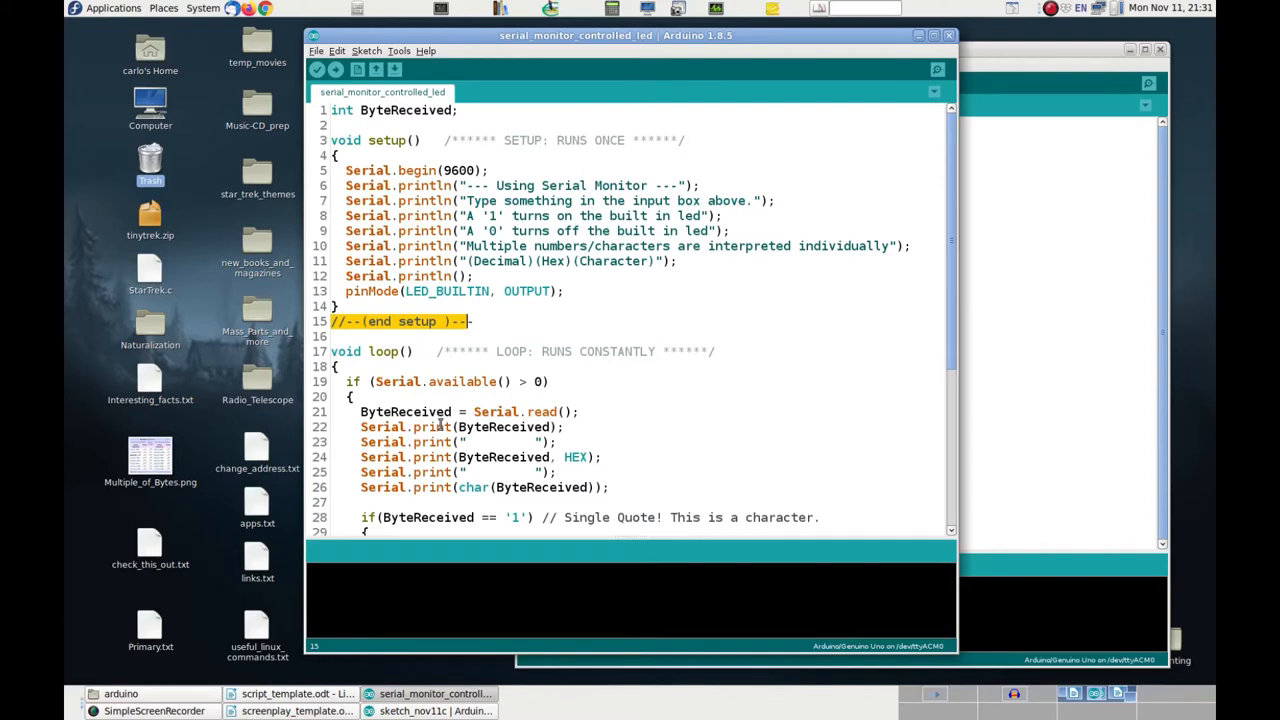
{"action": "mouse_move", "coordinate": [690, 400]}
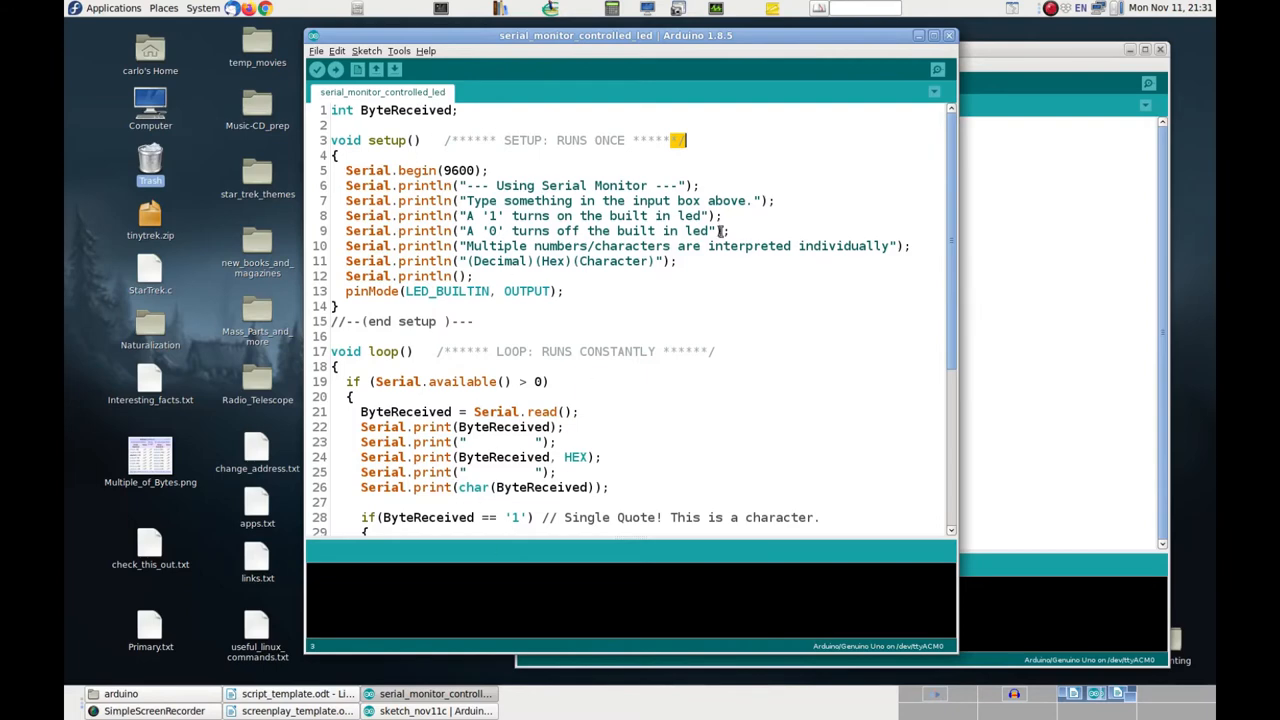
{"action": "mouse_move", "coordinate": [427, 273]}
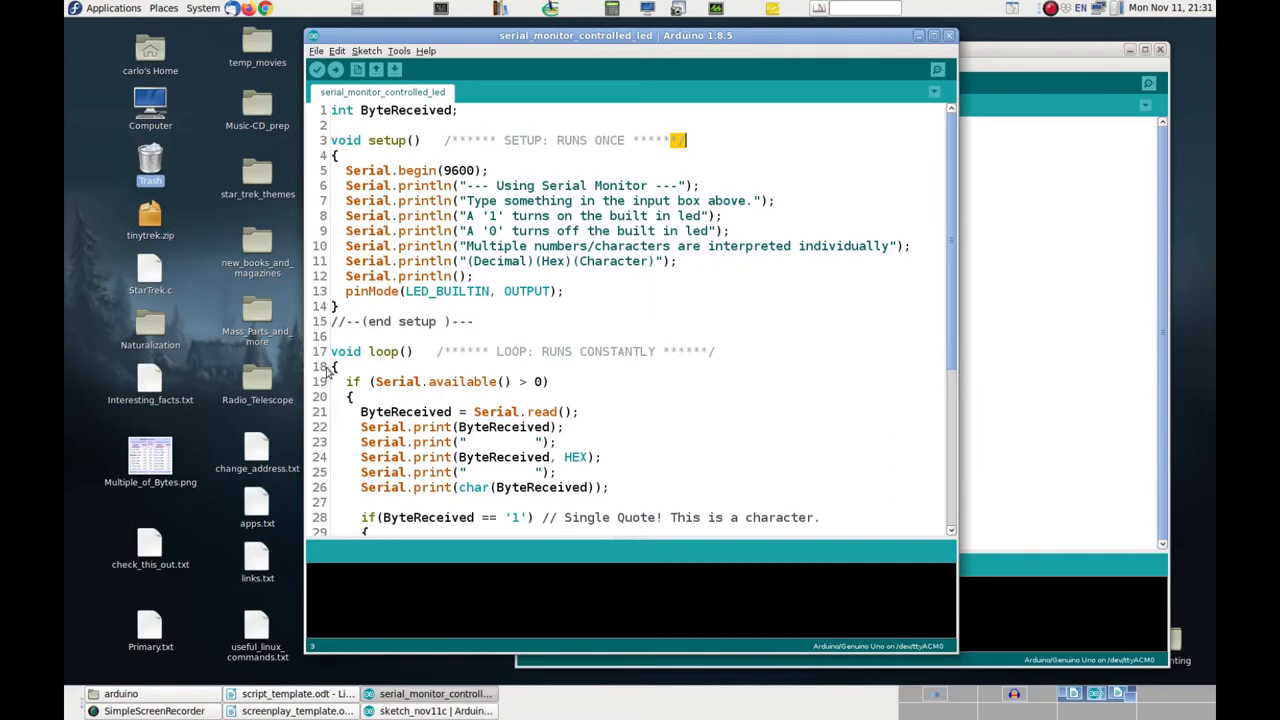
{"action": "scroll", "scroll_direction": "down", "scroll_amount": 3}
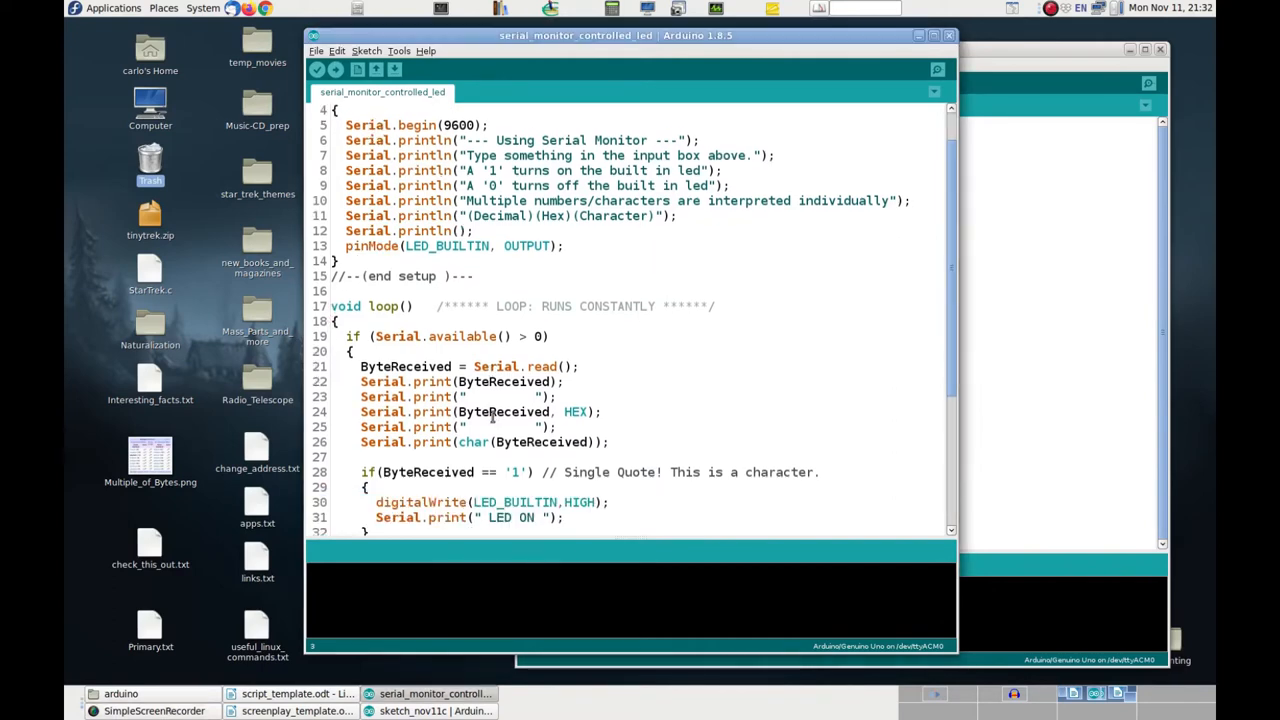
{"action": "scroll", "scroll_direction": "down", "scroll_amount": 3}
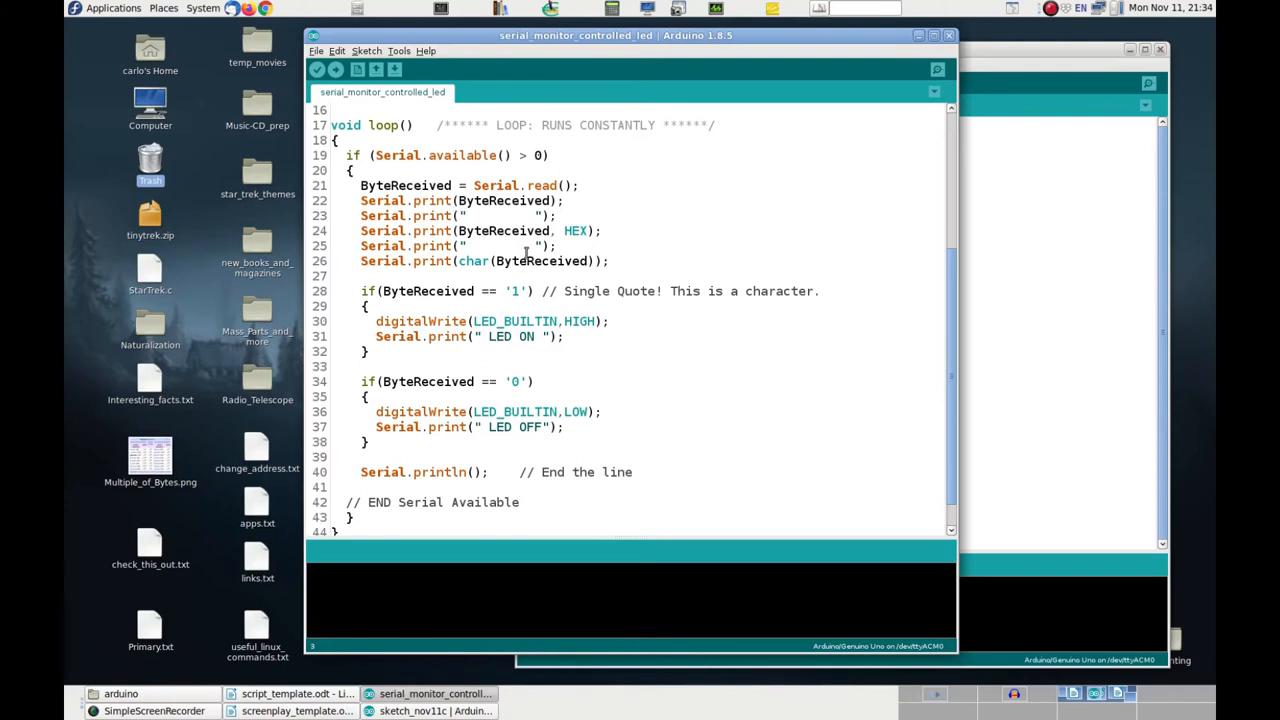
{"action": "mouse_move", "coordinate": [408, 264]}
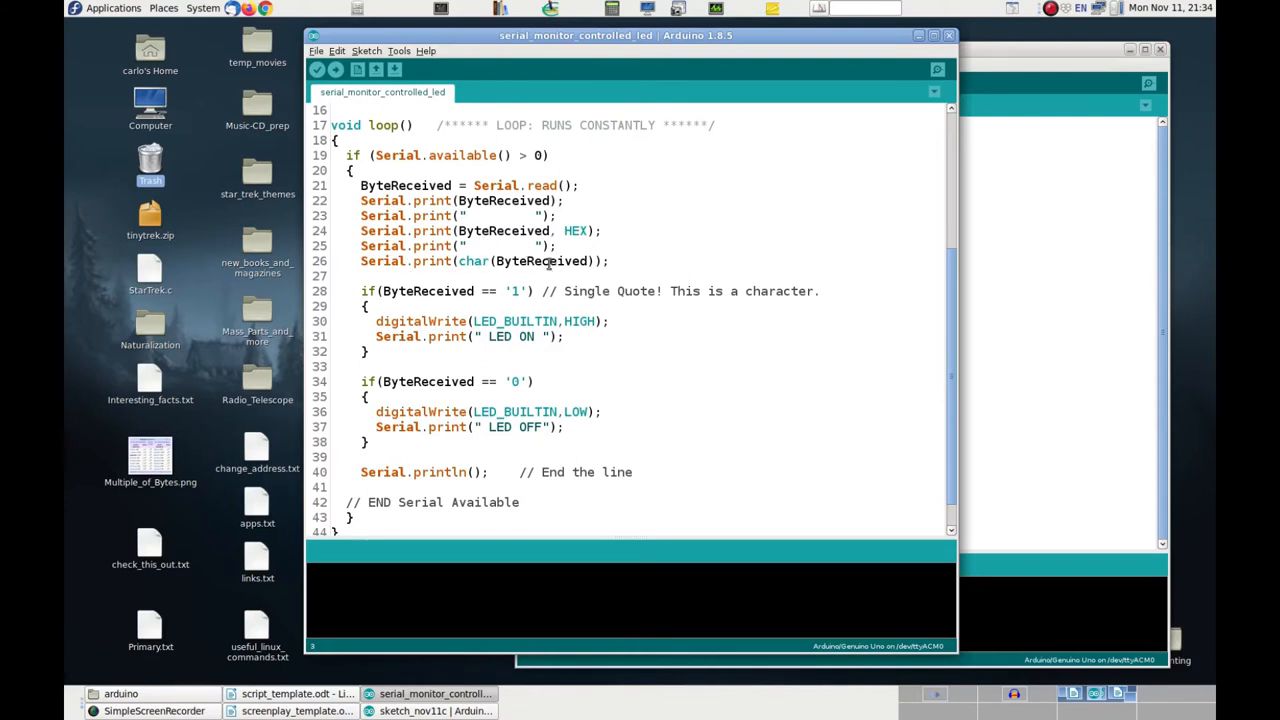
{"action": "mouse_move", "coordinate": [462, 261]}
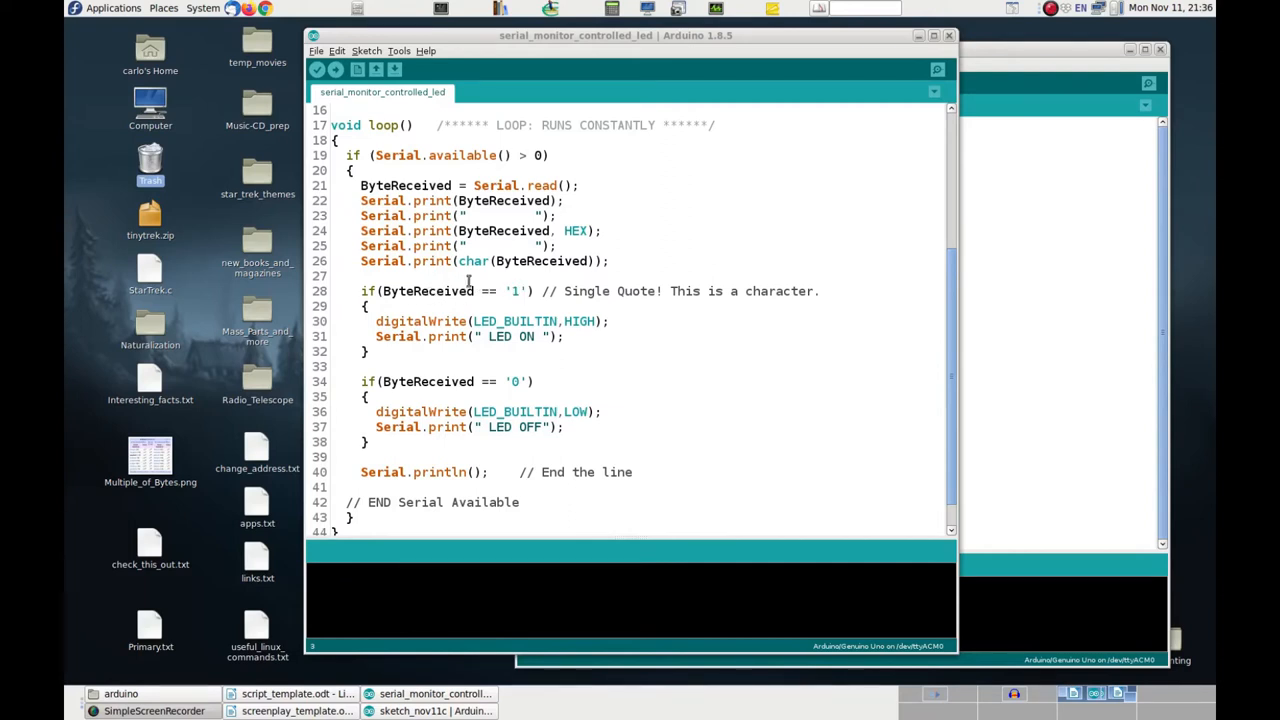
{"action": "mouse_move", "coordinate": [327, 393]}
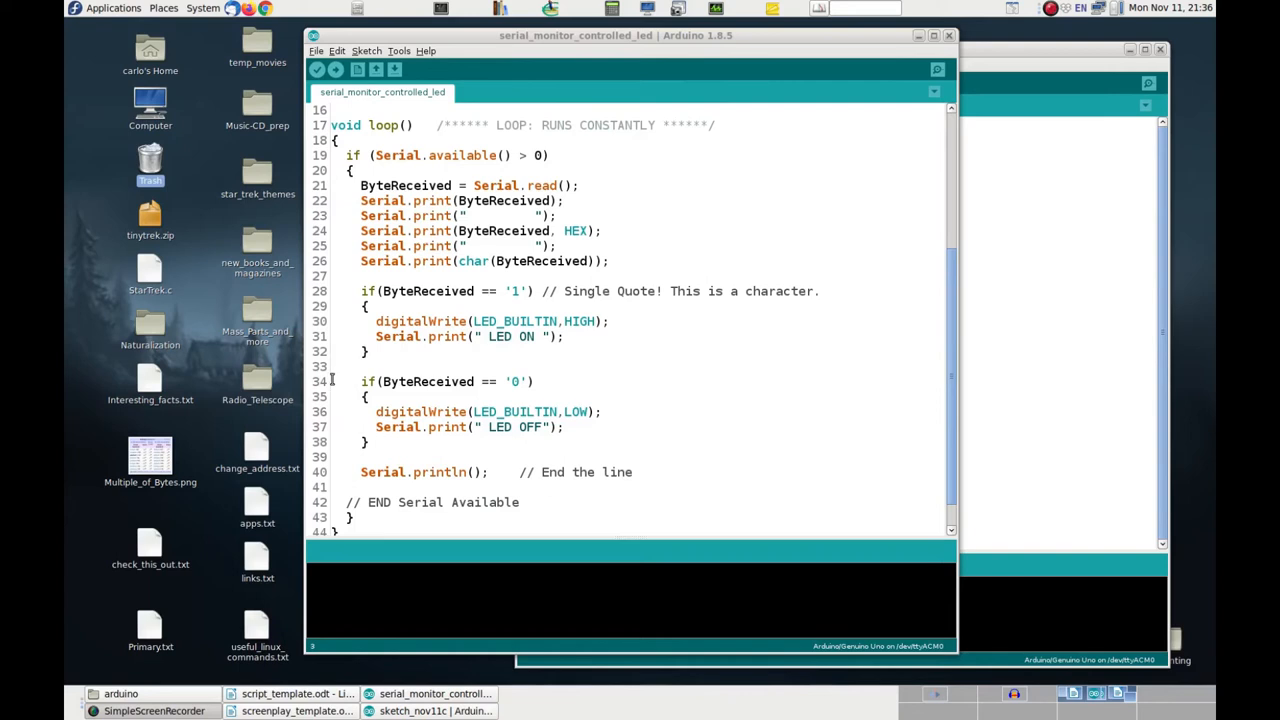
{"action": "mouse_move", "coordinate": [379, 381]}
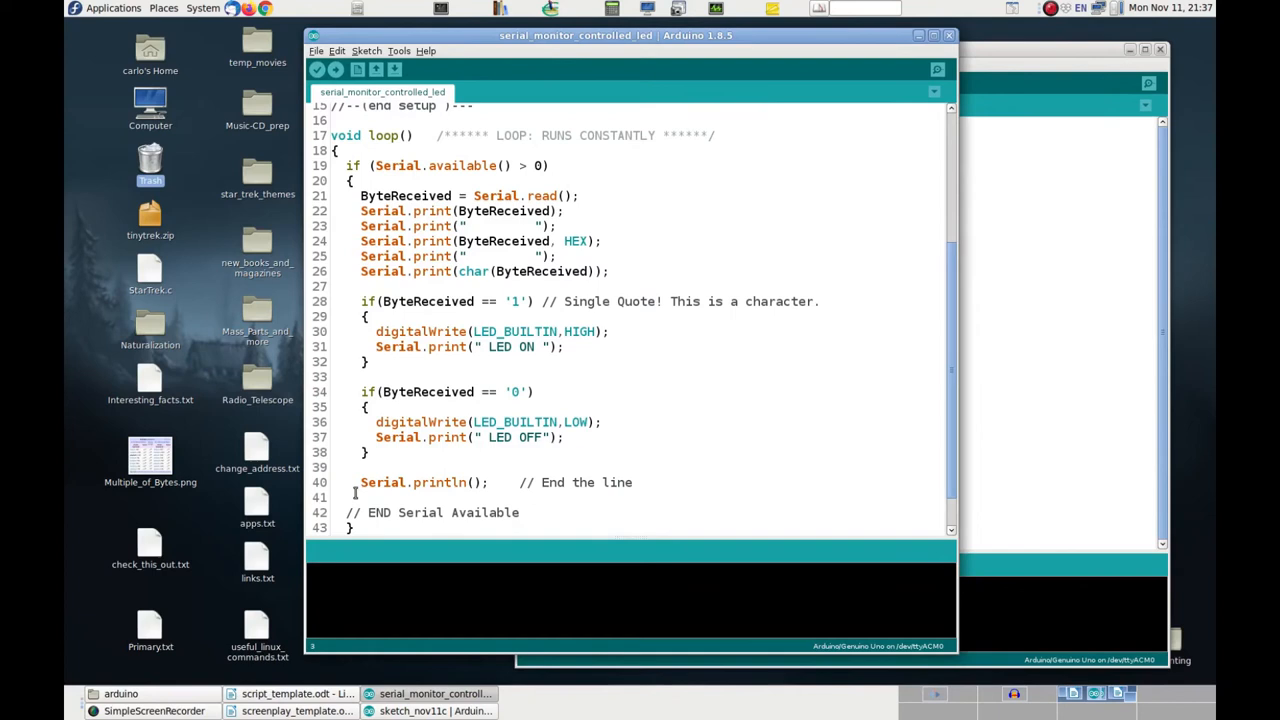
{"action": "mouse_move", "coordinate": [367, 525]}
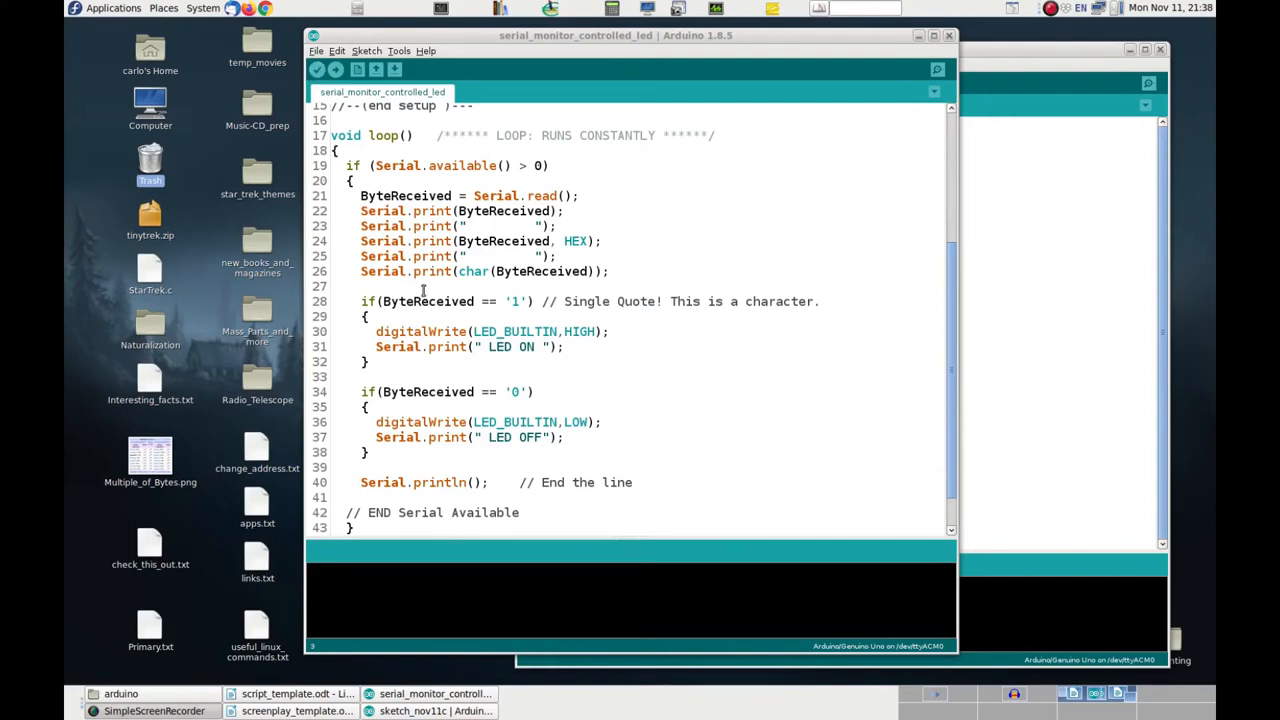
{"action": "mouse_move", "coordinate": [467, 428]}
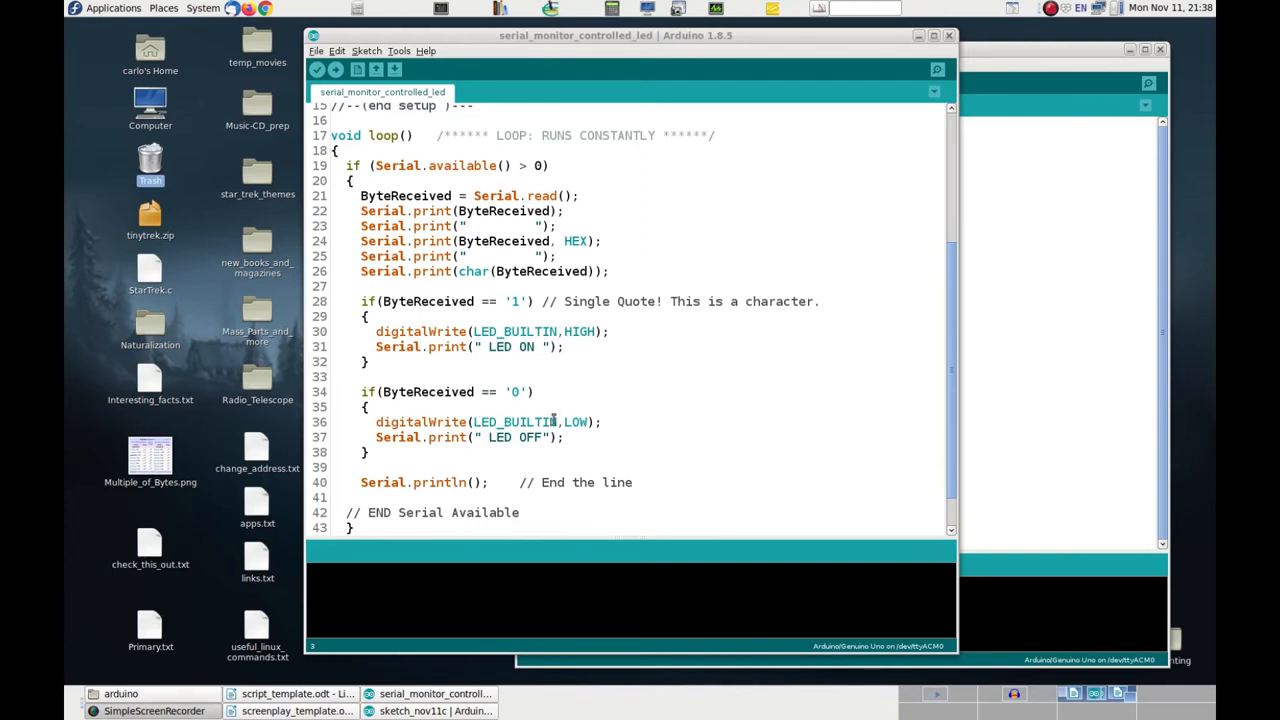
{"action": "mouse_move", "coordinate": [497, 381]}
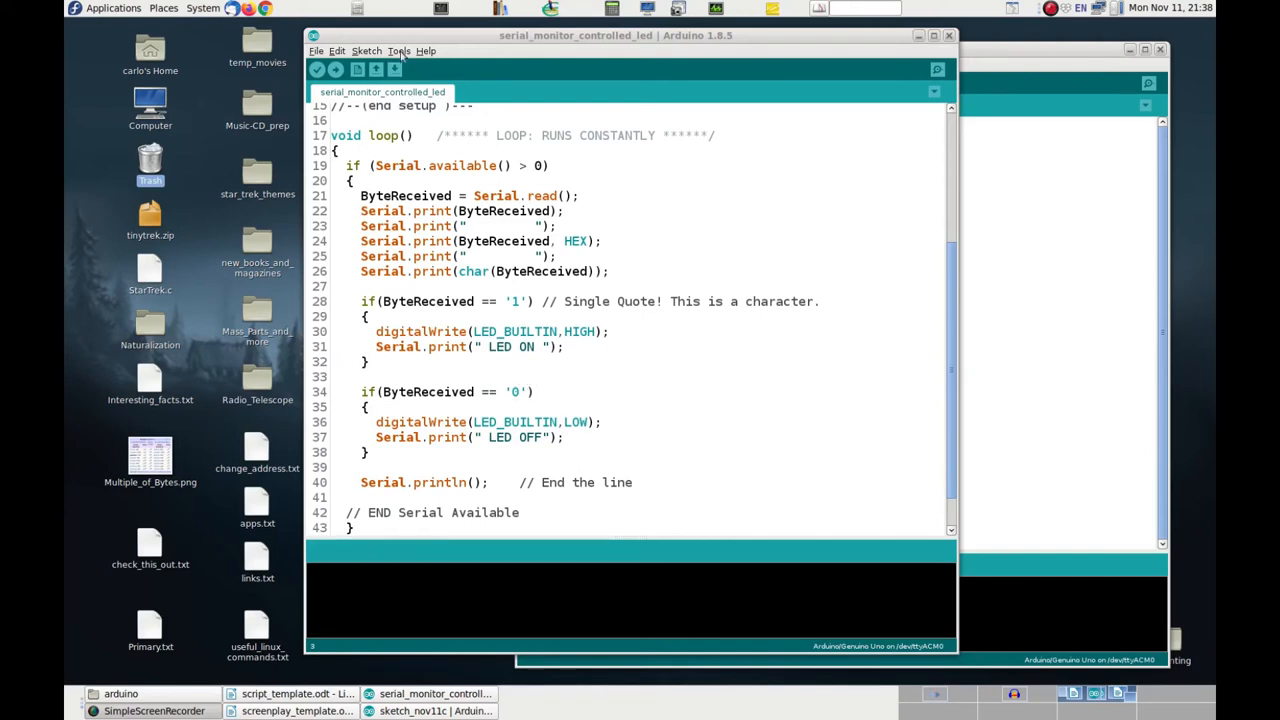
{"action": "left_click", "coordinate": [399, 50]}
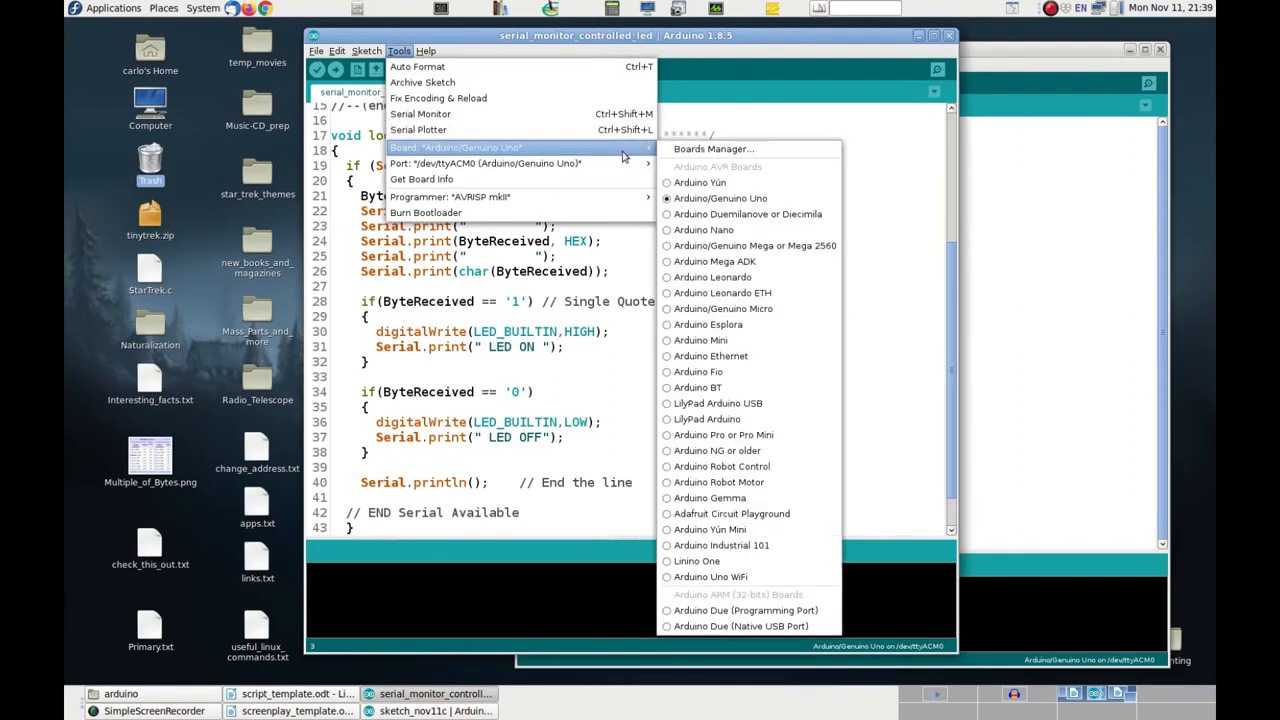
{"action": "mouse_move", "coordinate": [720, 198]}
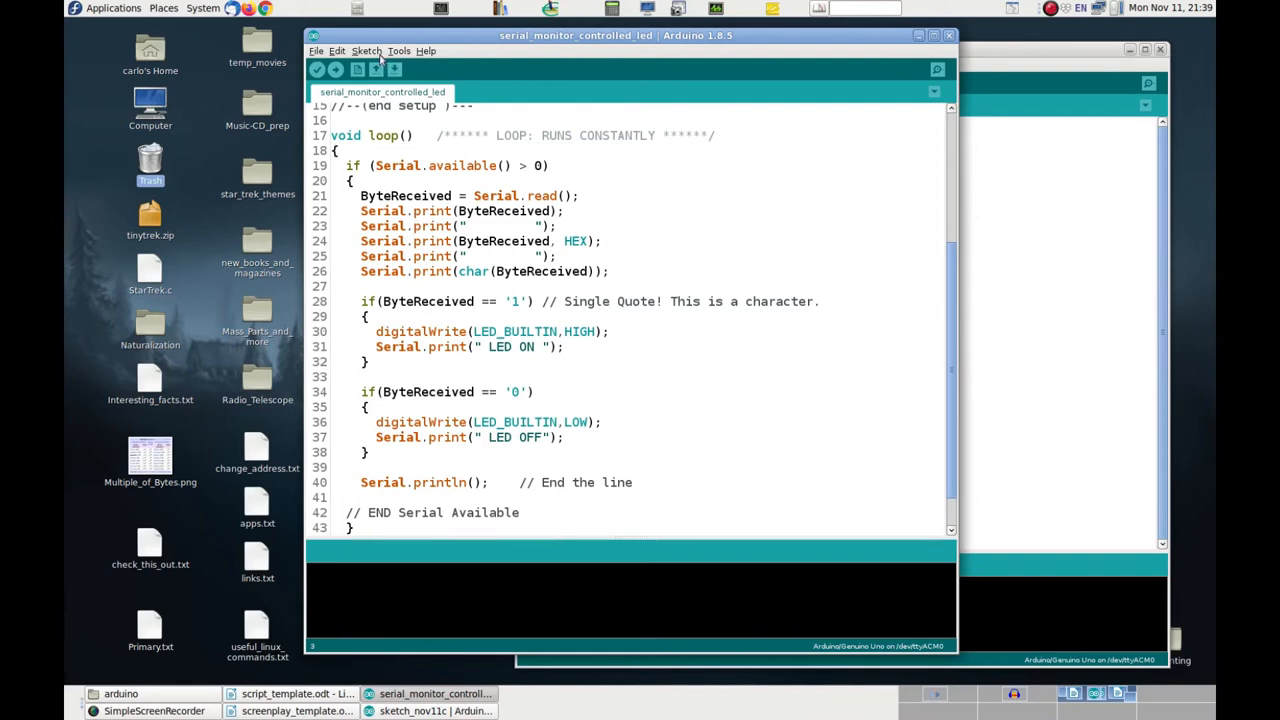
{"action": "left_click", "coordinate": [399, 50]}
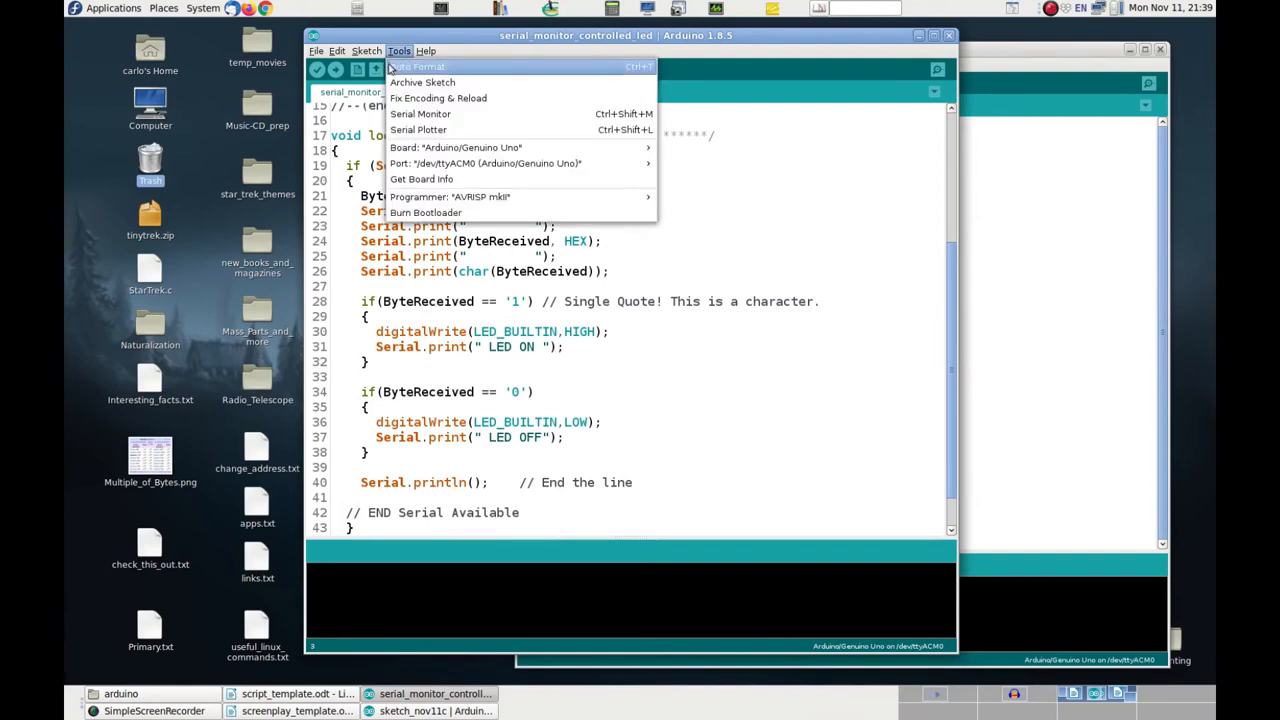
{"action": "mouse_move", "coordinate": [485, 163]}
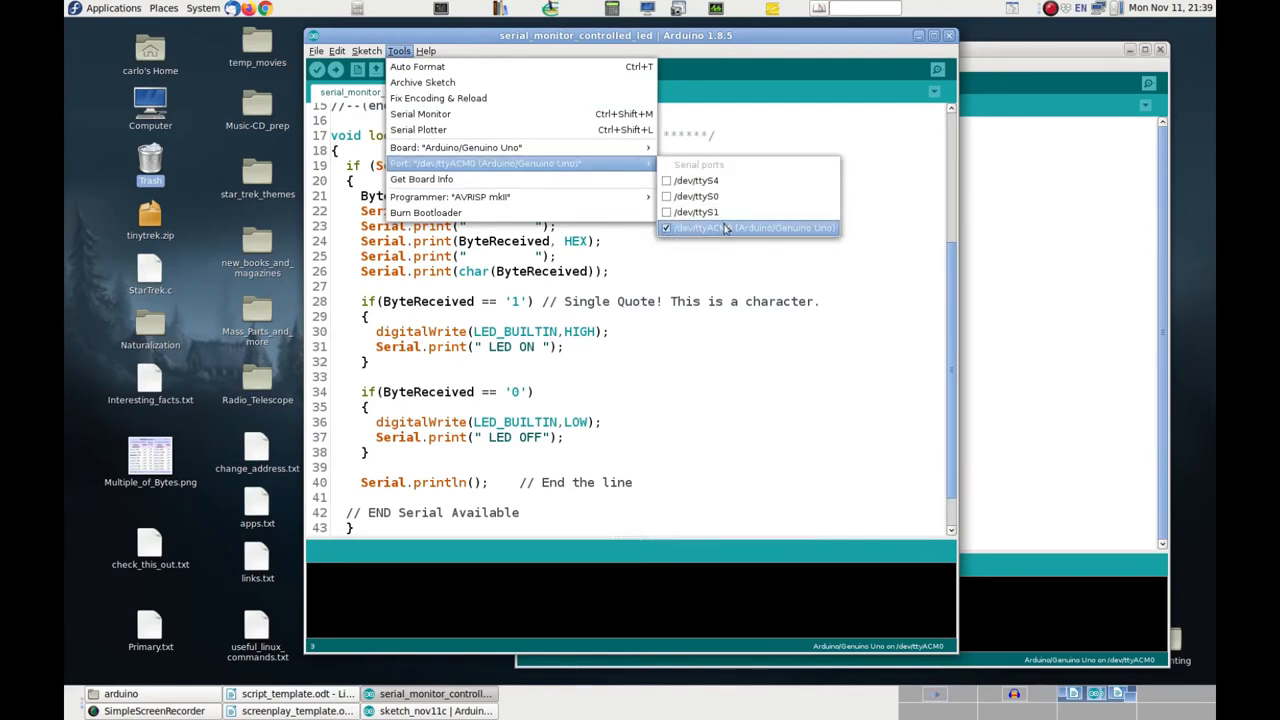
{"action": "mouse_move", "coordinate": [812, 240]}
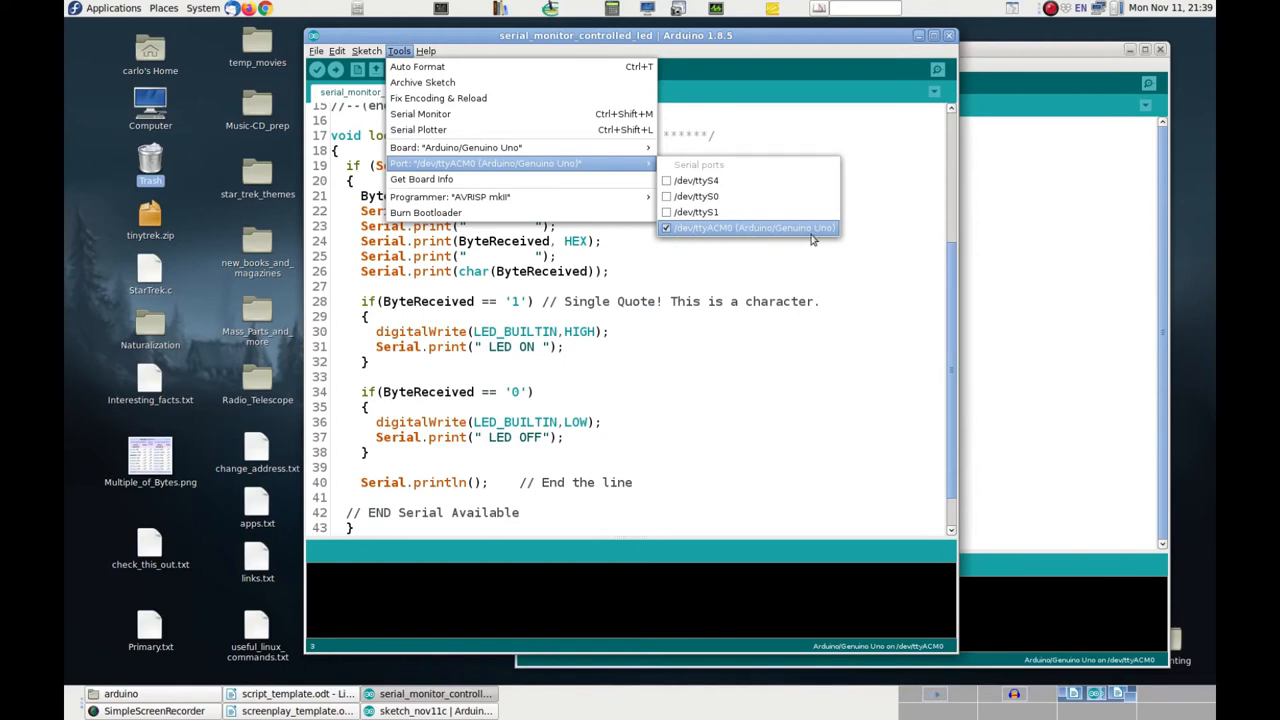
{"action": "mouse_move", "coordinate": [833, 237]}
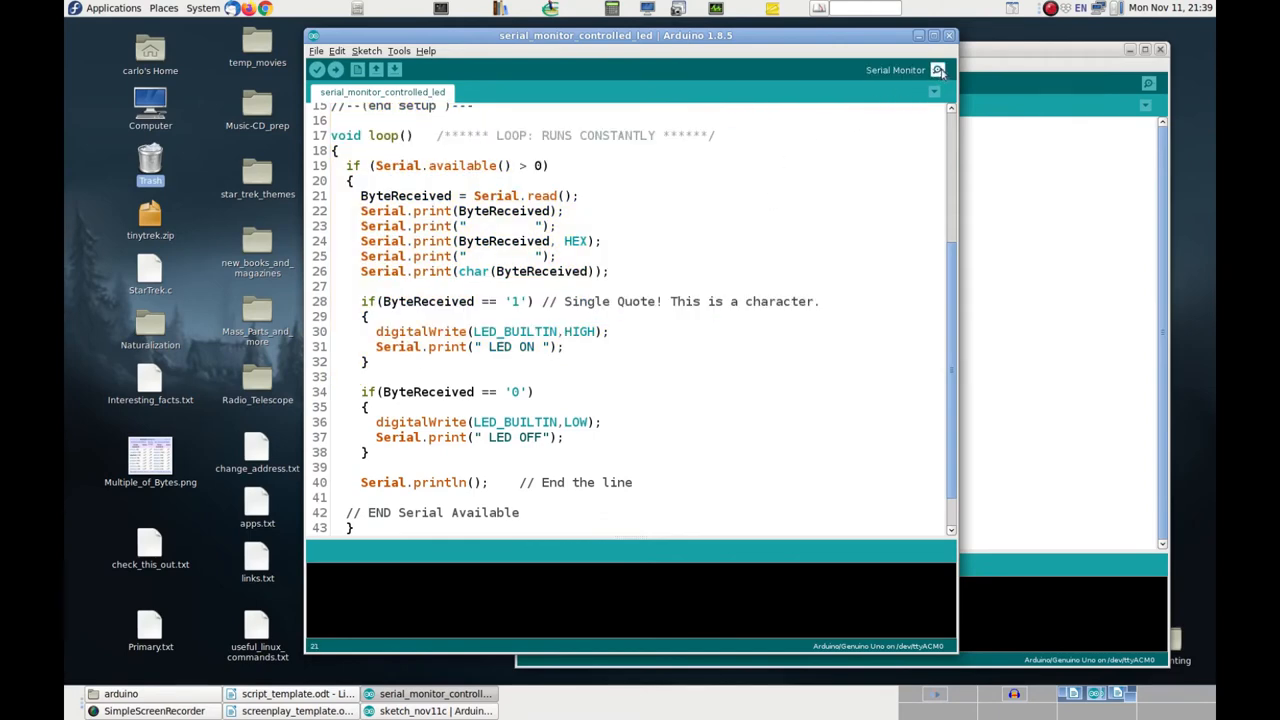
Open the Serial Monitor for /dev/ttyACM0 and keep its baud rate at 9600
{"action": "left_click", "coordinate": [937, 70]}
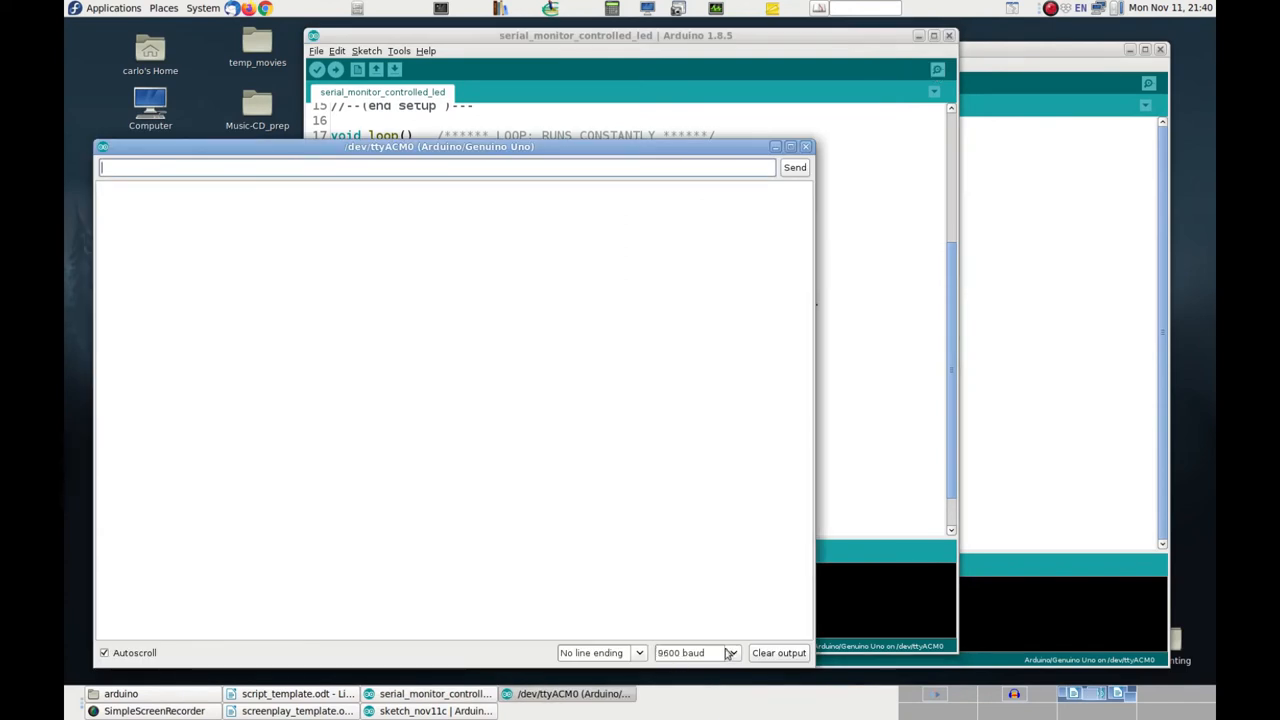
{"action": "mouse_move", "coordinate": [709, 663]}
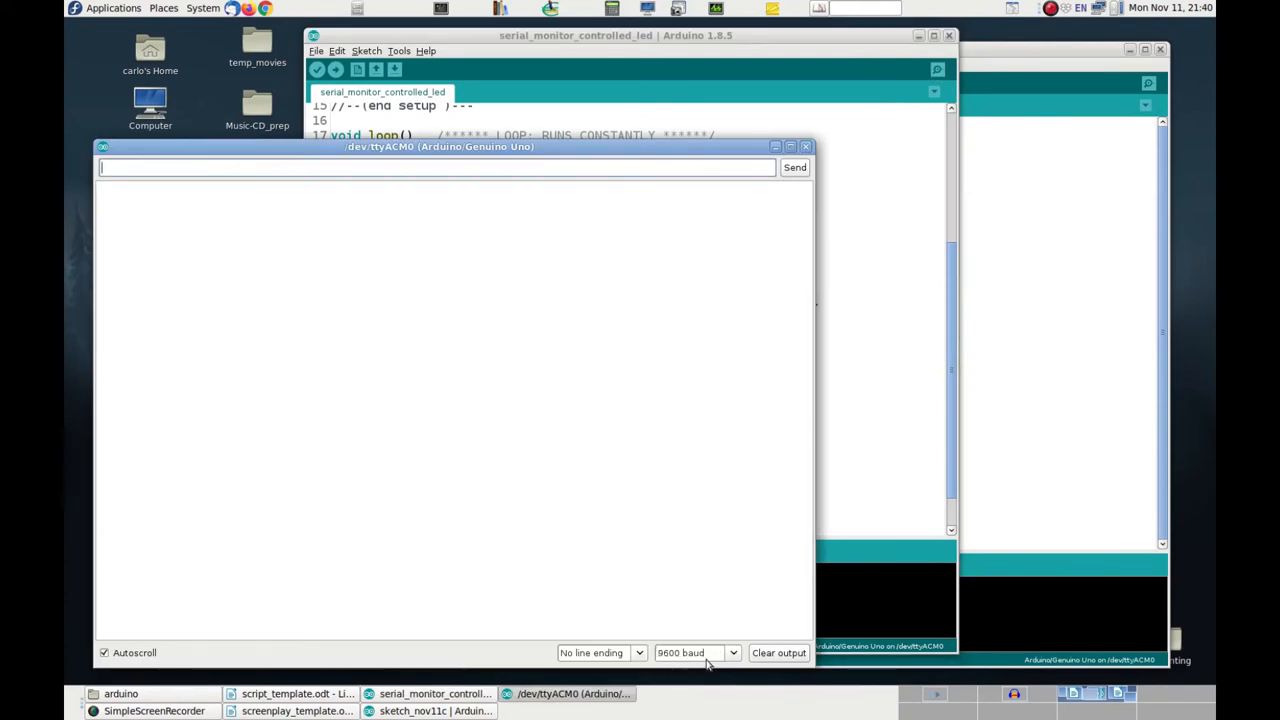
{"action": "mouse_move", "coordinate": [635, 260]}
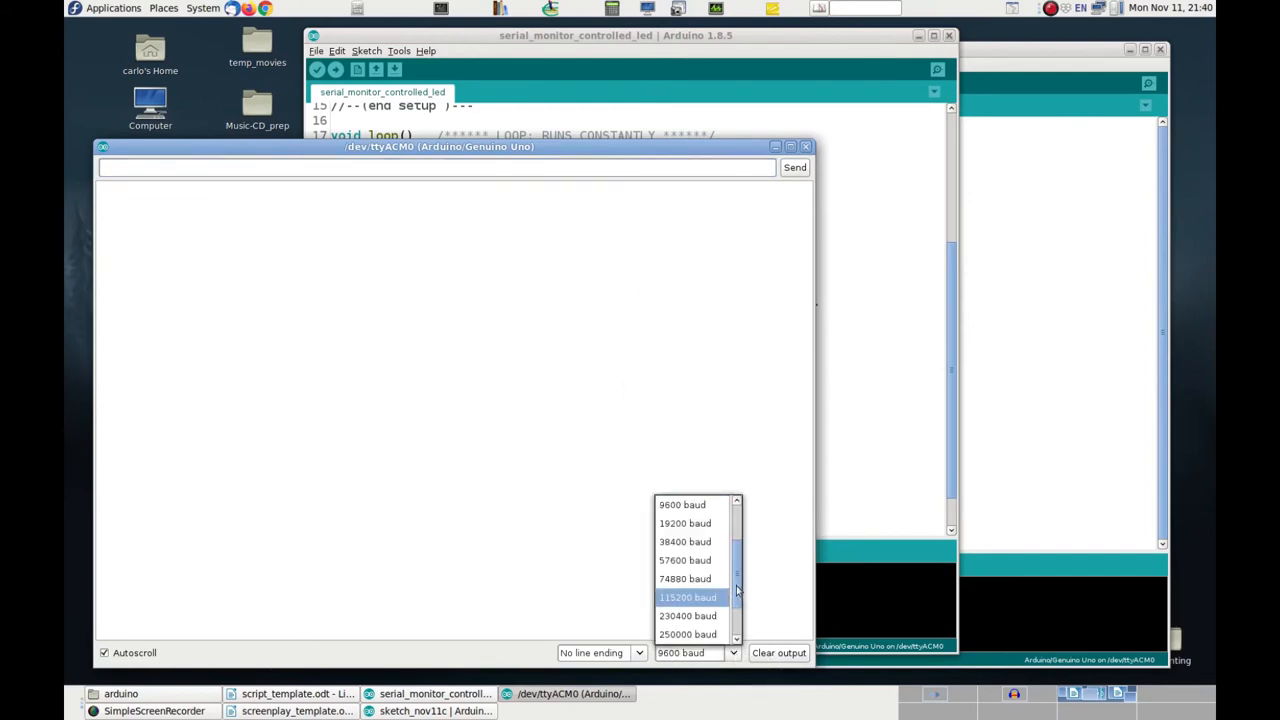
{"action": "scroll", "scroll_direction": "down", "scroll_amount": 3}
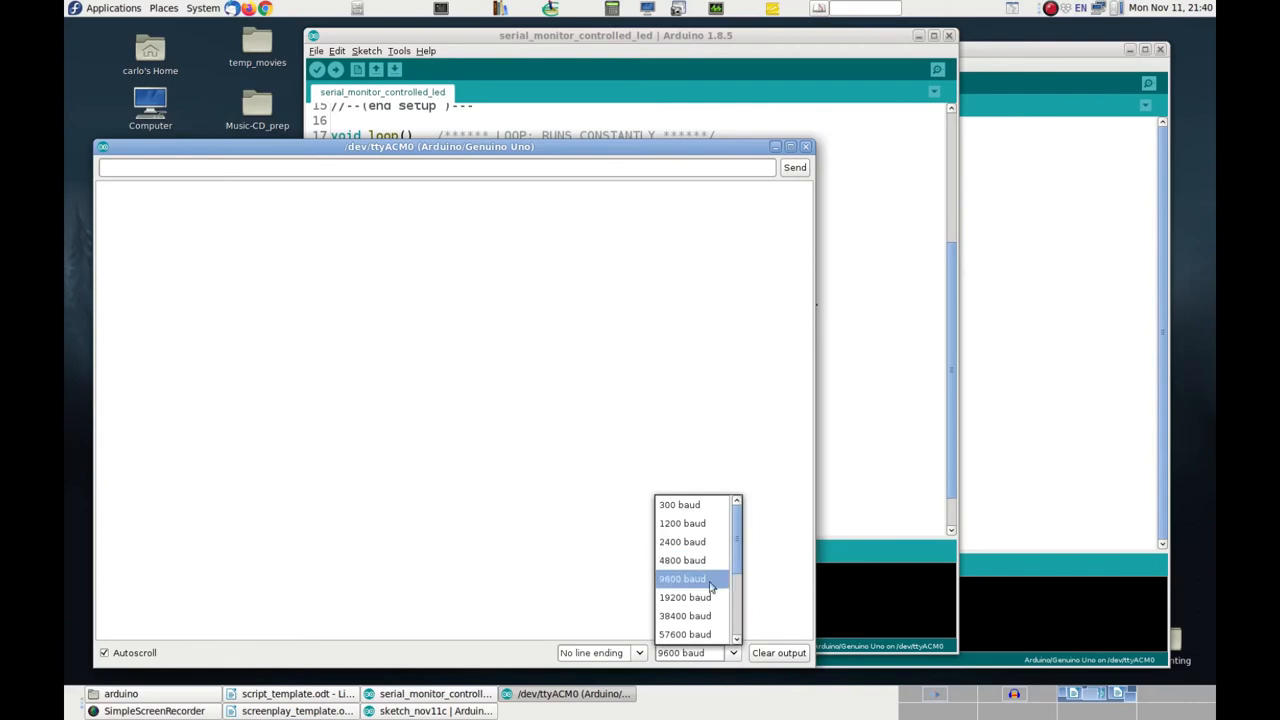
{"action": "left_click", "coordinate": [682, 578]}
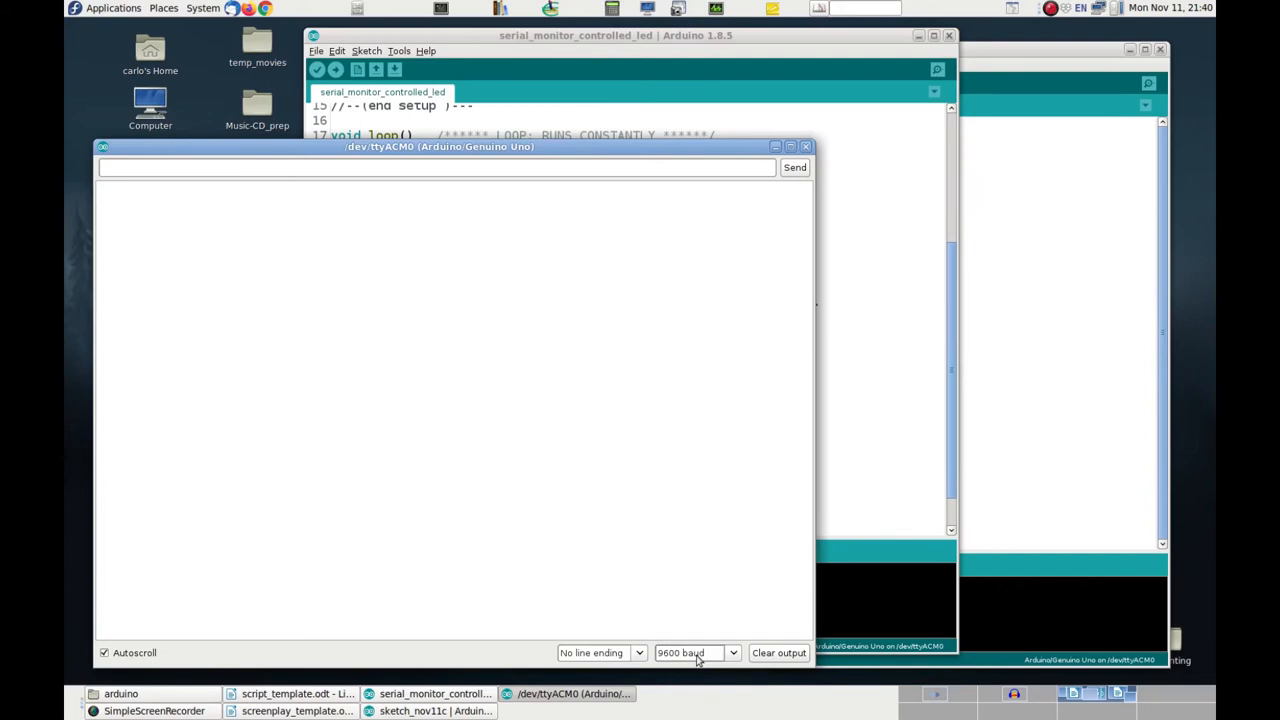
{"action": "mouse_move", "coordinate": [811, 158]}
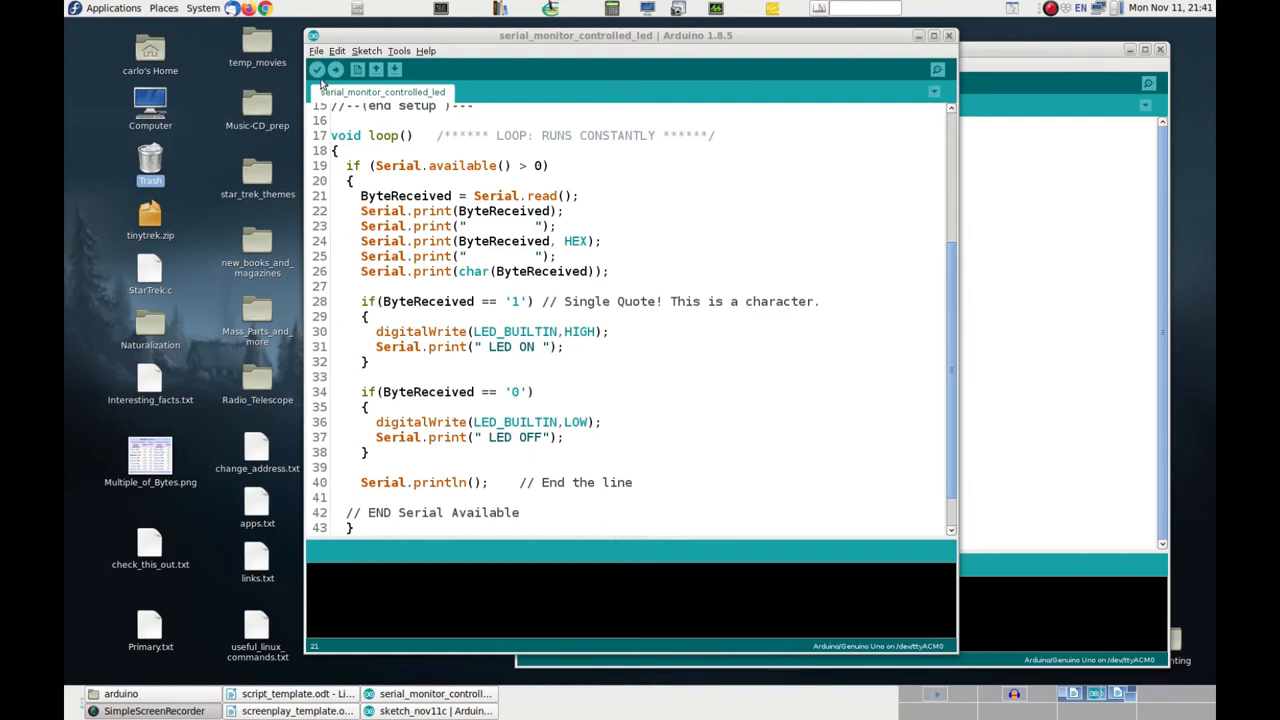
Verify the sketch and highlight the 434 bytes memory usage figure
{"action": "left_click", "coordinate": [317, 69]}
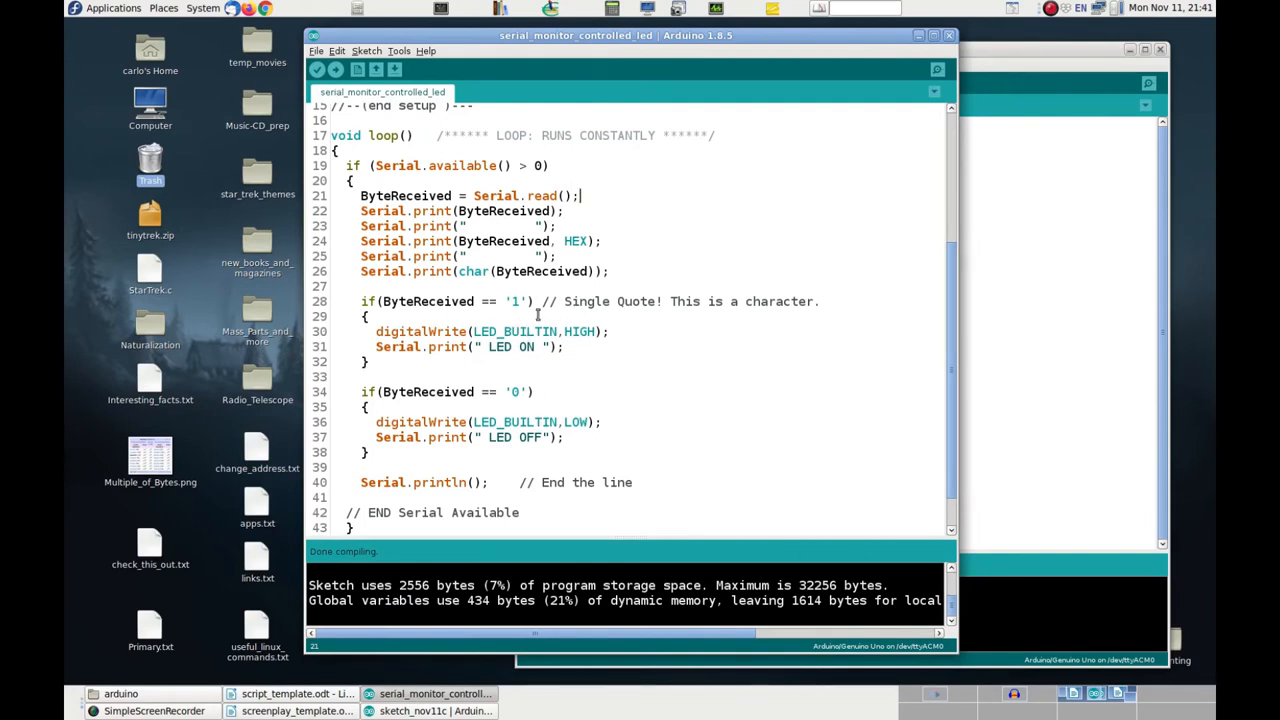
{"action": "mouse_move", "coordinate": [405, 620]}
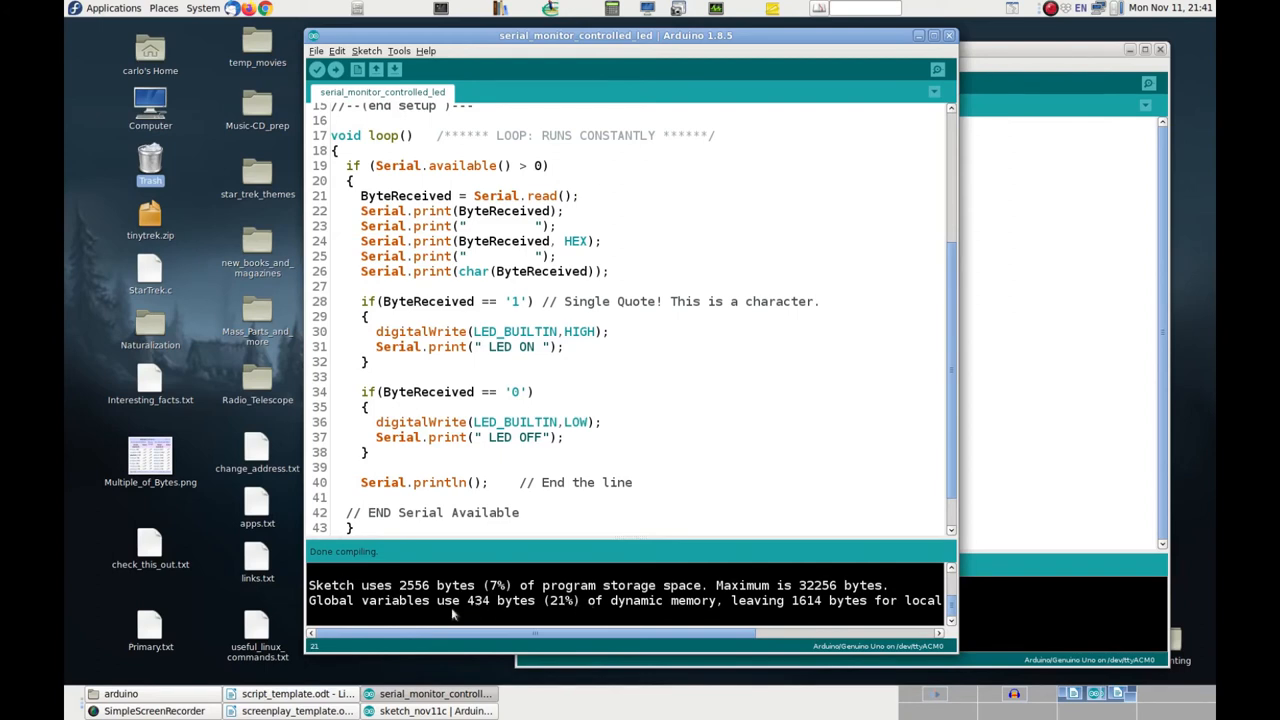
{"action": "mouse_move", "coordinate": [390, 630]}
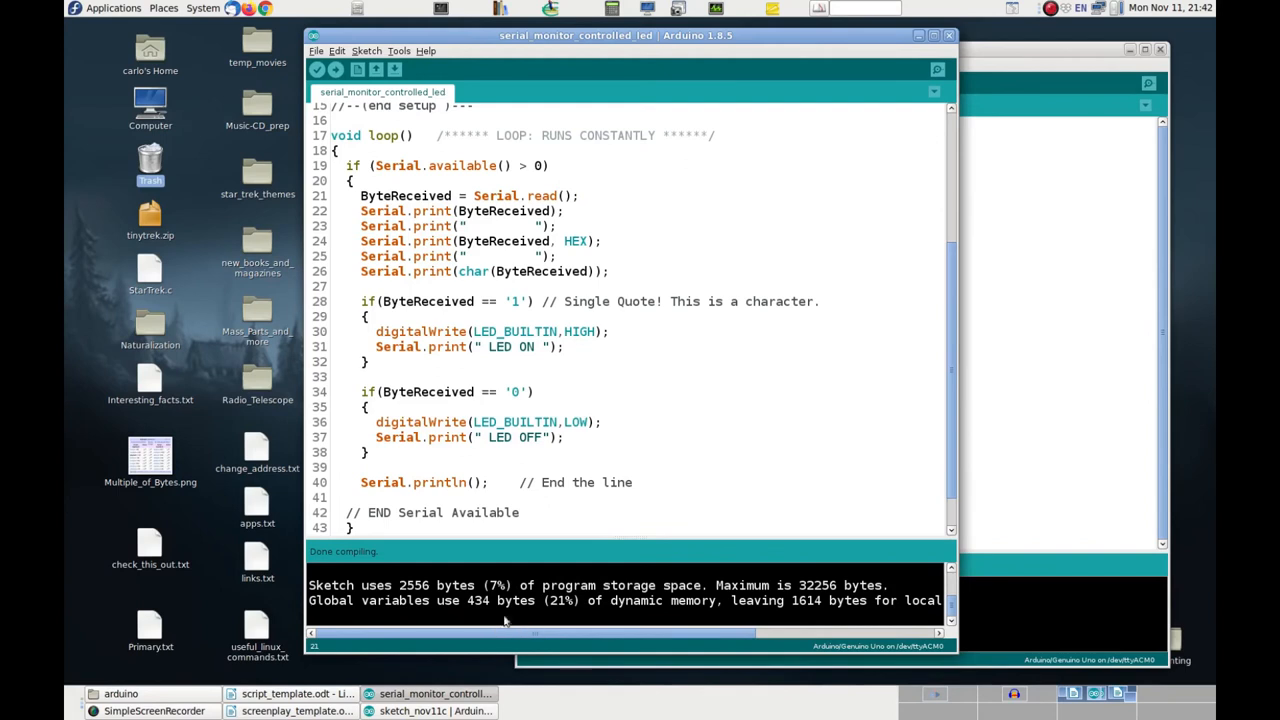
{"action": "double_click", "coordinate": [479, 600]}
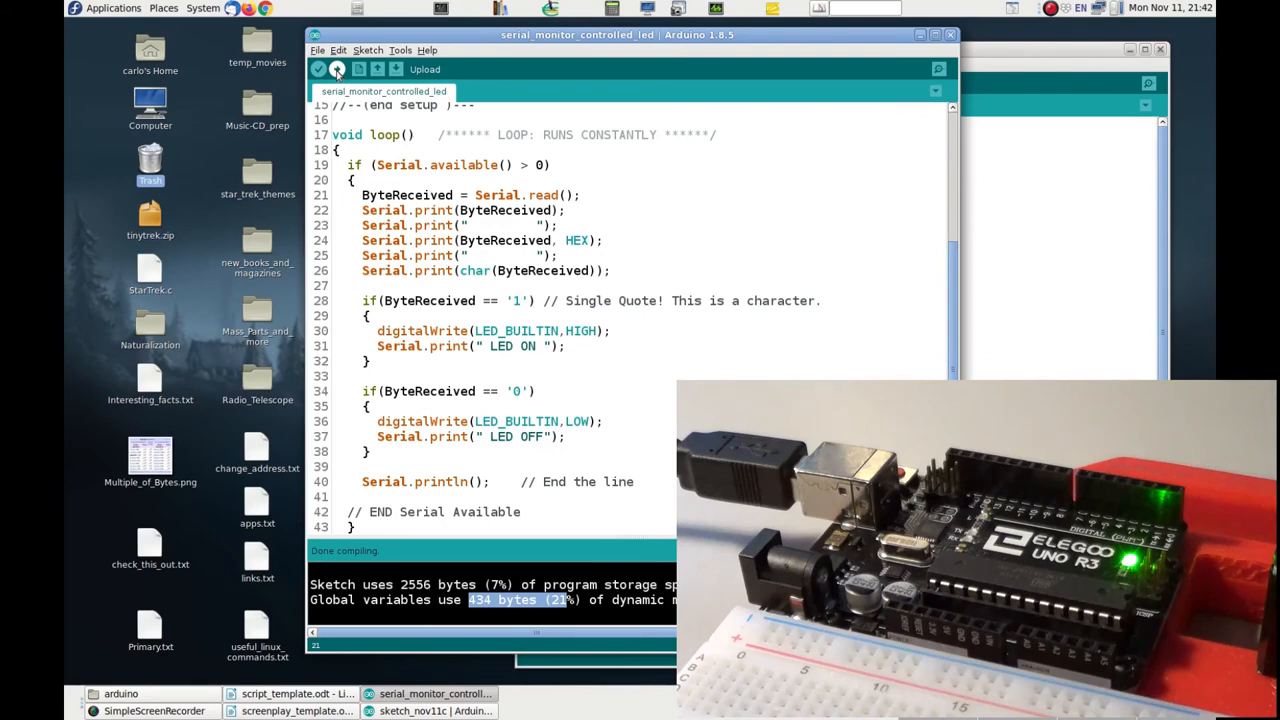
Upload the sketch to the Uno and scroll the avrdude output to 100% writing
{"action": "left_click", "coordinate": [337, 69]}
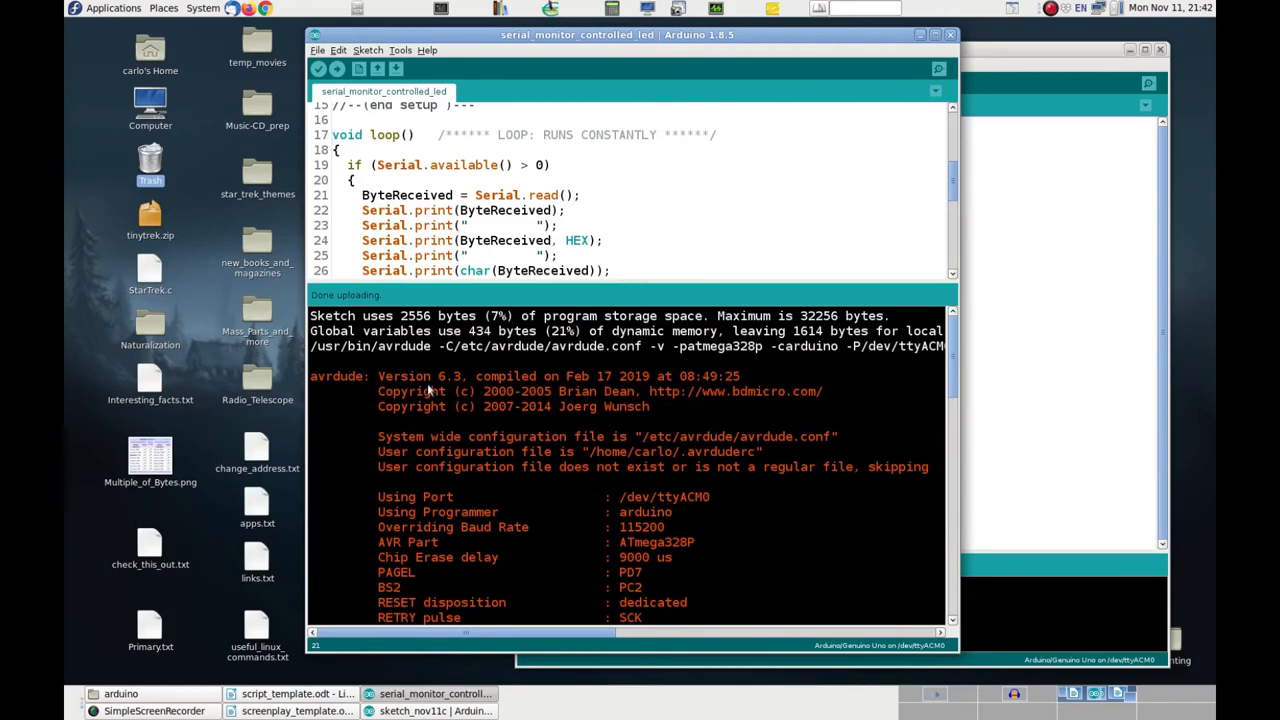
{"action": "mouse_move", "coordinate": [523, 432]}
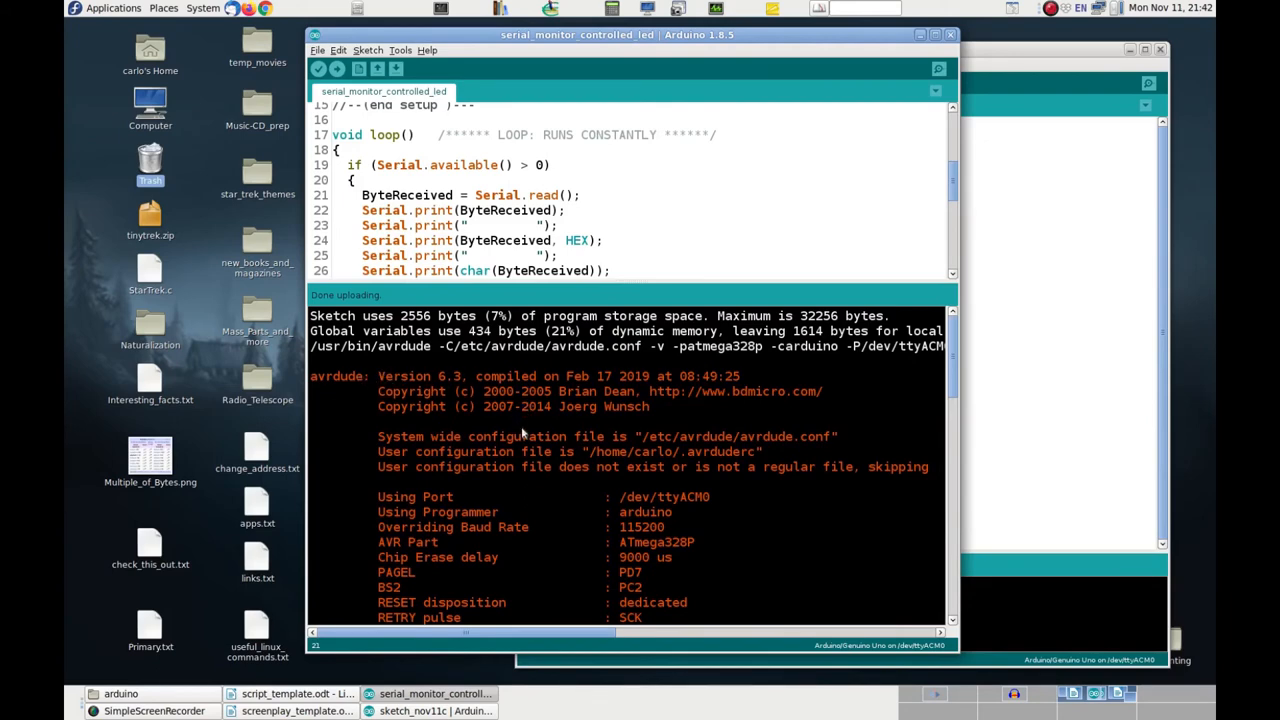
{"action": "scroll", "scroll_direction": "down", "scroll_amount": 3}
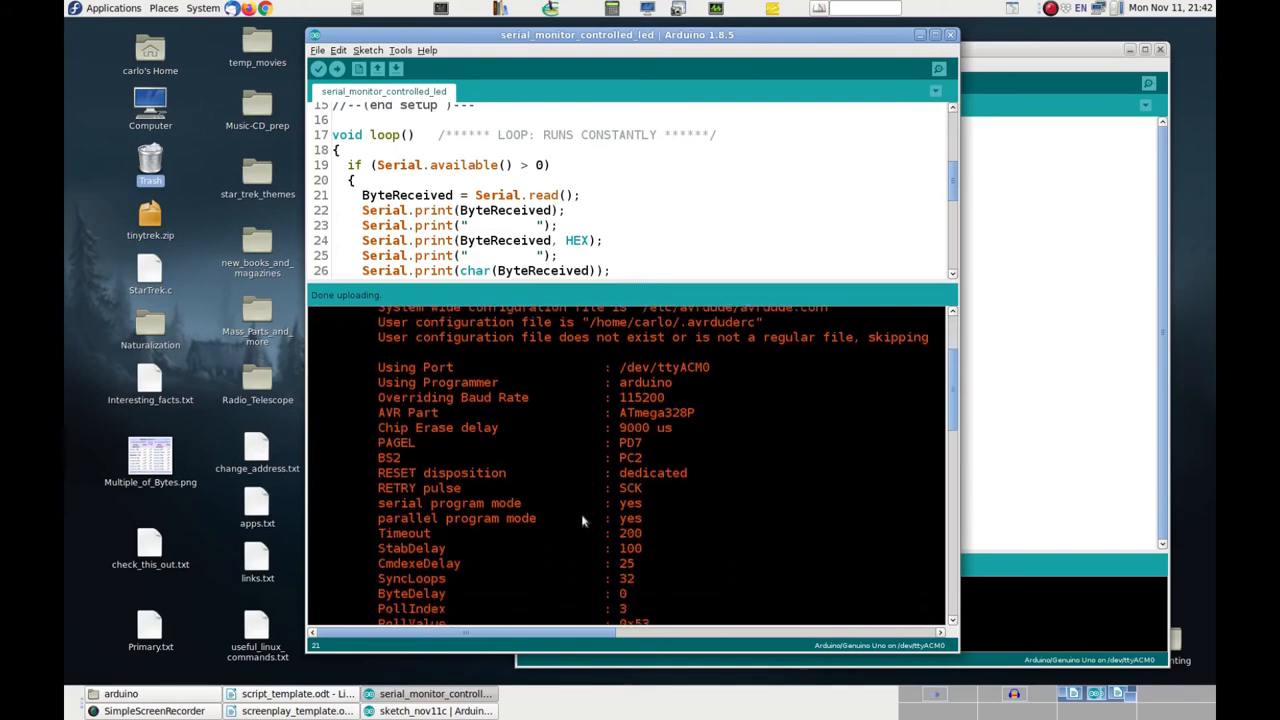
{"action": "scroll", "scroll_direction": "down", "scroll_amount": 3}
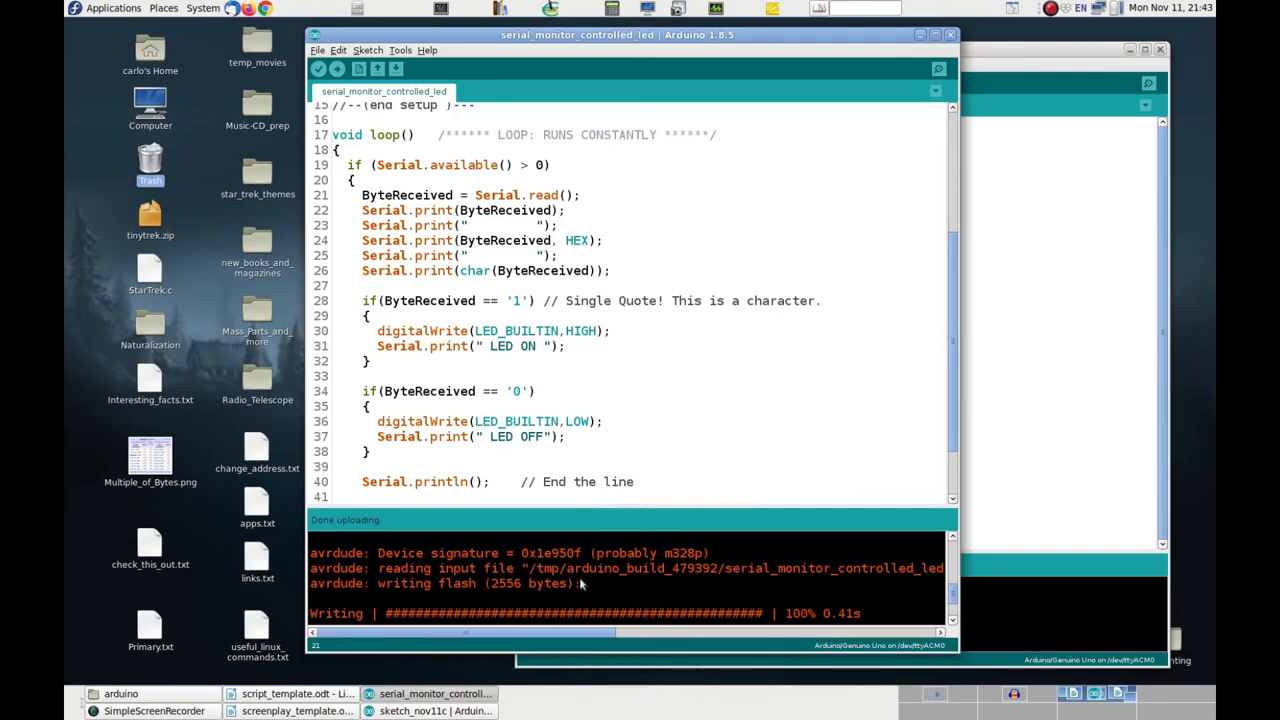
{"action": "mouse_move", "coordinate": [938, 58]}
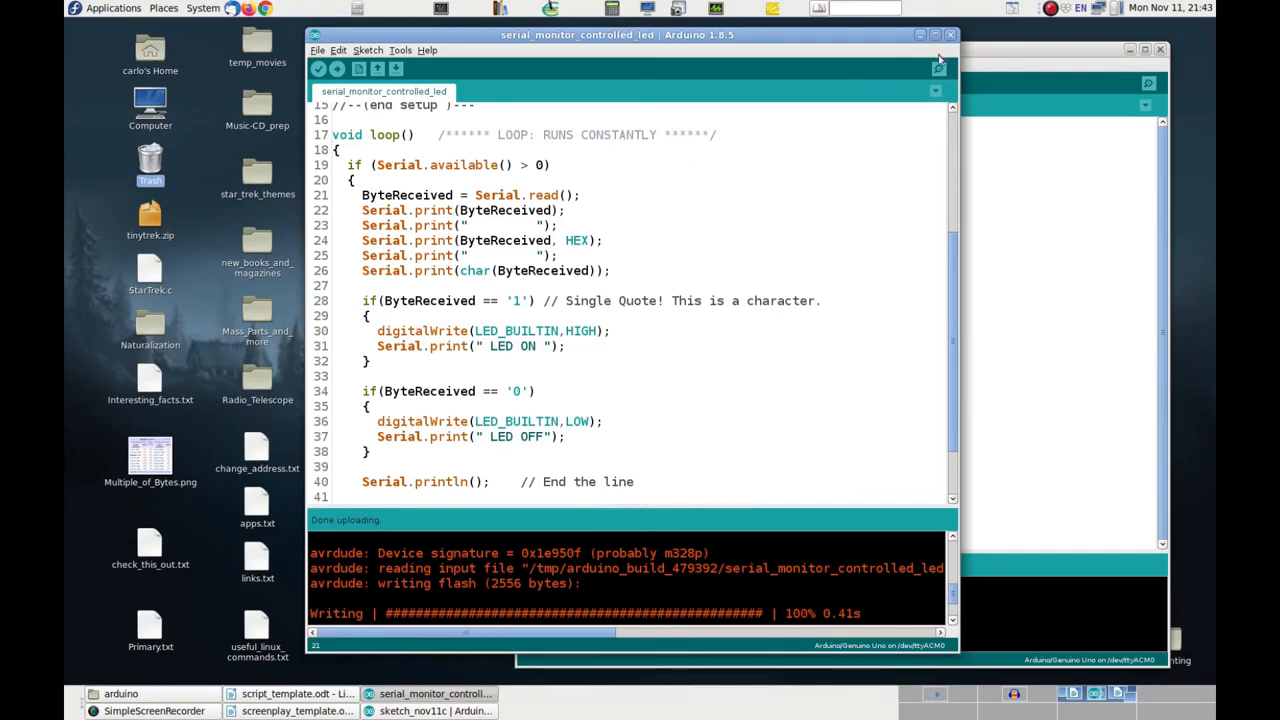
Open the Serial Monitor, send 1 to light the LED, then type 0
{"action": "left_click", "coordinate": [938, 68]}
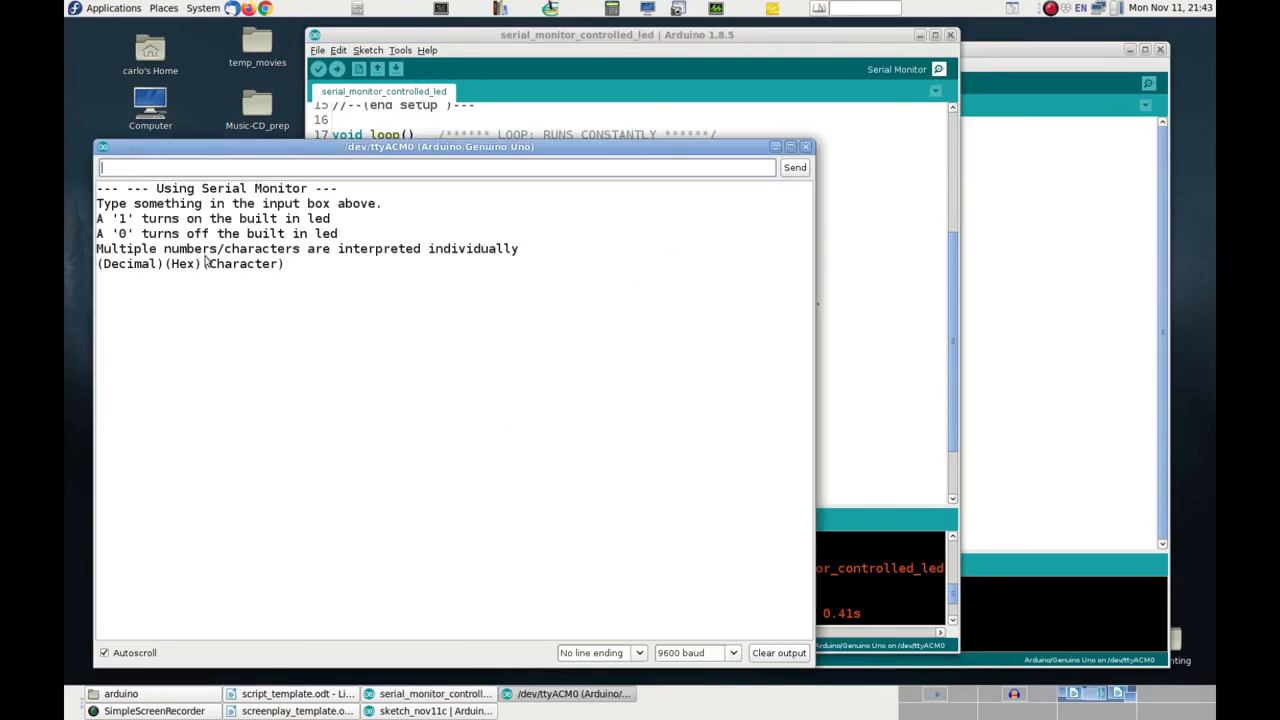
{"action": "mouse_move", "coordinate": [141, 196]}
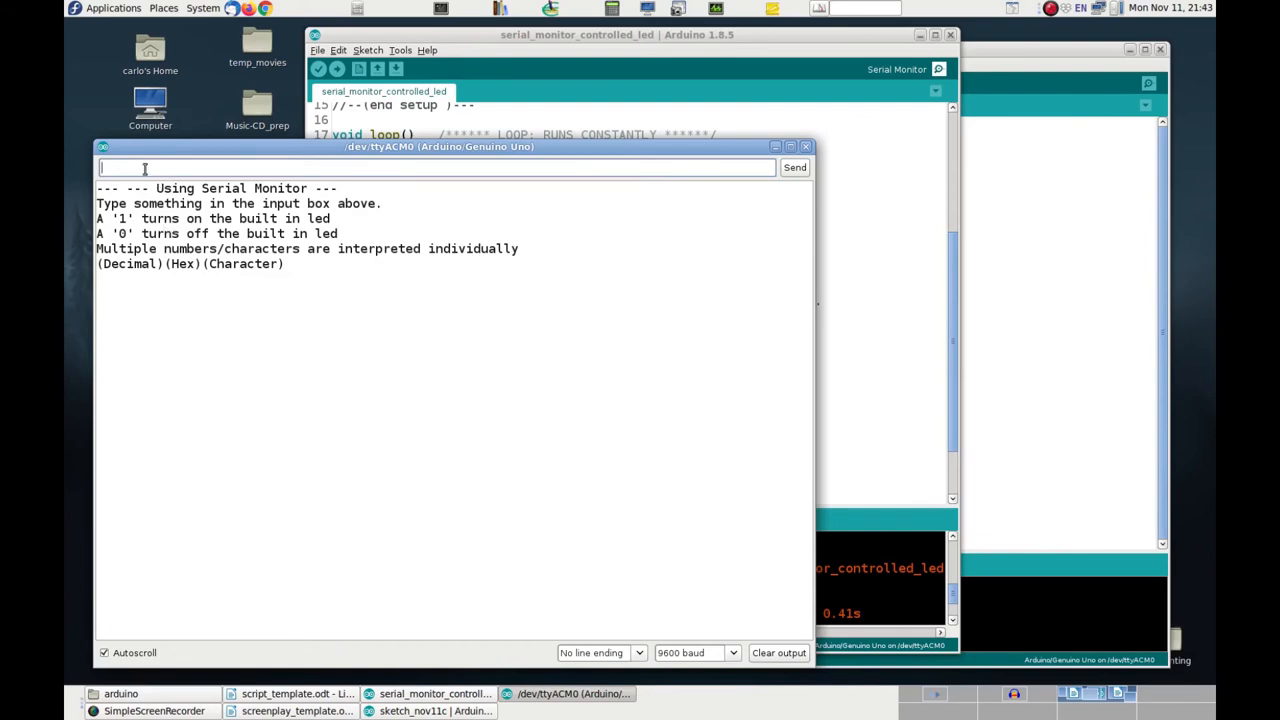
{"action": "type", "text": "1"}
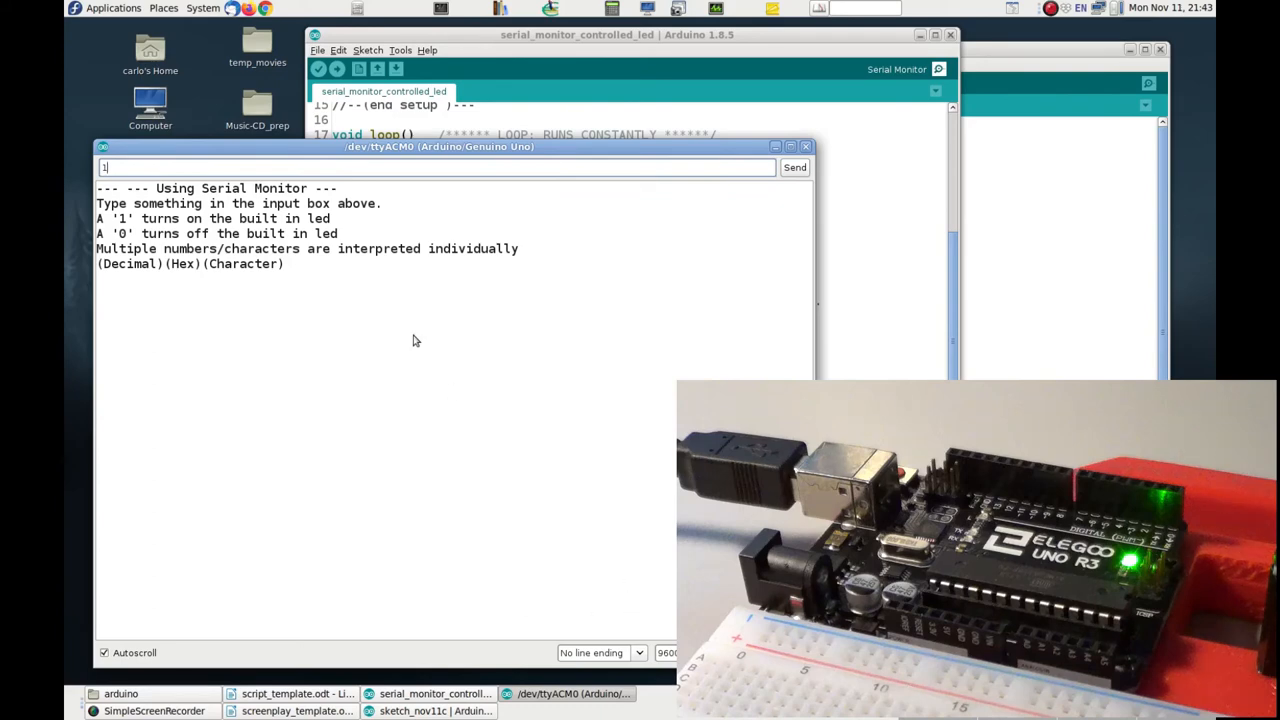
{"action": "left_click", "coordinate": [794, 167]}
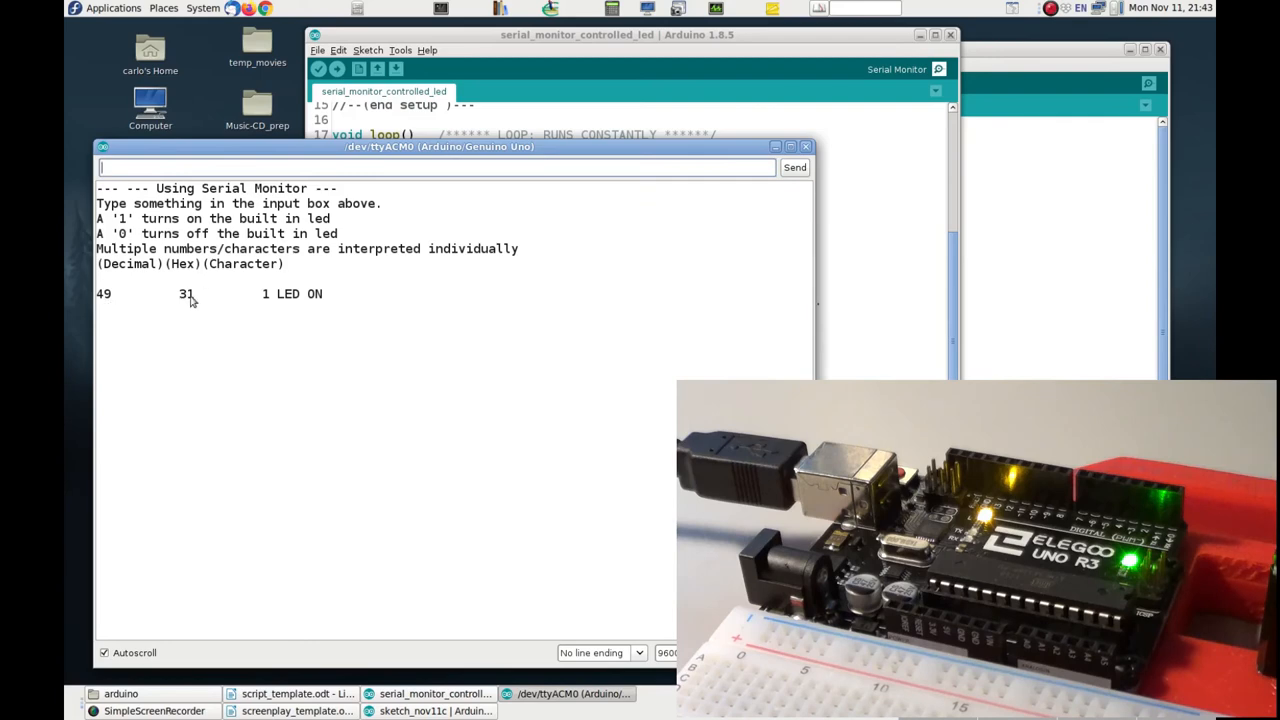
{"action": "mouse_move", "coordinate": [262, 298]}
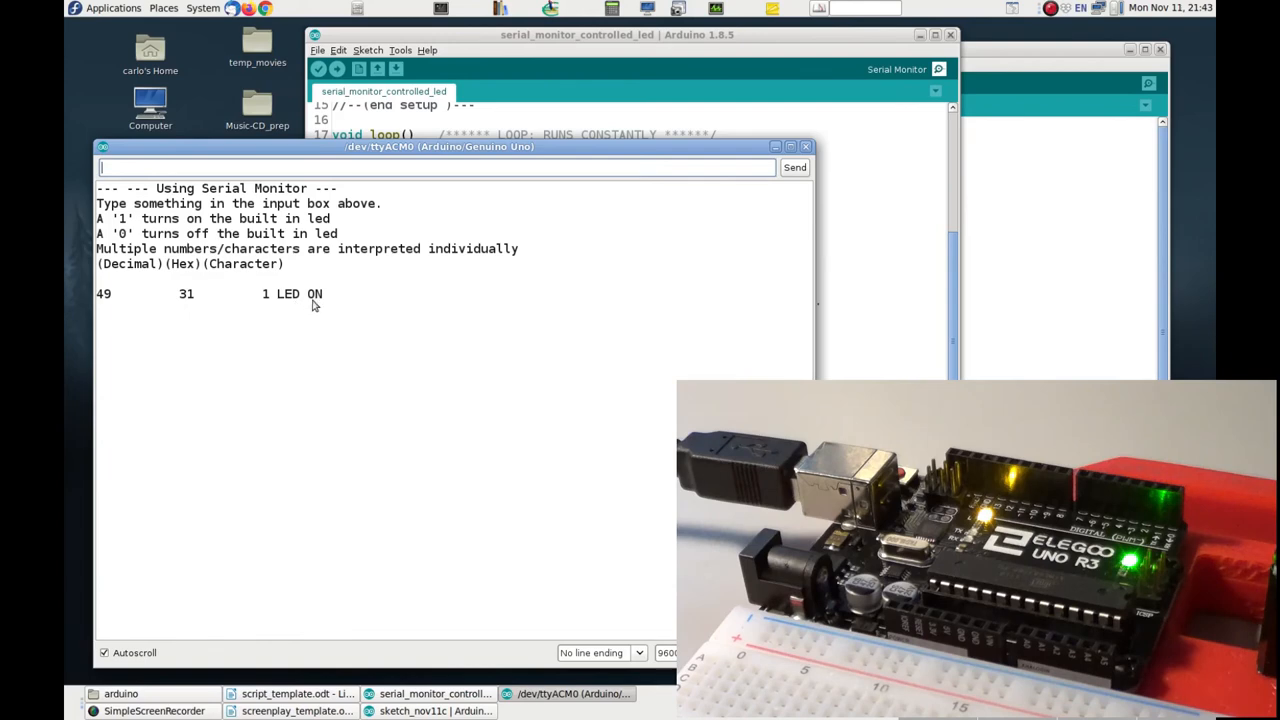
{"action": "mouse_move", "coordinate": [418, 451]}
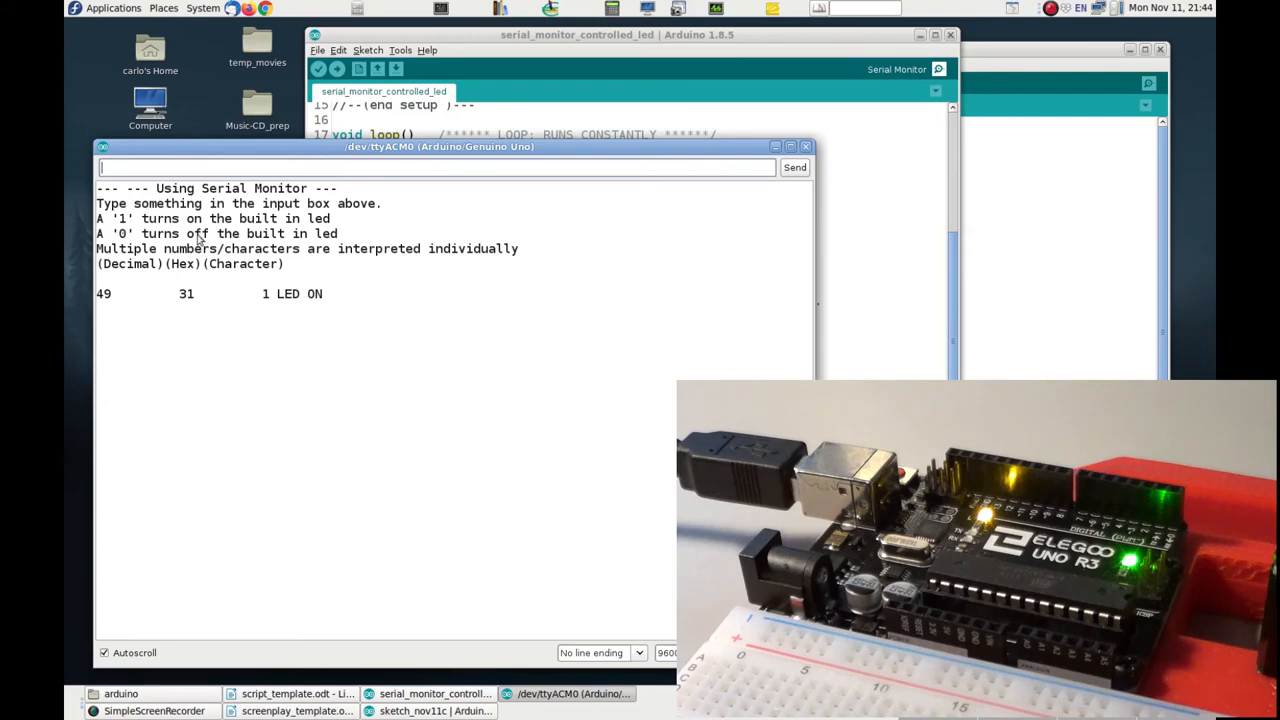
{"action": "mouse_move", "coordinate": [252, 412]}
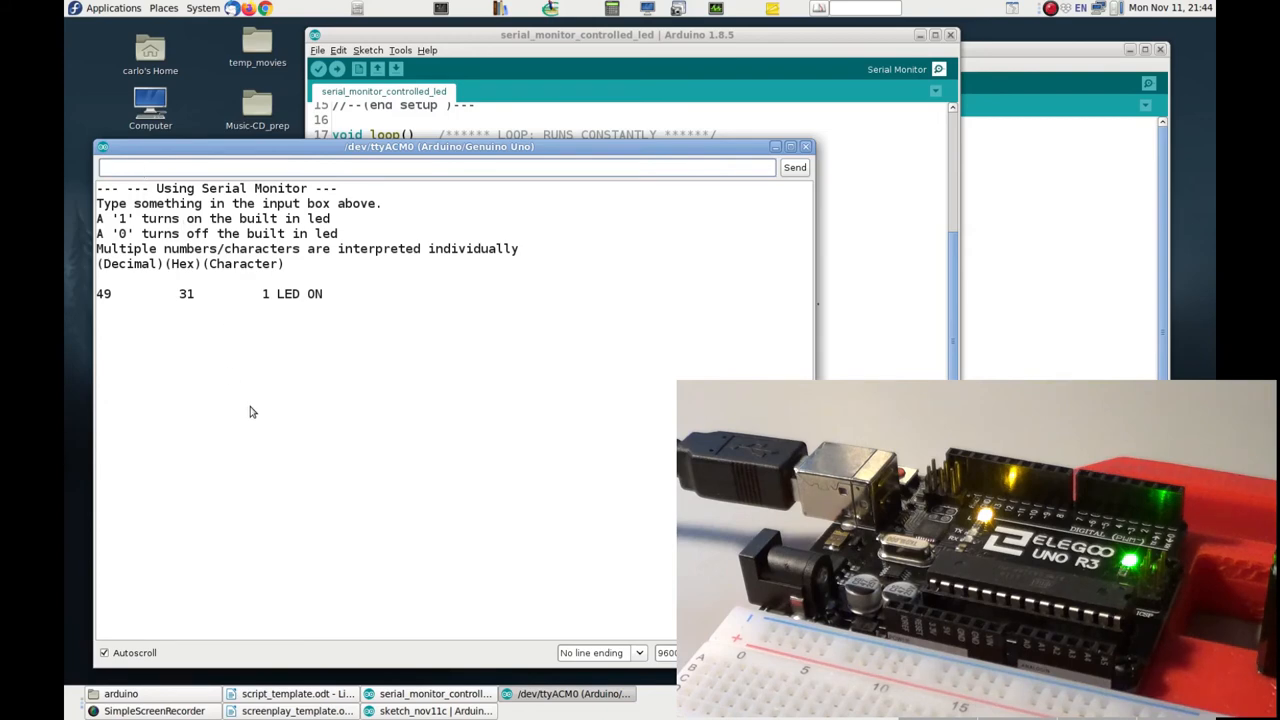
{"action": "type", "text": "0"}
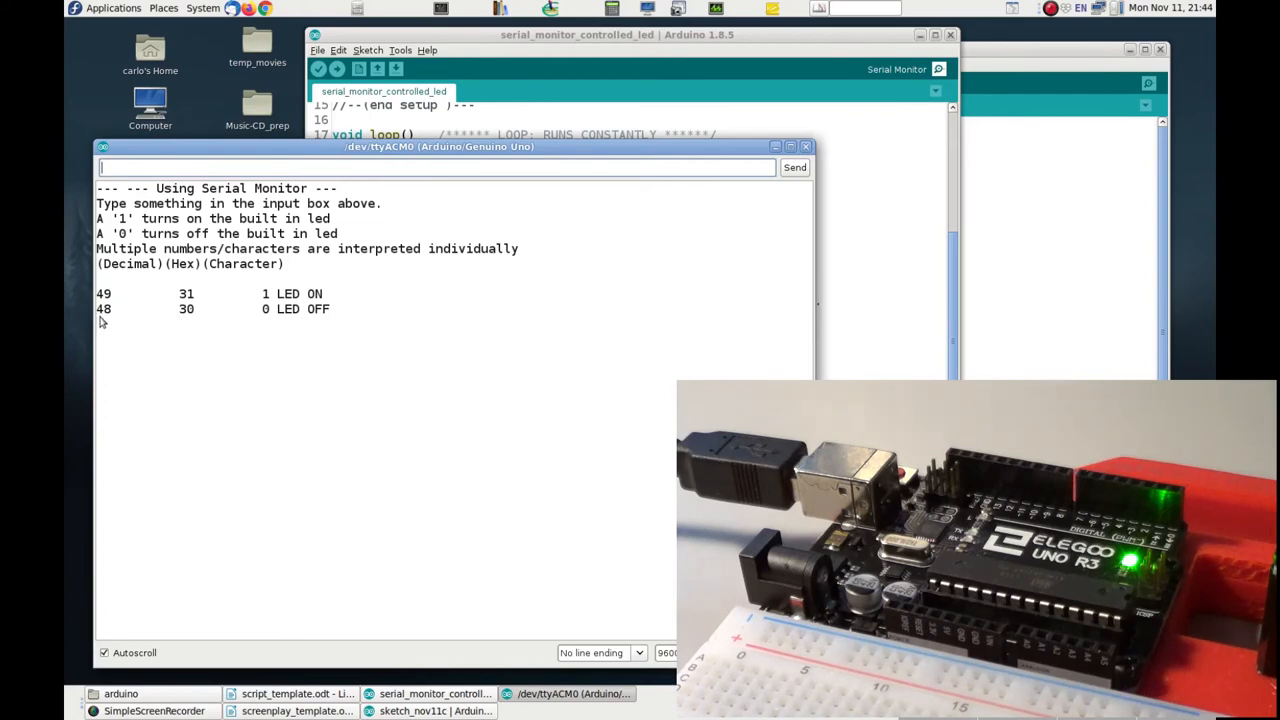
{"action": "mouse_move", "coordinate": [332, 321]}
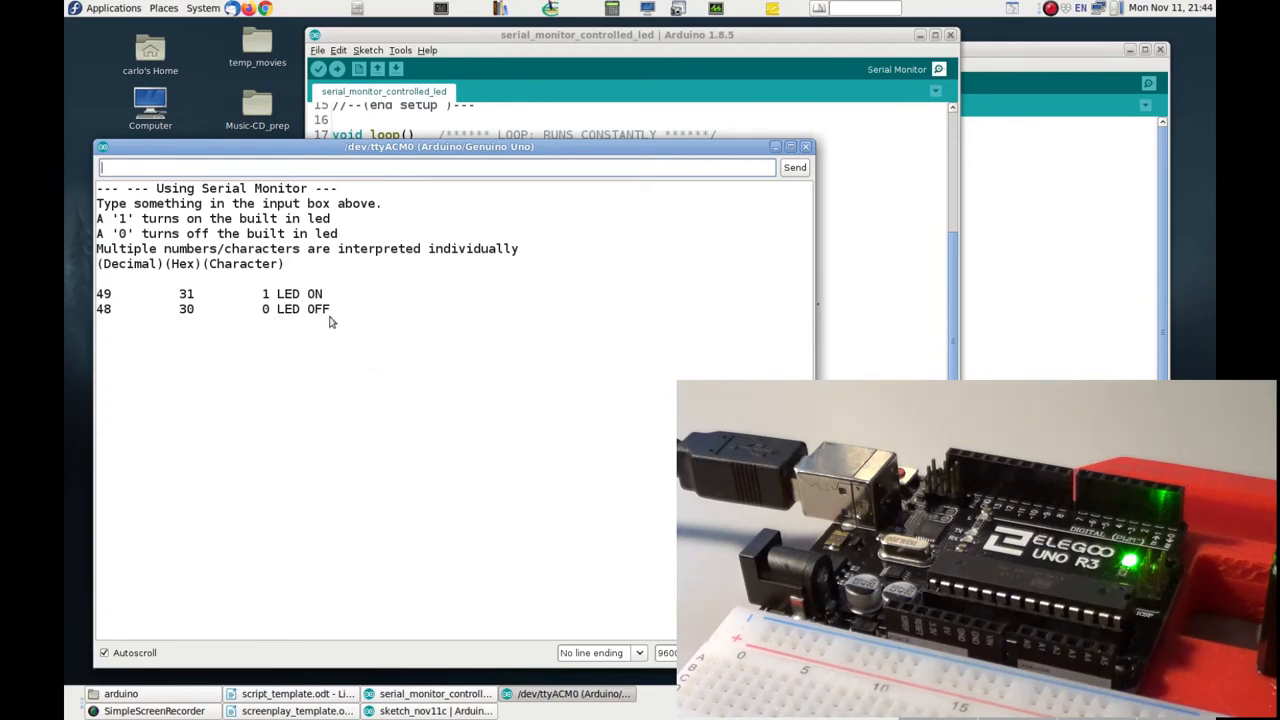
{"action": "mouse_move", "coordinate": [380, 410]}
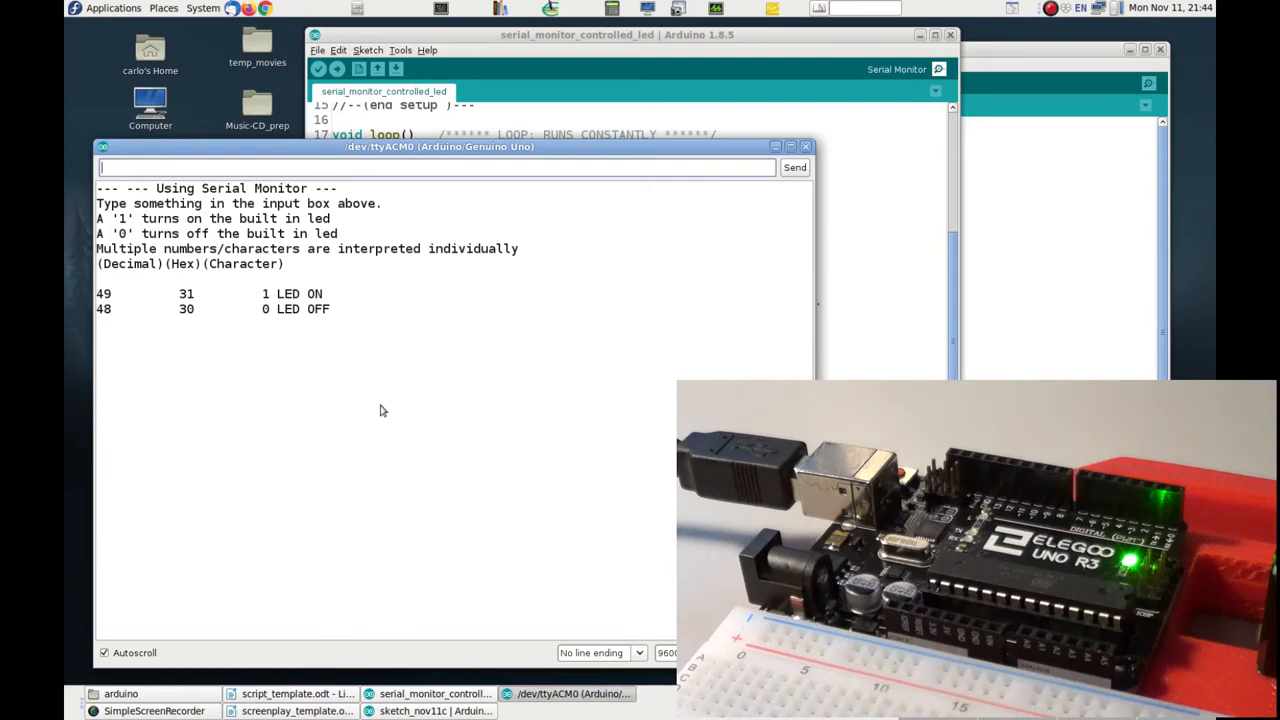
{"action": "mouse_move", "coordinate": [405, 410]}
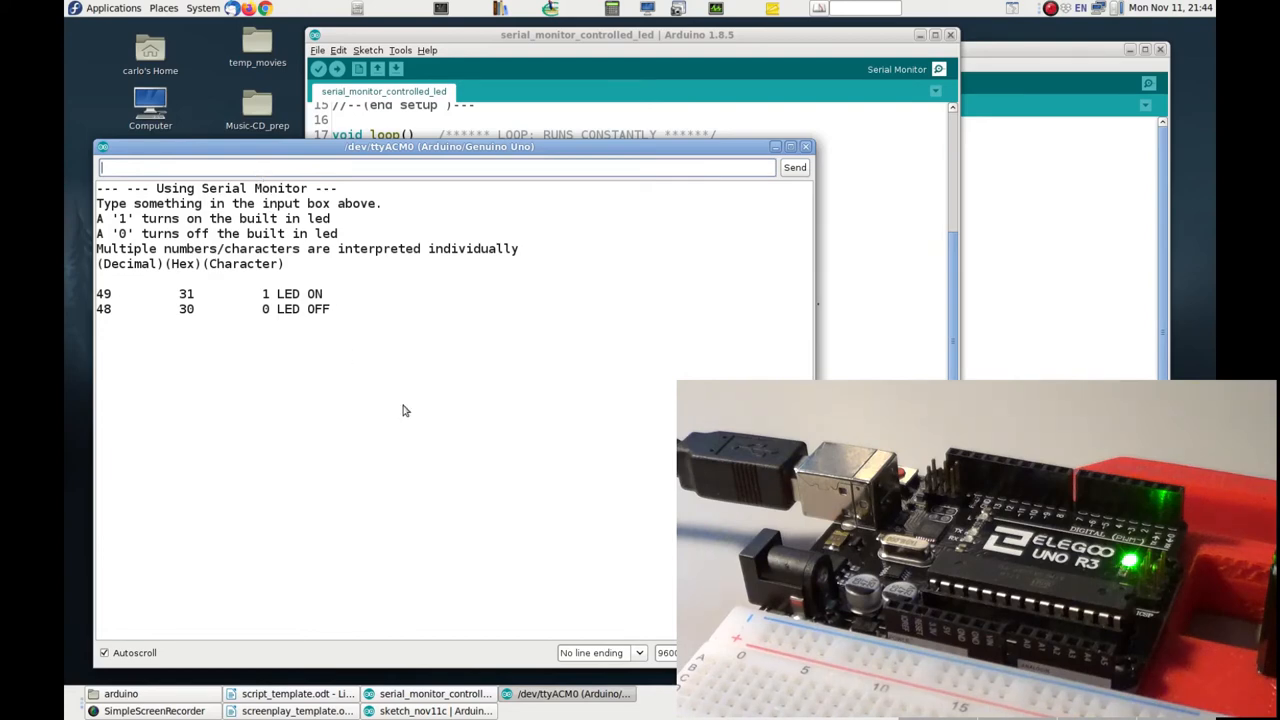
Send the characters g, j, i, 7, 4, 5 and 1 to the board
{"action": "type", "text": "g"}
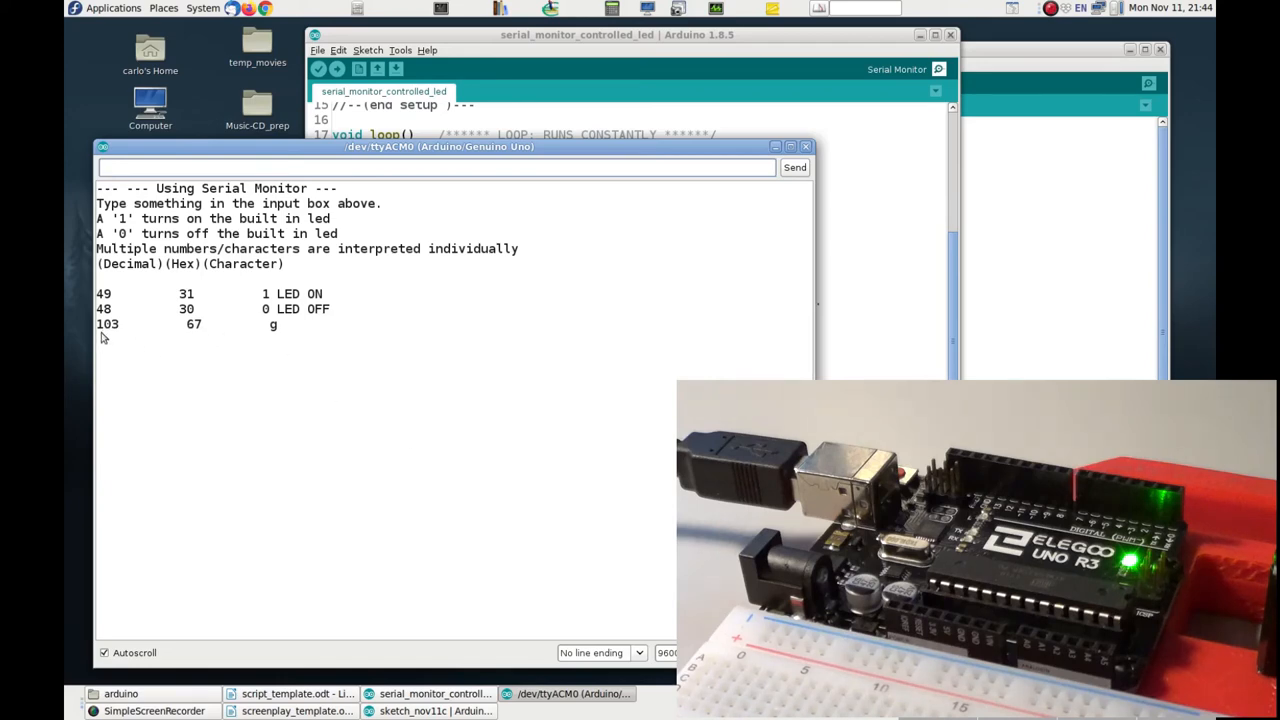
{"action": "mouse_move", "coordinate": [320, 337]}
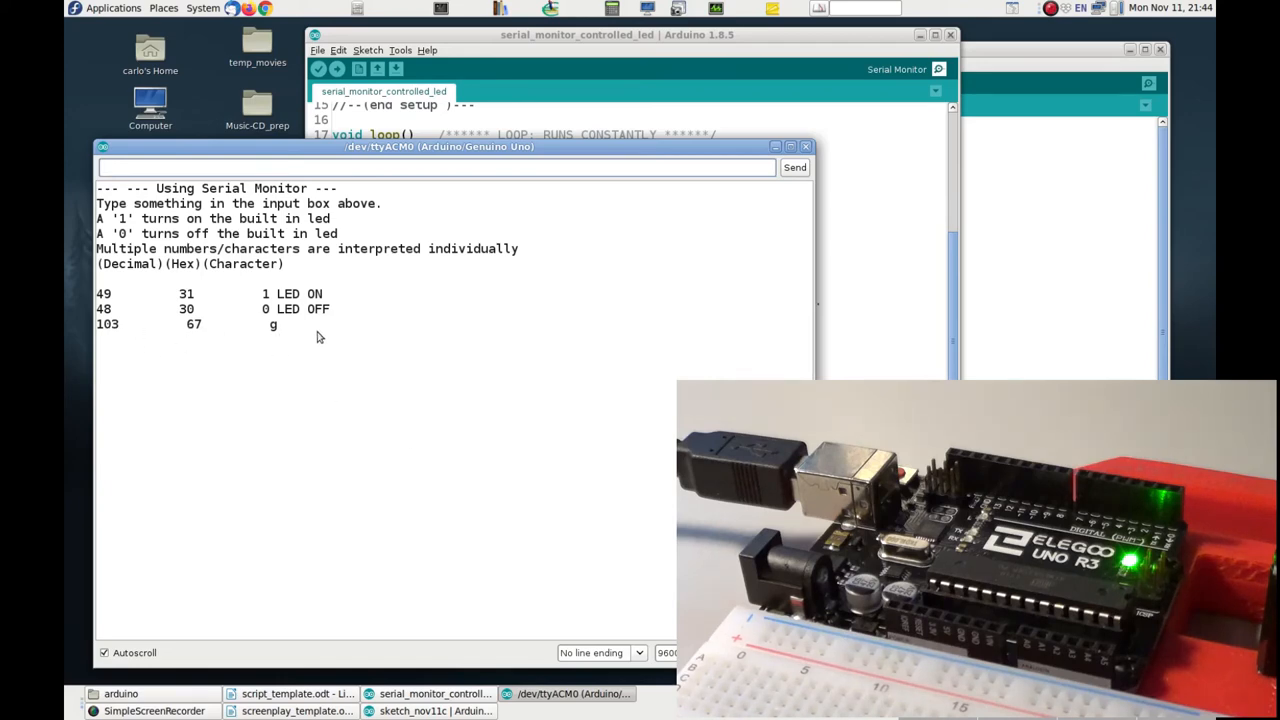
{"action": "mouse_move", "coordinate": [433, 489]}
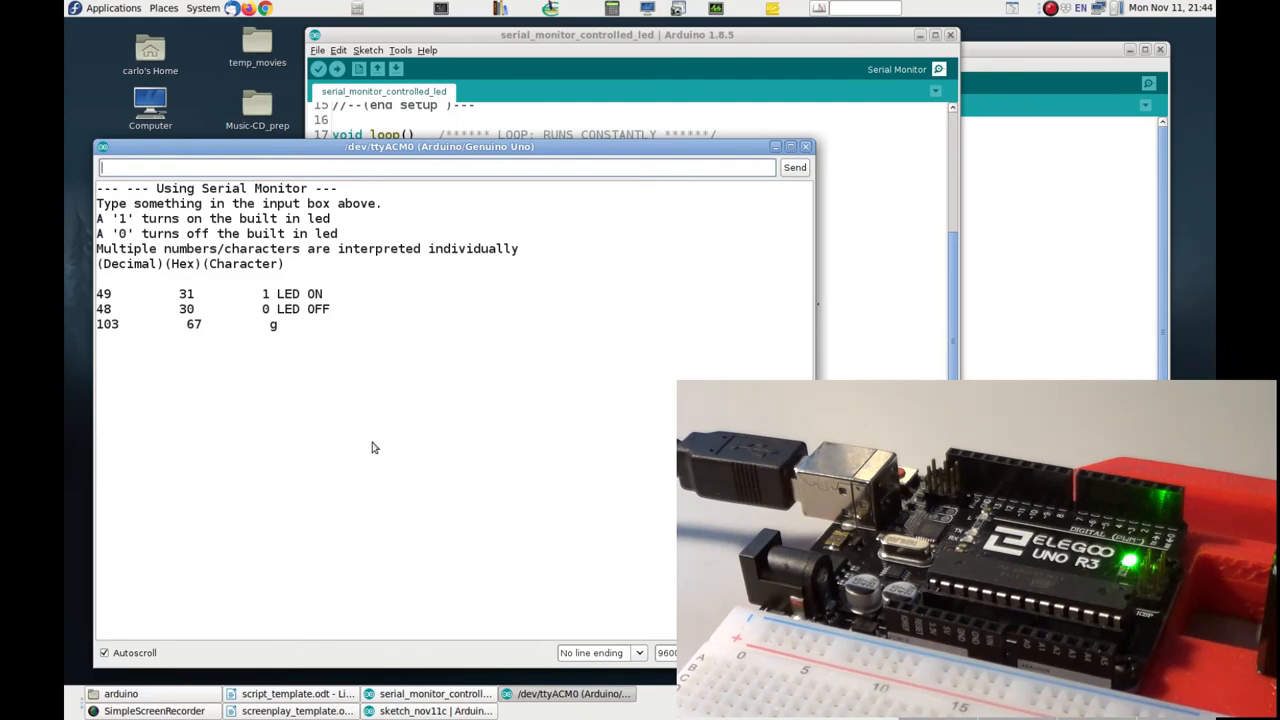
{"action": "mouse_move", "coordinate": [306, 488]}
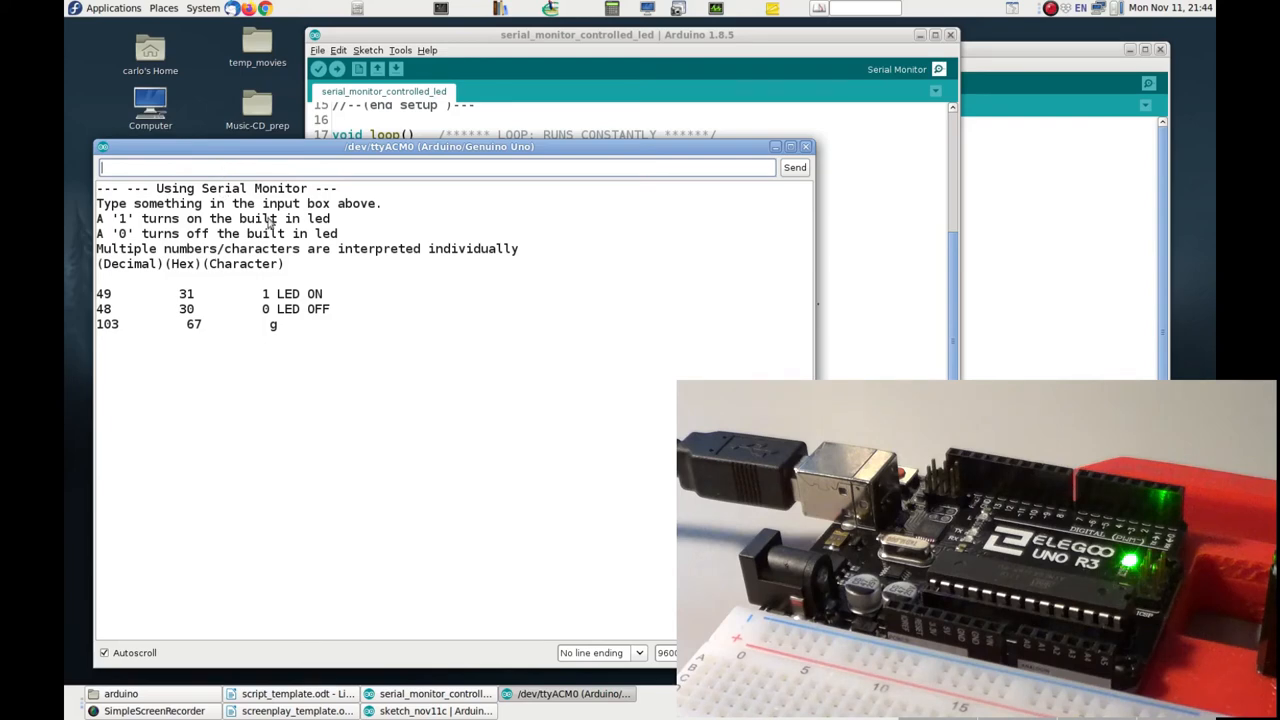
{"action": "type", "text": "gi"}
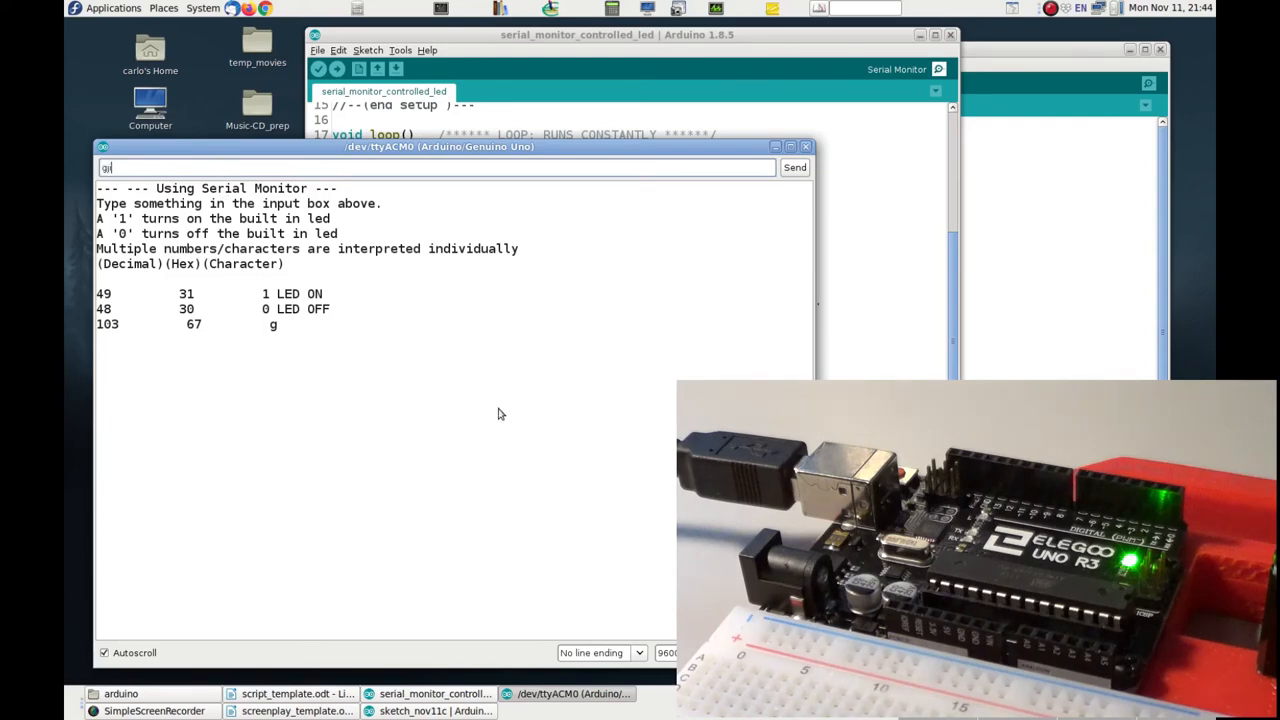
{"action": "type", "text": "ji7457"}
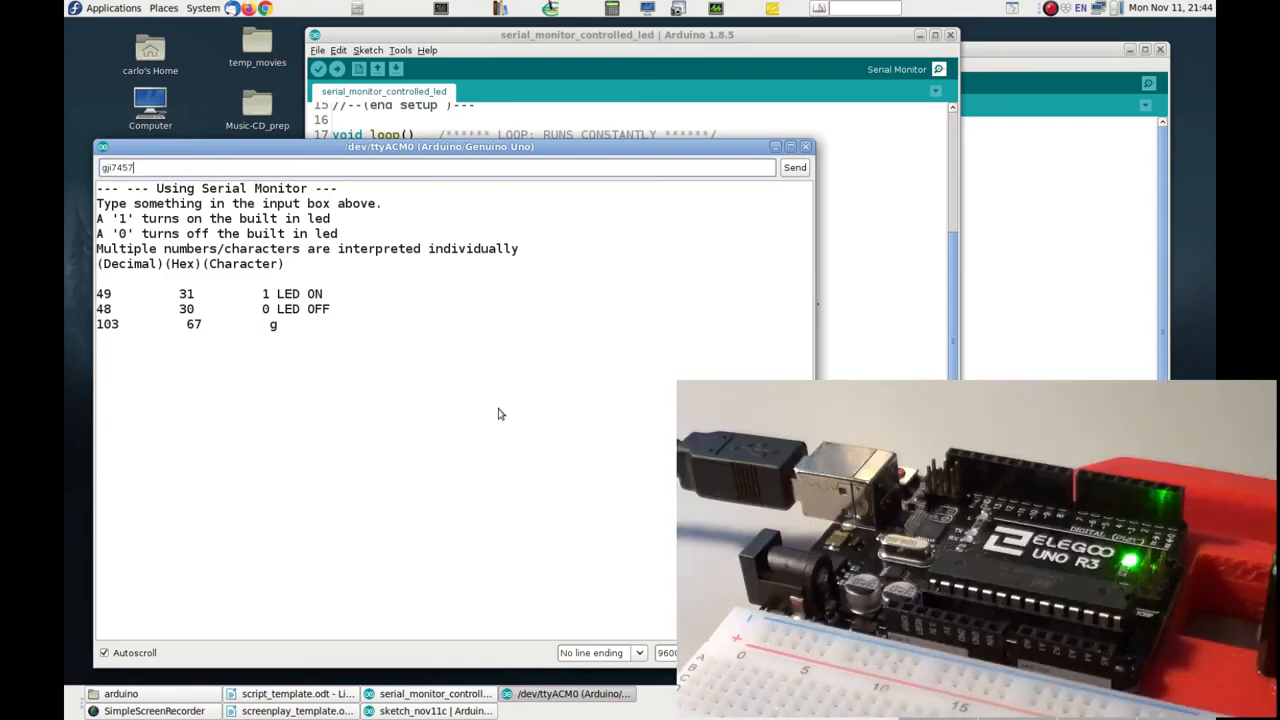
{"action": "type", "text": "1"}
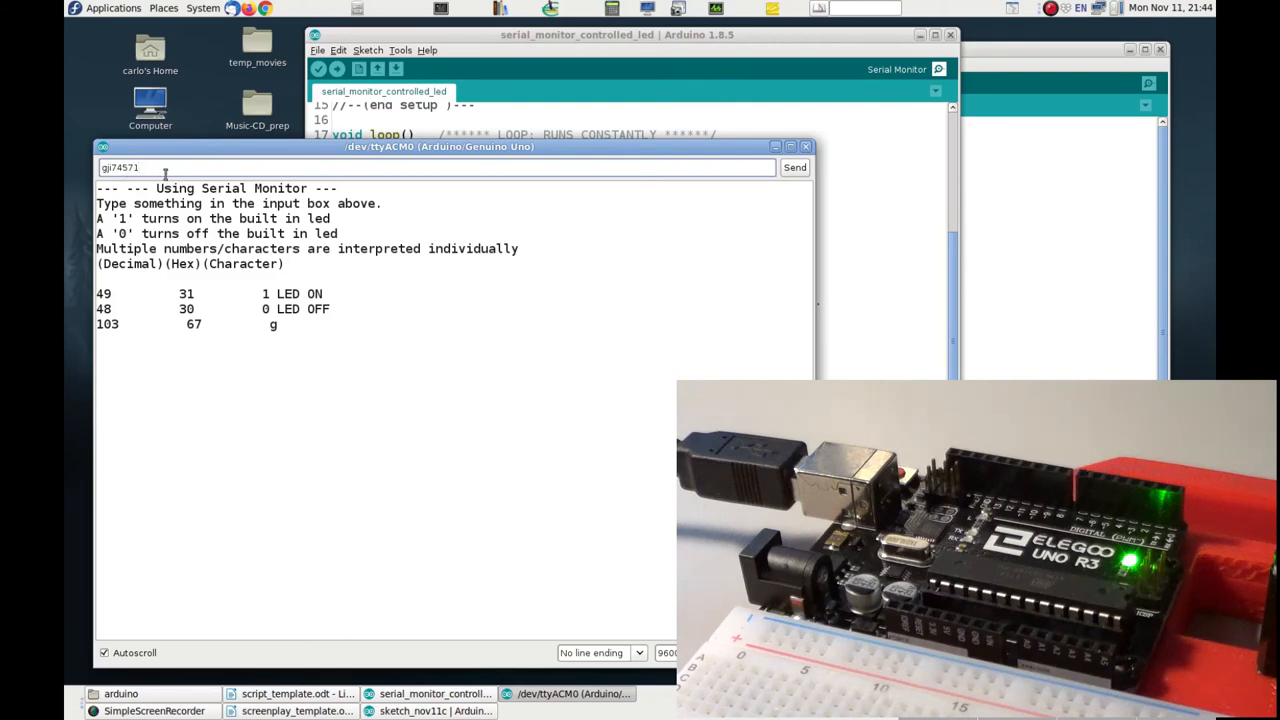
{"action": "mouse_move", "coordinate": [293, 450]}
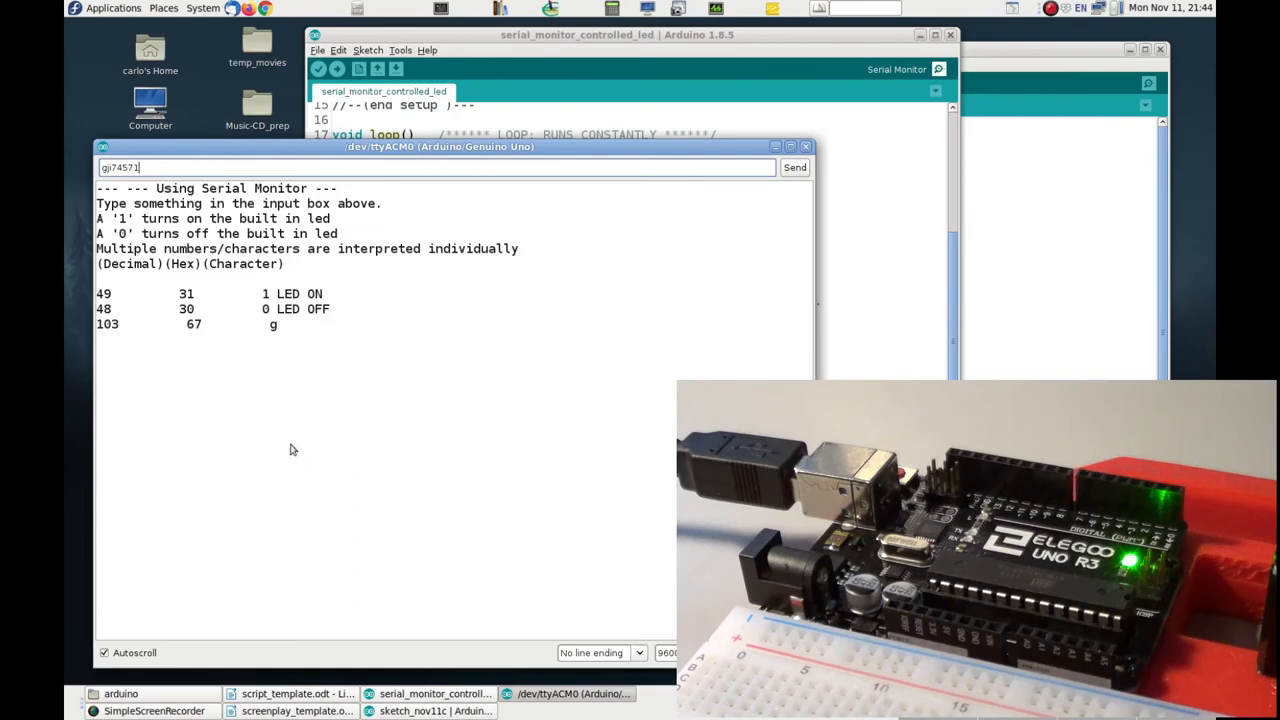
{"action": "left_click", "coordinate": [794, 167]}
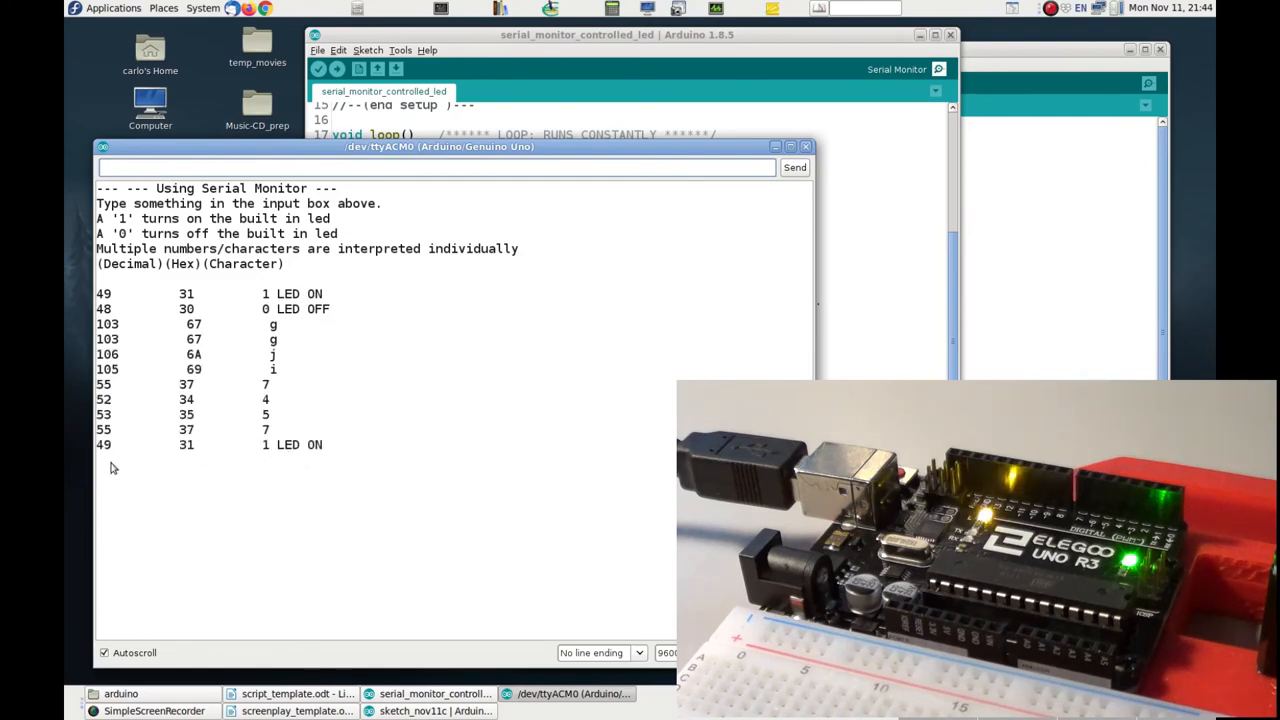
{"action": "mouse_move", "coordinate": [277, 323]}
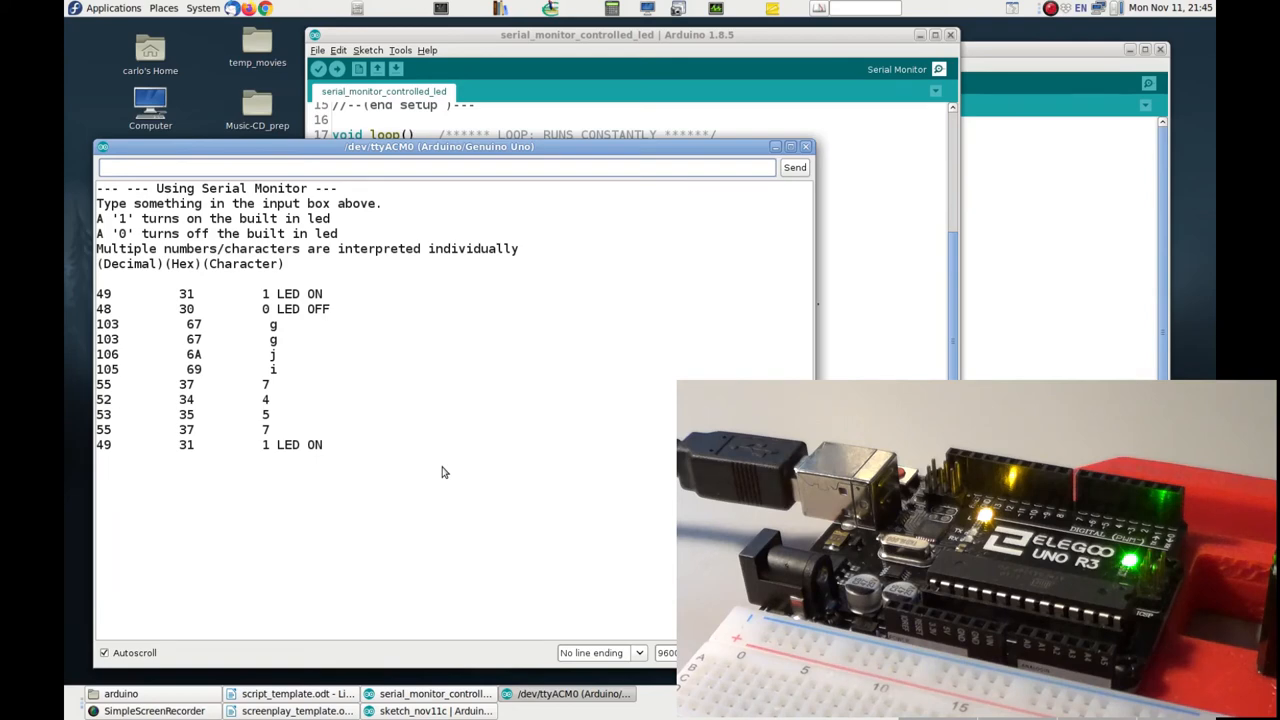
{"action": "mouse_move", "coordinate": [383, 306]}
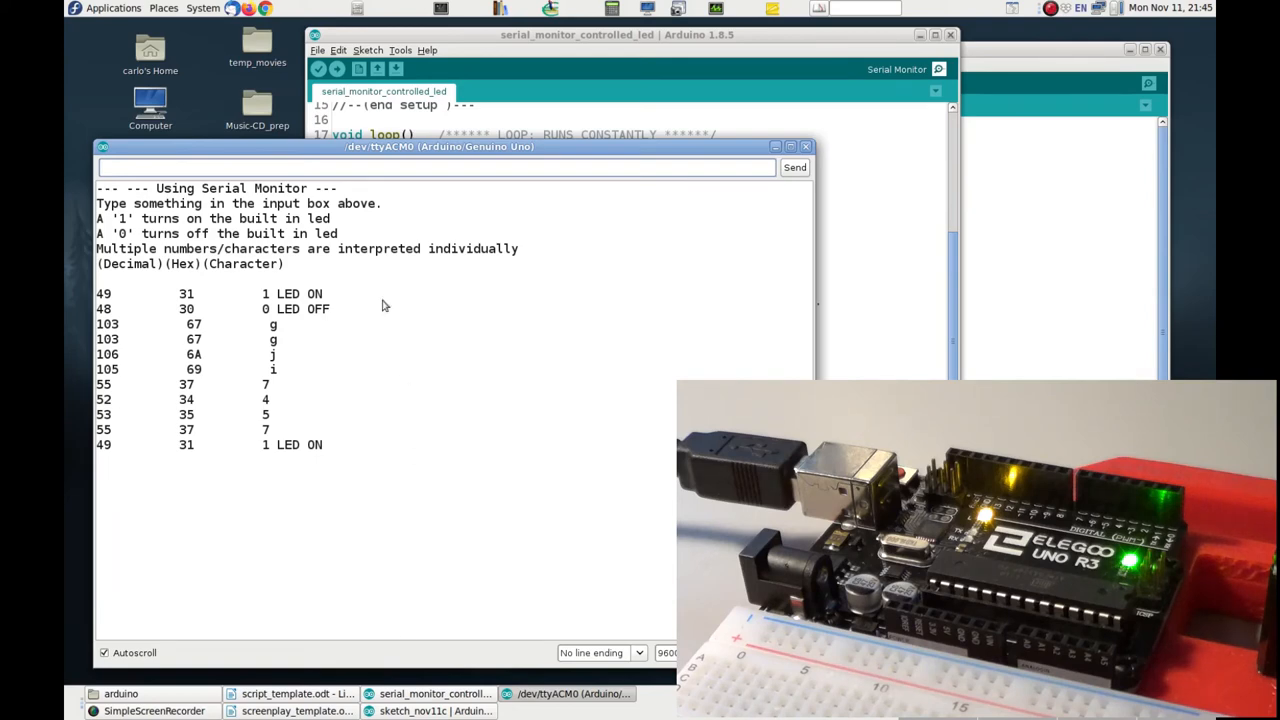
{"action": "mouse_move", "coordinate": [238, 162]}
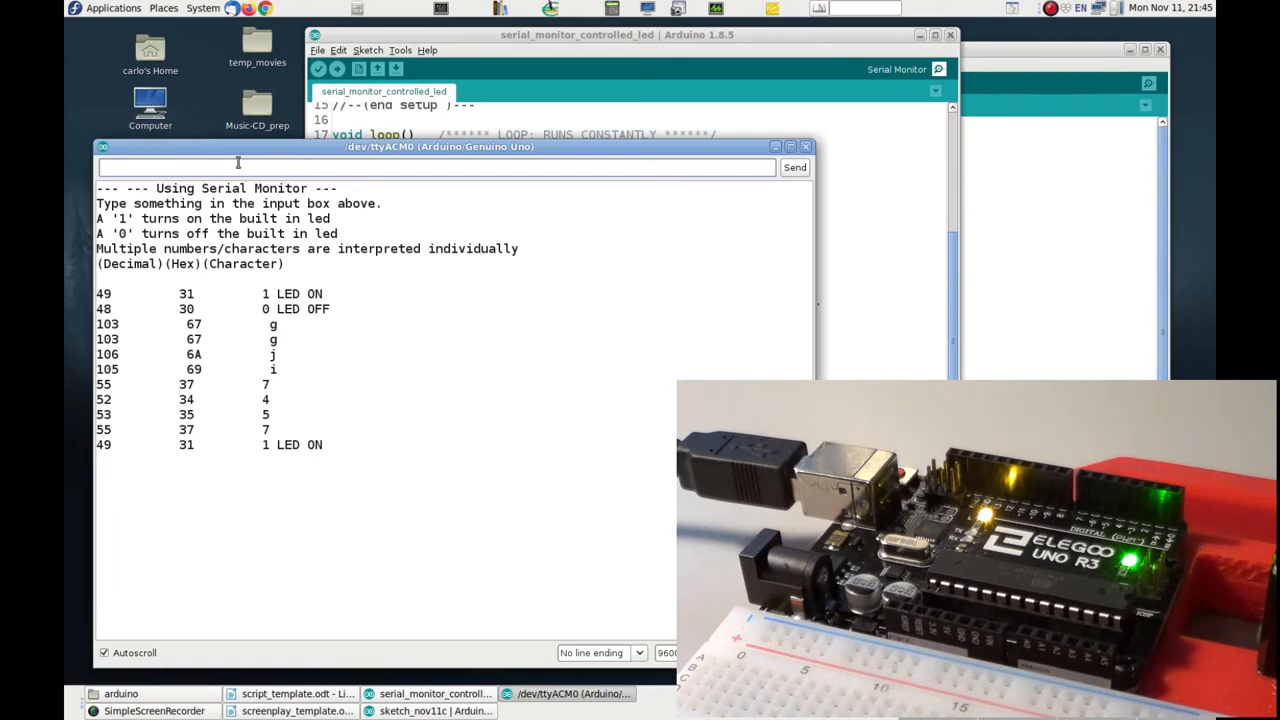
Send the string hvkvg864587640ngchjgc to the board
{"action": "type", "text": "hvkvg"}
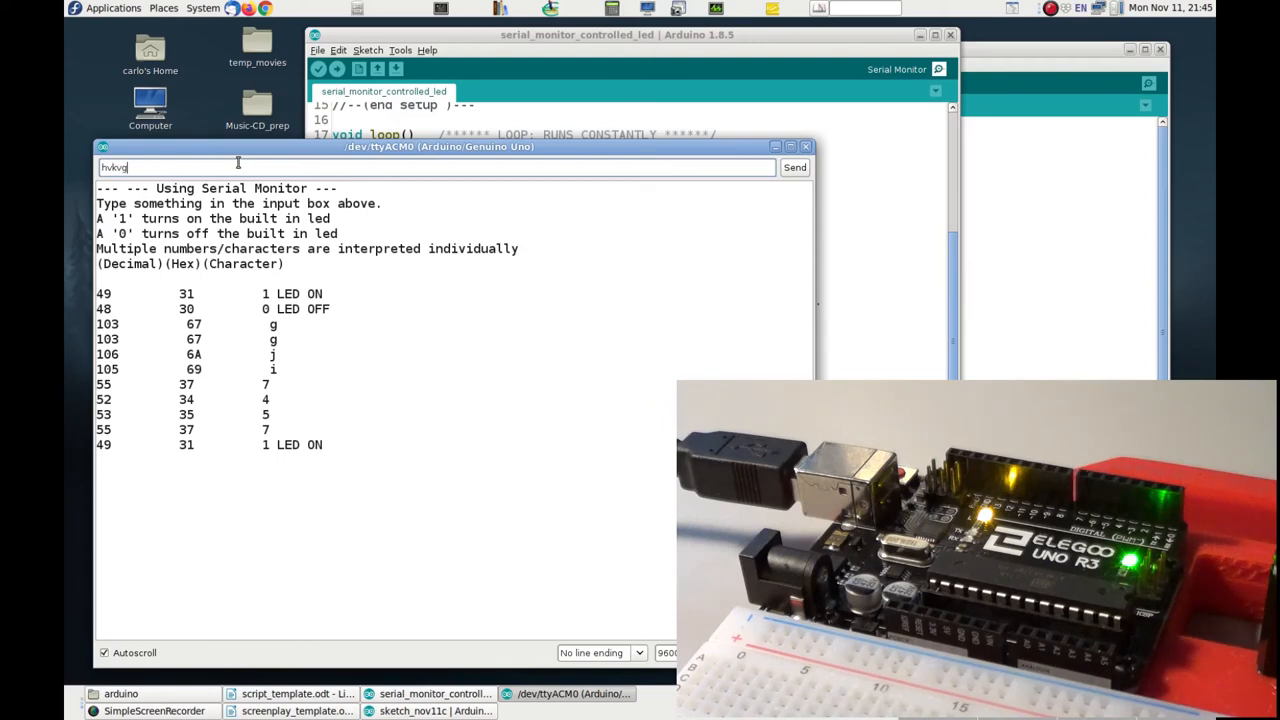
{"action": "type", "text": "864587640ngchjgc"}
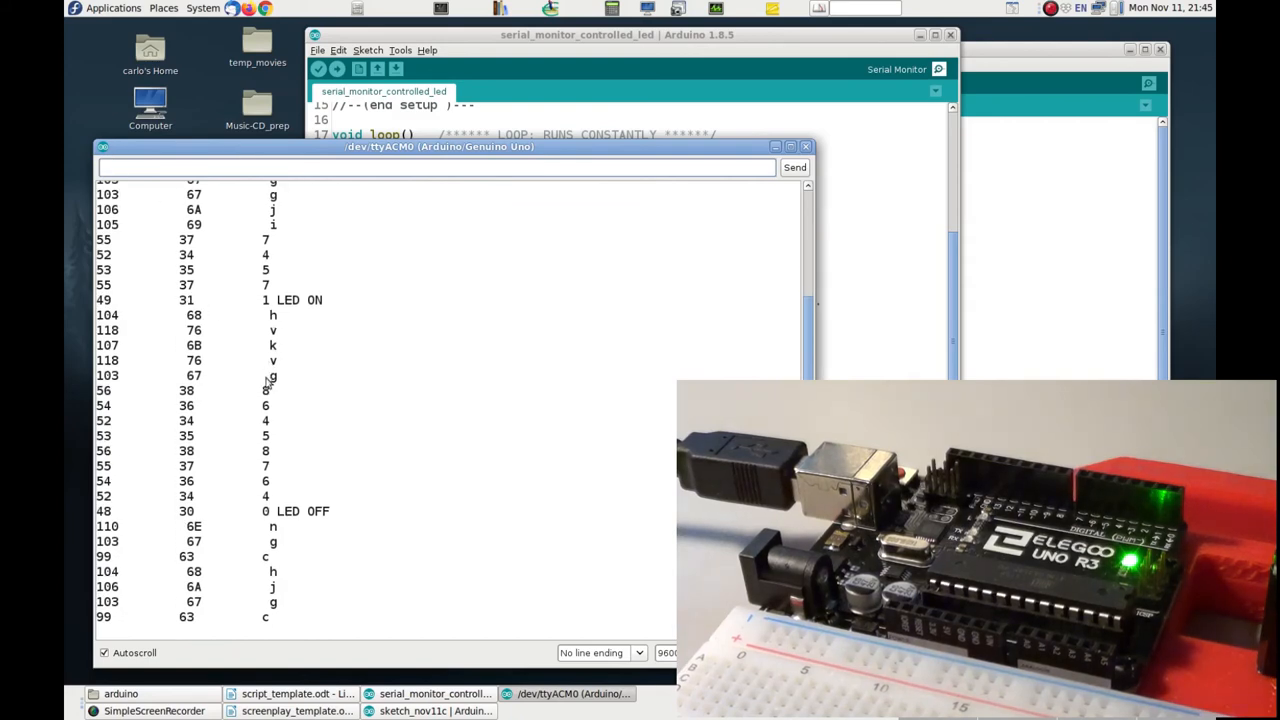
{"action": "mouse_move", "coordinate": [332, 611]}
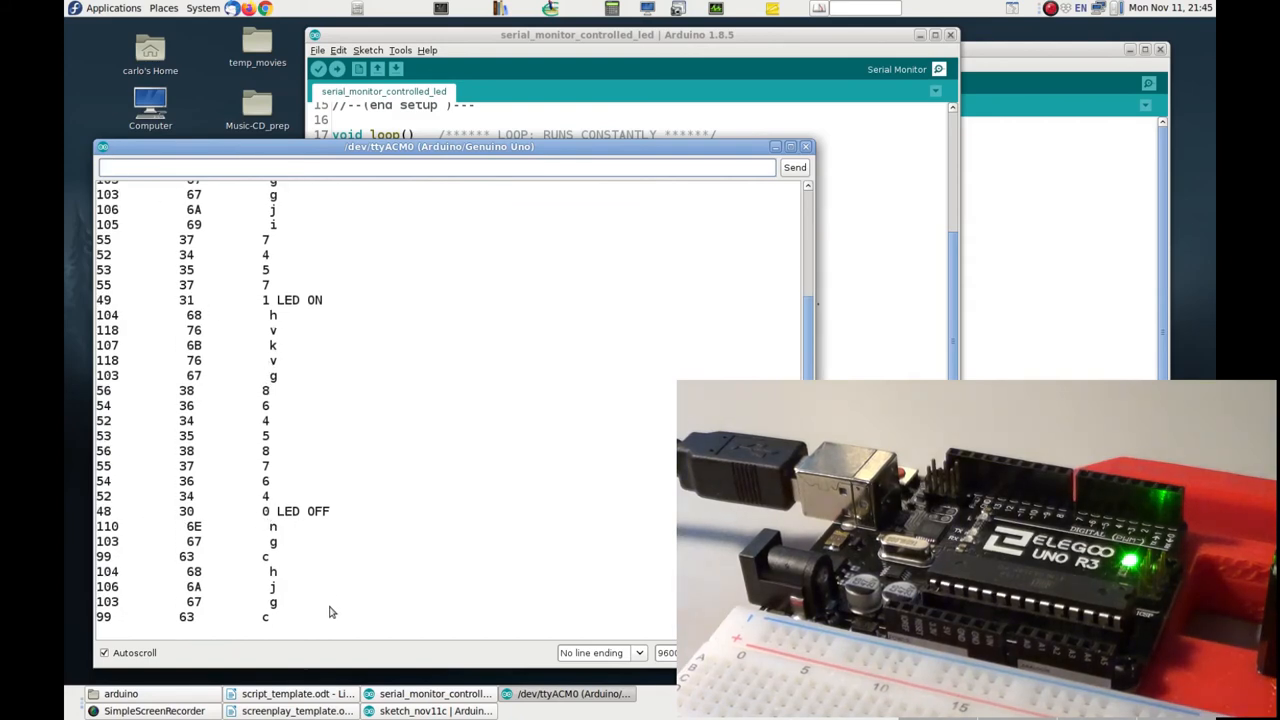
{"action": "mouse_move", "coordinate": [467, 529]}
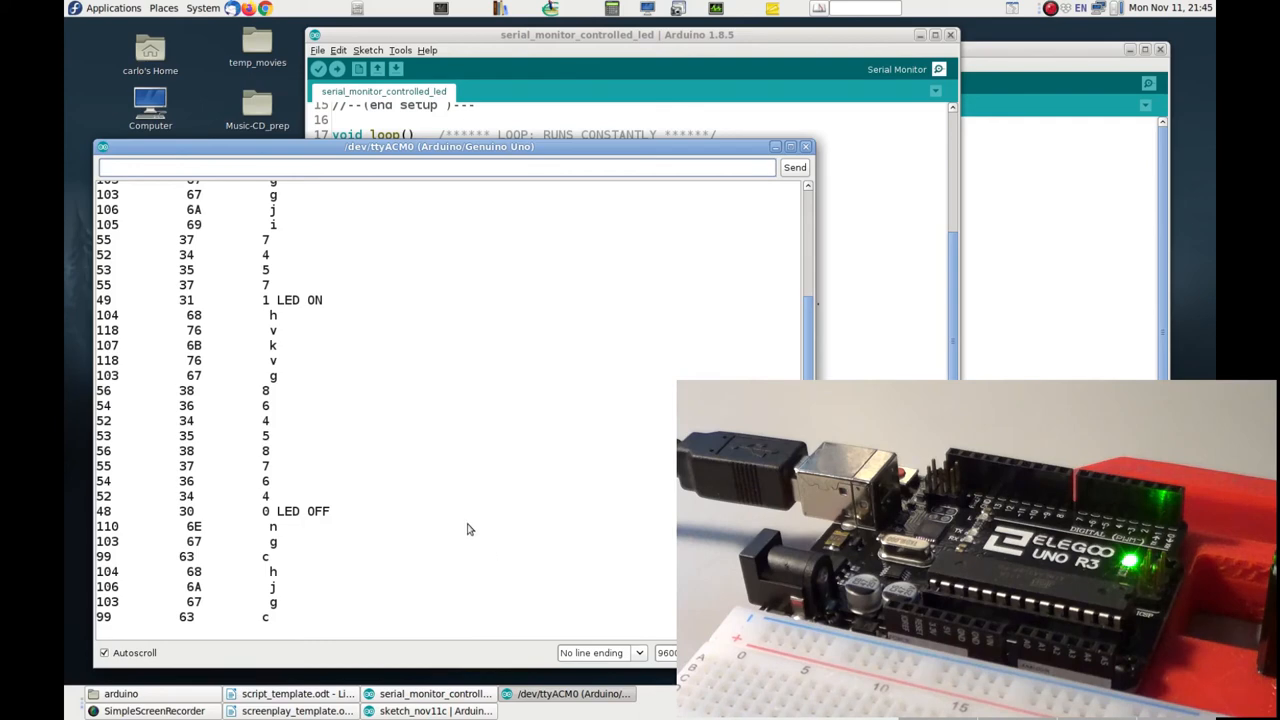
{"action": "mouse_move", "coordinate": [415, 522]}
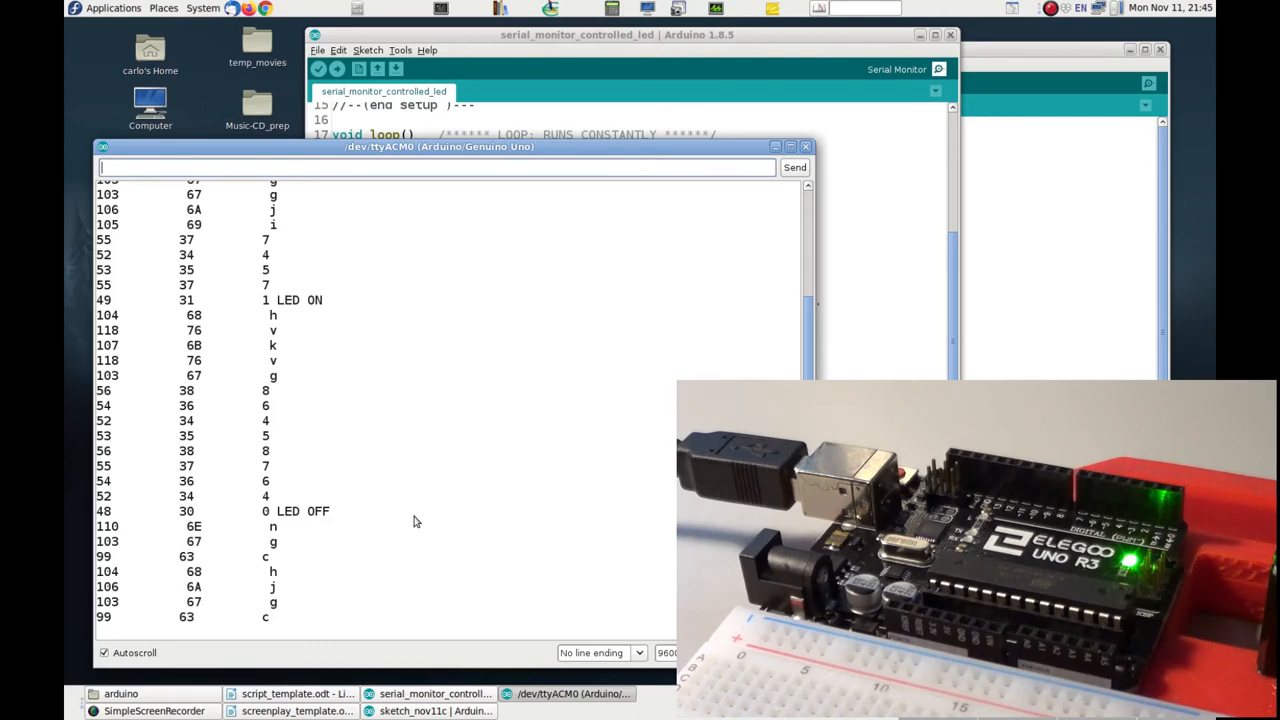
Send the alternating string 10101 to the board
{"action": "type", "text": "1010101010101010101010101010101010101010100101010100100"}
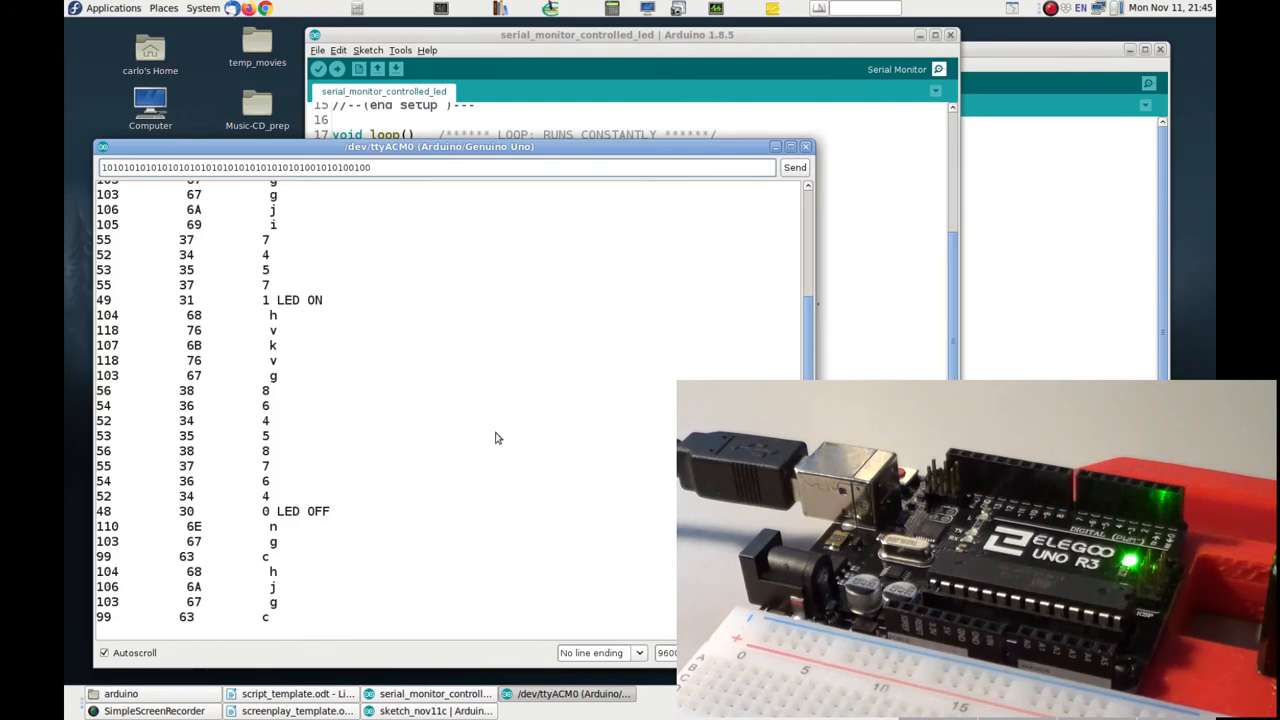
{"action": "left_click", "coordinate": [795, 167]}
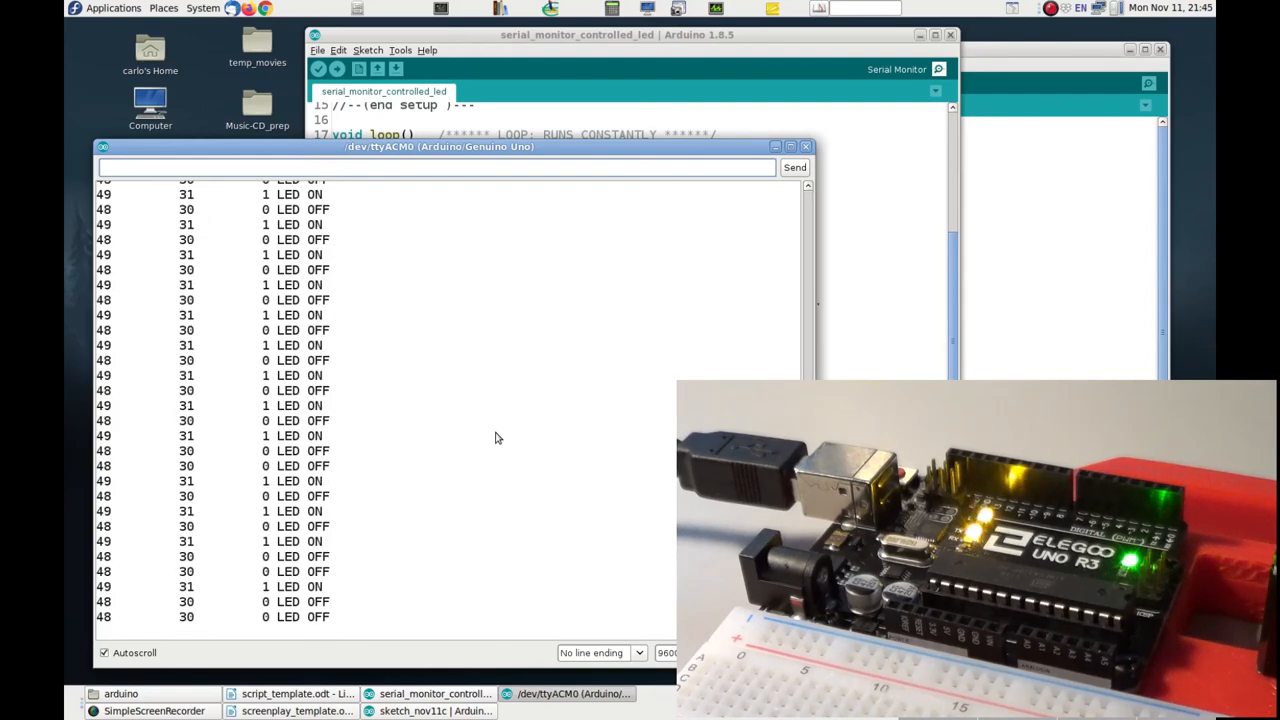
{"action": "mouse_move", "coordinate": [423, 370]}
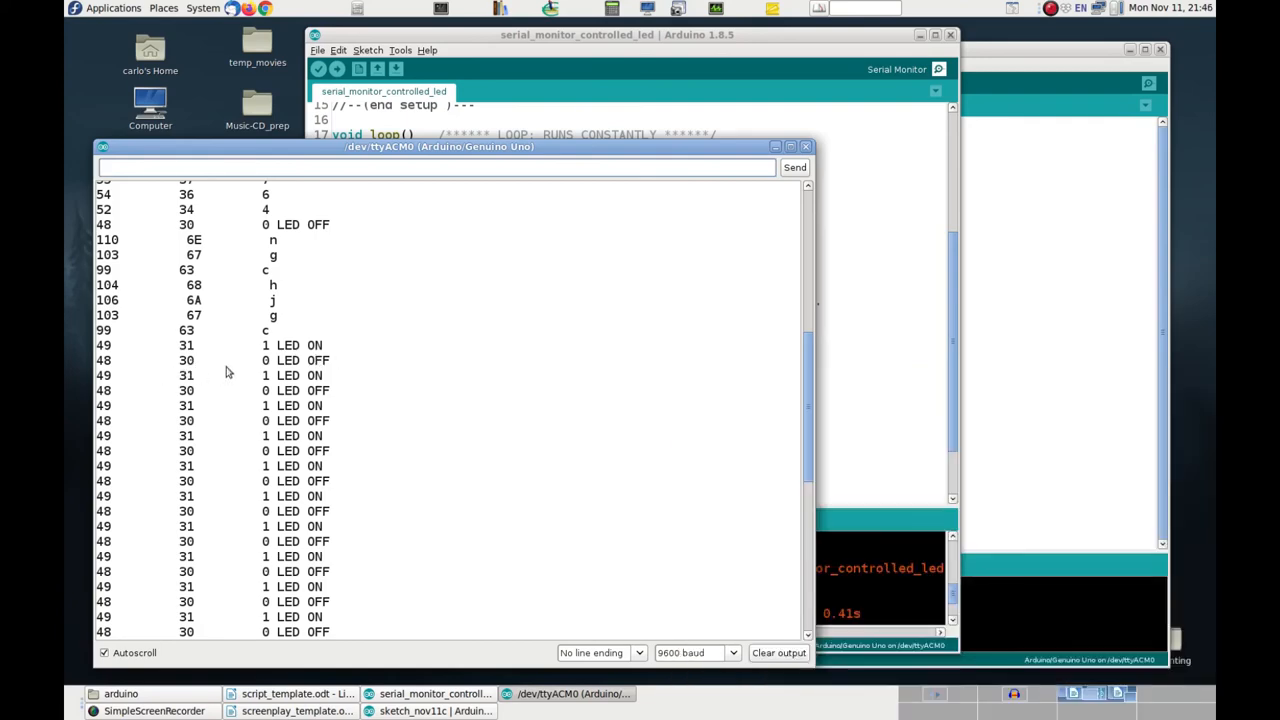
{"action": "mouse_move", "coordinate": [322, 359]}
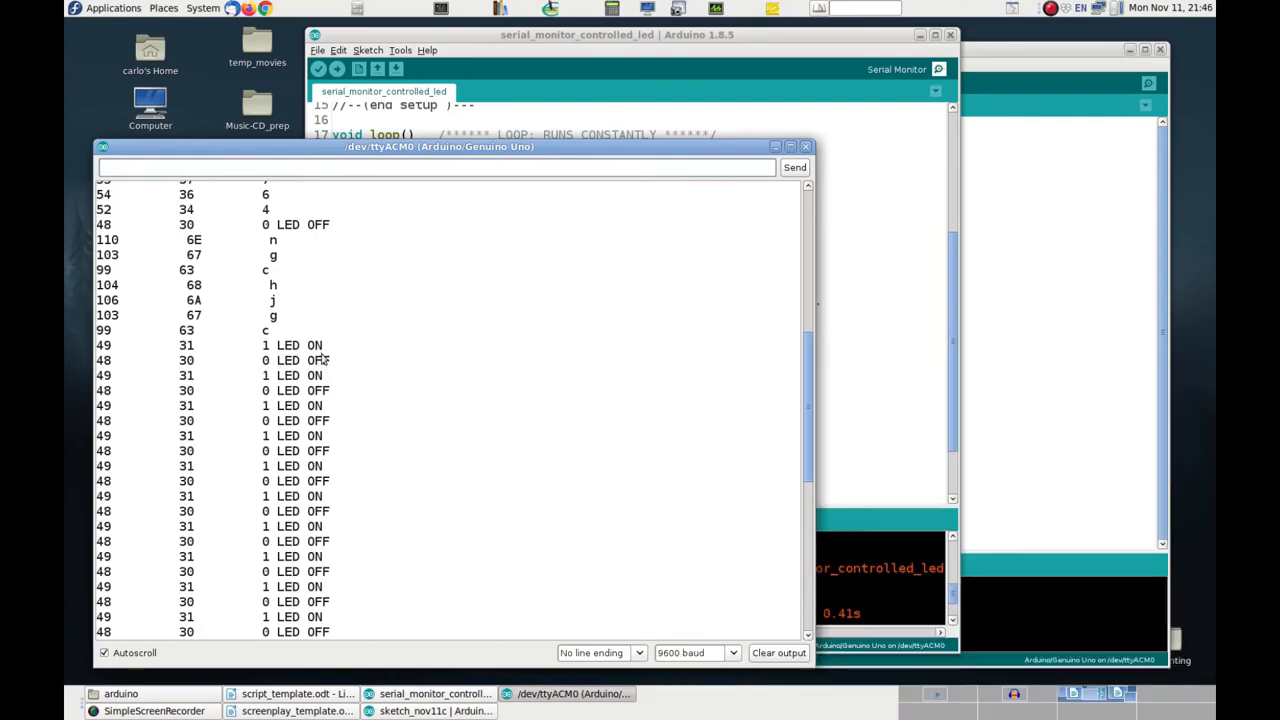